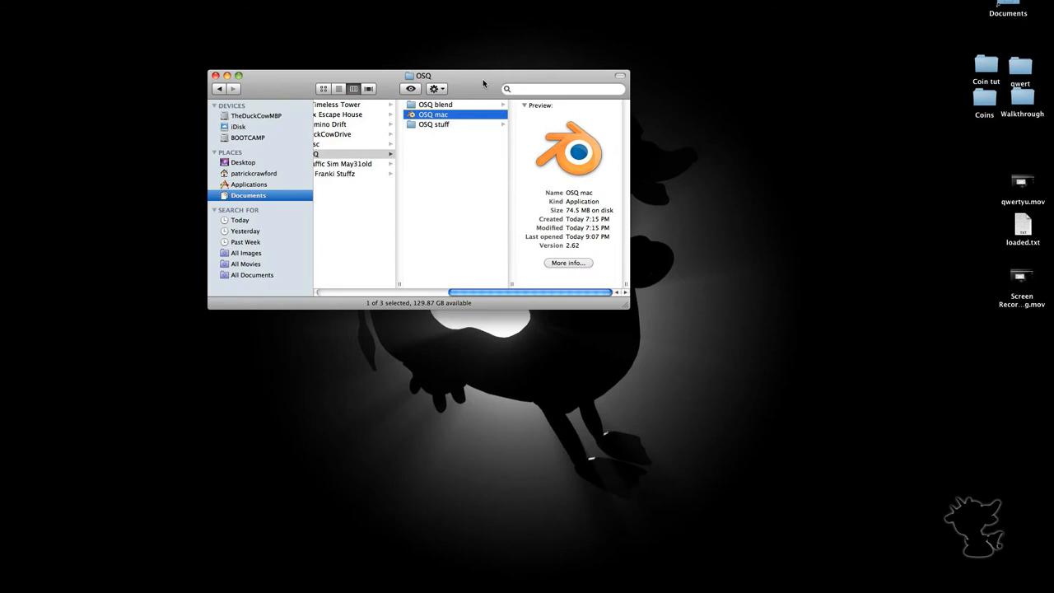
- Double-click the OSQ mac application in the OSQ folder to launch it
{"action": "double_click", "coordinate": [434, 115]}
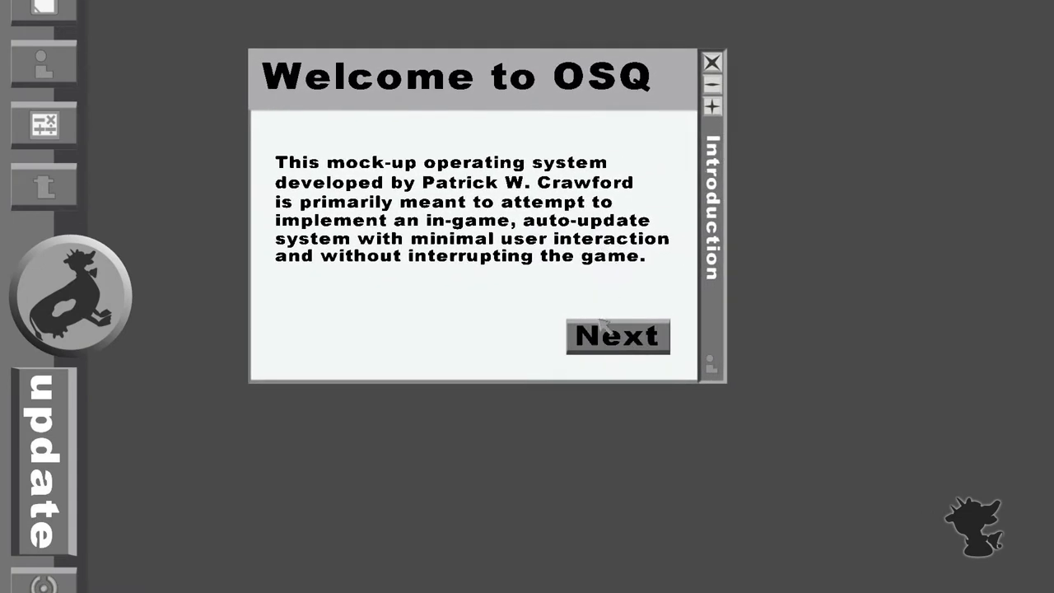
- Advance the Welcome to OSQ introduction two pages to the social links page
{"action": "left_click", "coordinate": [617, 336]}
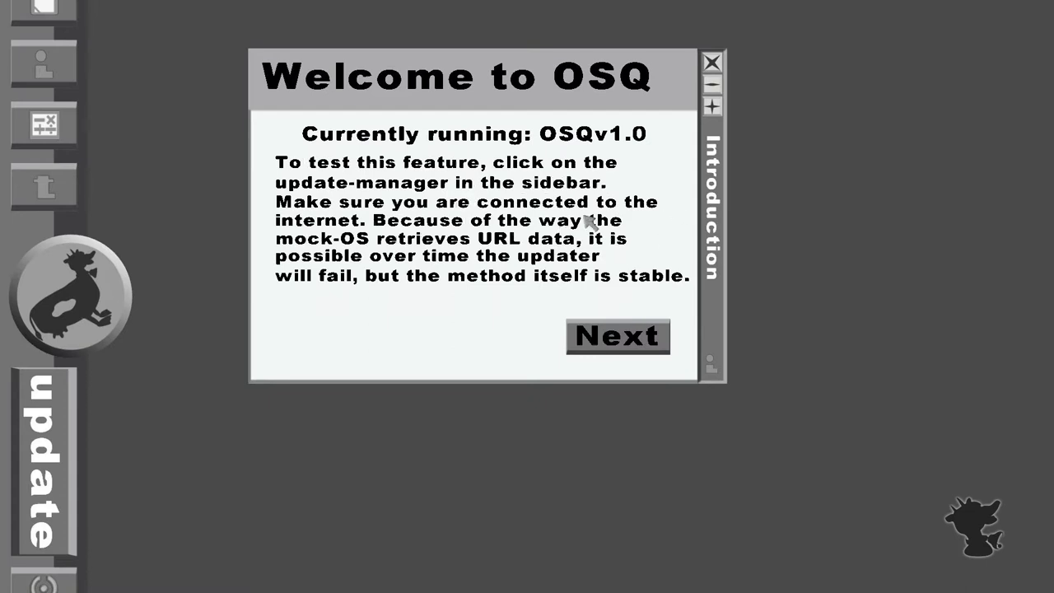
{"action": "mouse_move", "coordinate": [466, 147]}
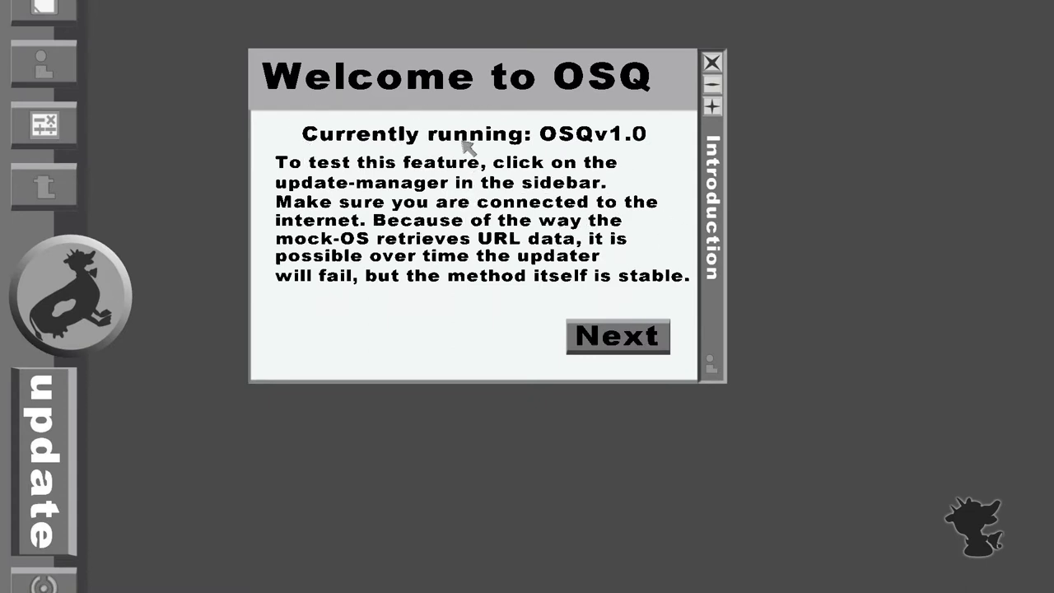
{"action": "mouse_move", "coordinate": [601, 111]}
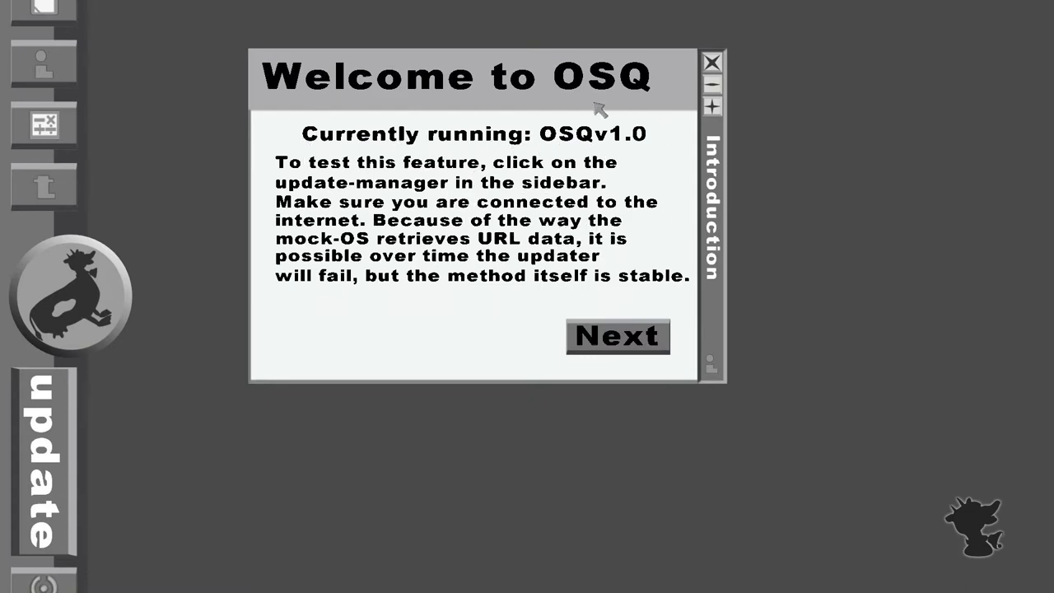
{"action": "mouse_move", "coordinate": [638, 337]}
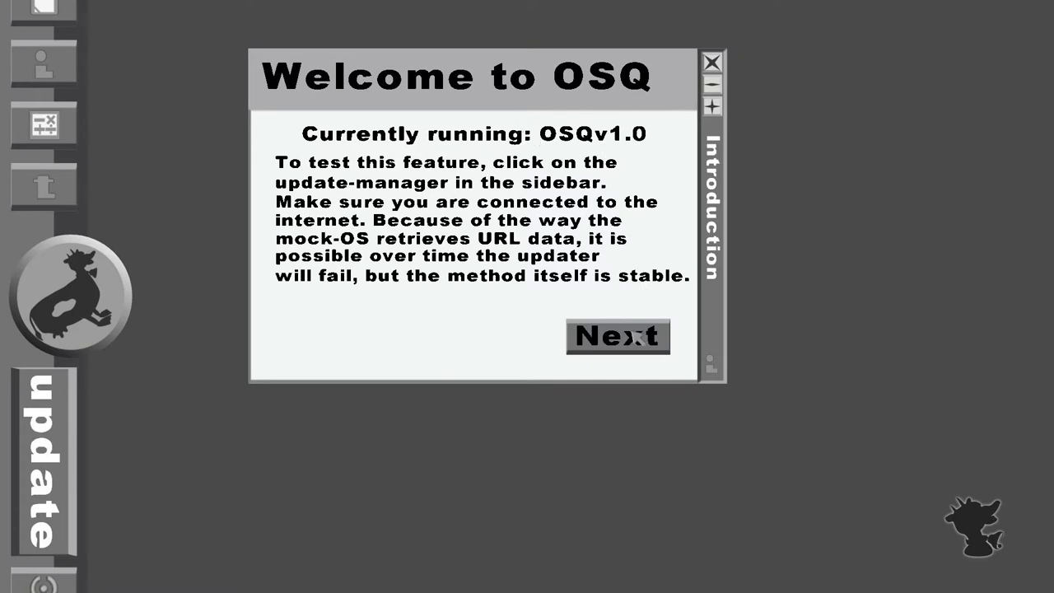
{"action": "left_click", "coordinate": [617, 336]}
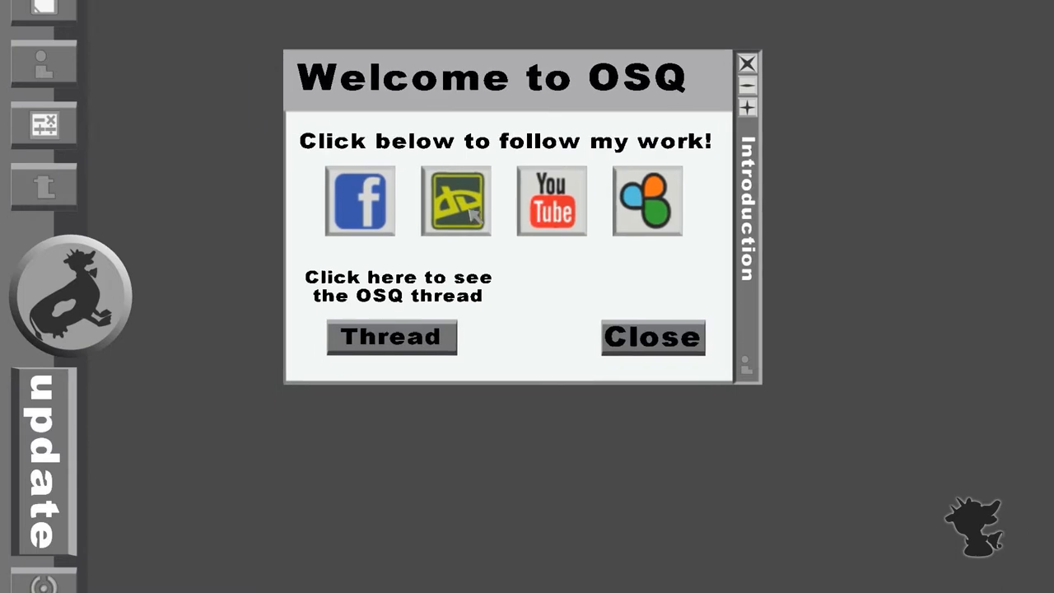
- Open the OSQ Blender Artists thread in Chrome and scroll through the original post
{"action": "left_click", "coordinate": [455, 200]}
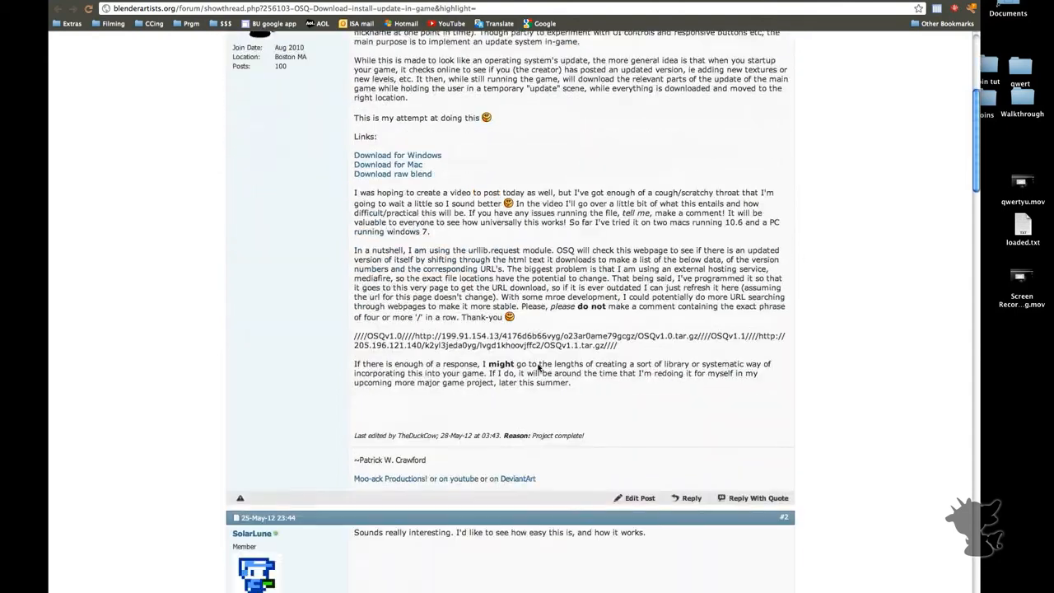
{"action": "scroll", "scroll_direction": "up", "scroll_amount": 3}
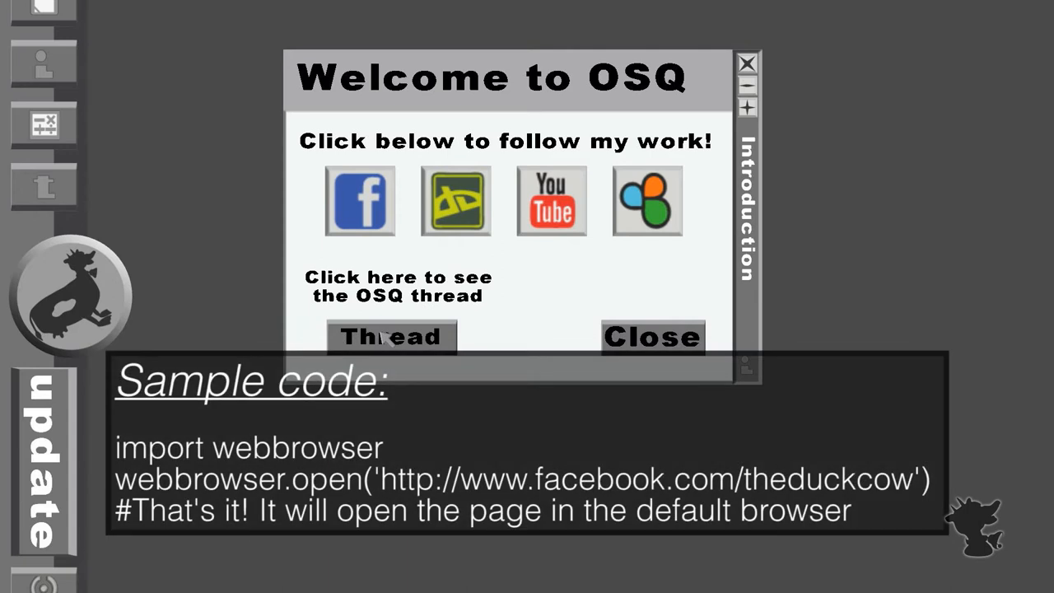
{"action": "mouse_move", "coordinate": [718, 298]}
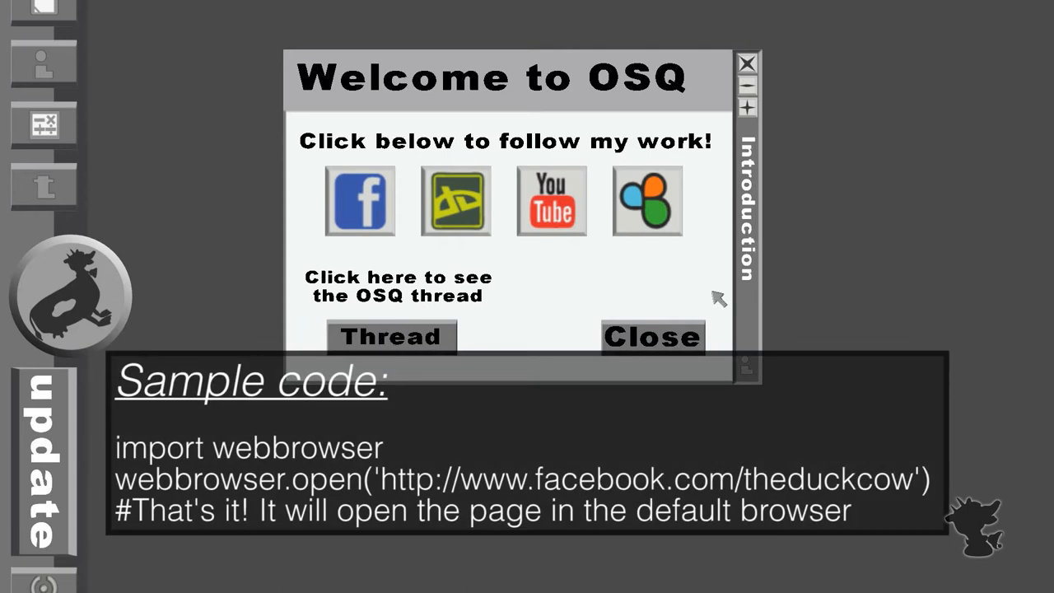
- Close the Welcome window to reveal the expanded sidebar with Check for update
{"action": "left_click", "coordinate": [653, 337]}
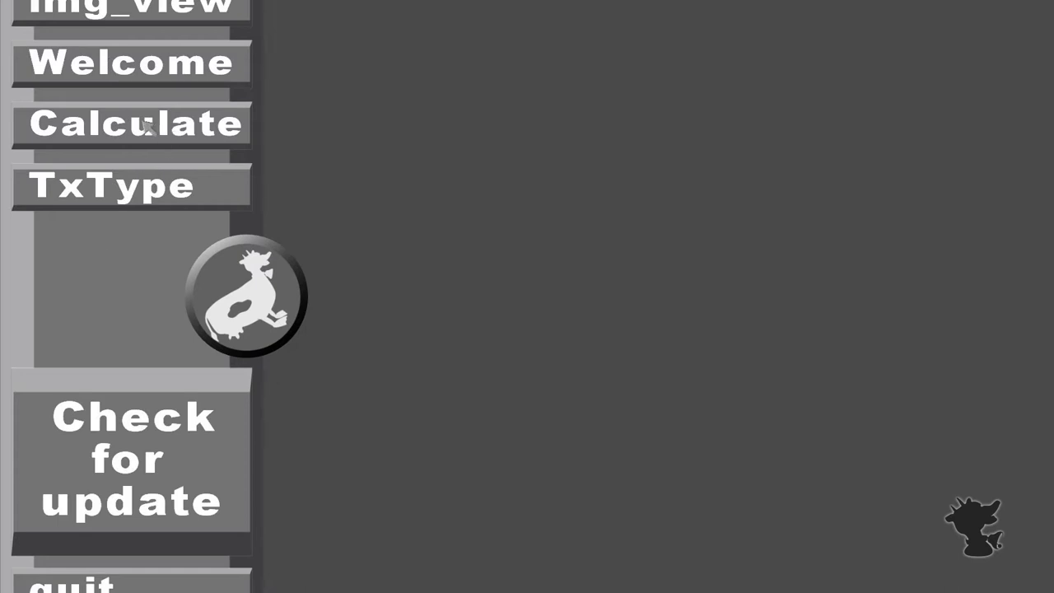
{"action": "mouse_move", "coordinate": [124, 8]}
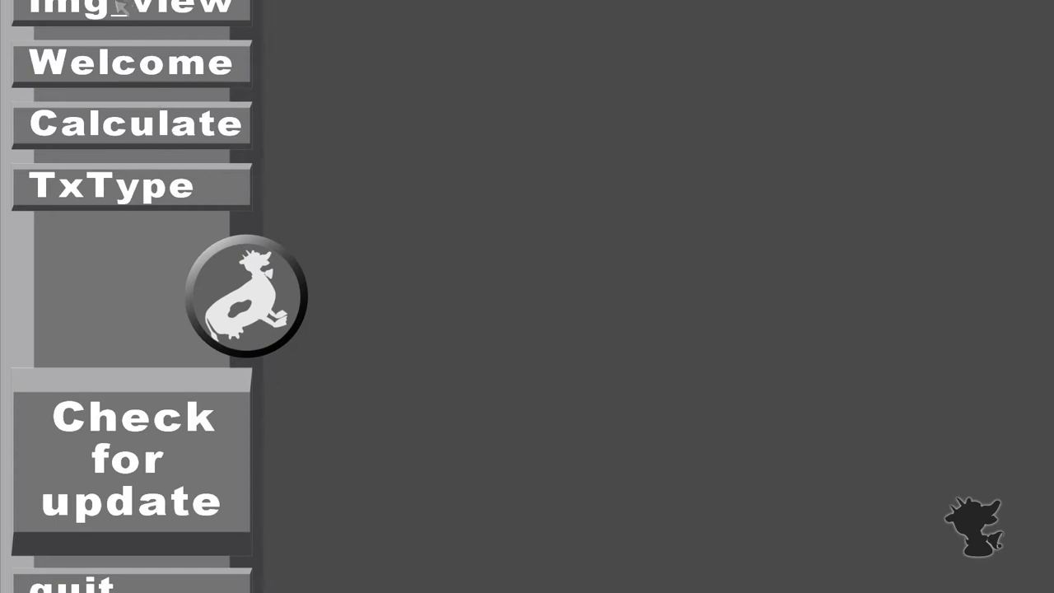
- Open img_view, type 'Hello World! :D' in TxType, then close TxType
{"action": "left_click", "coordinate": [128, 8]}
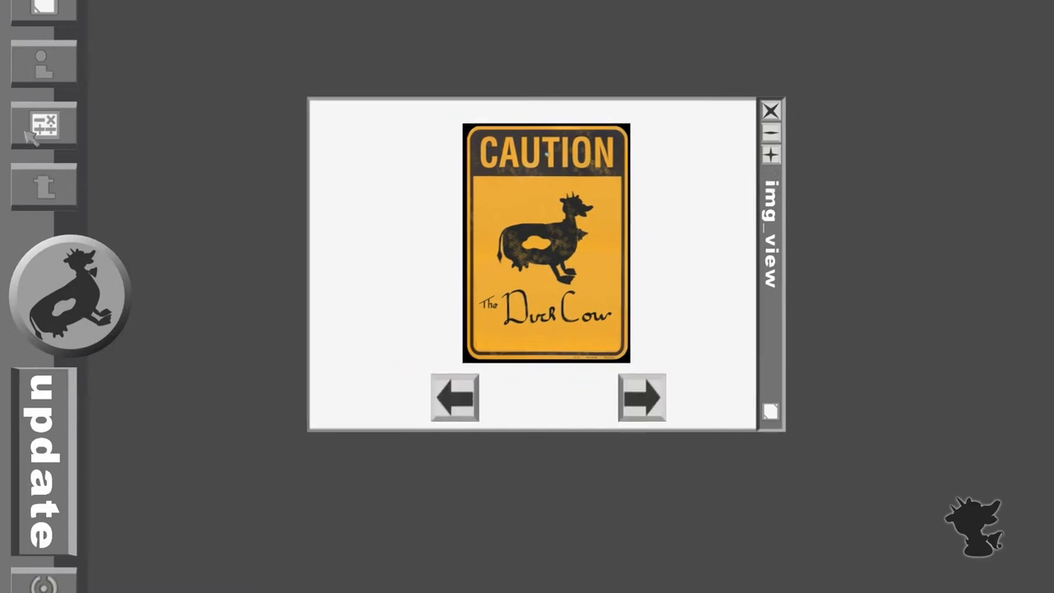
{"action": "left_click", "coordinate": [43, 186]}
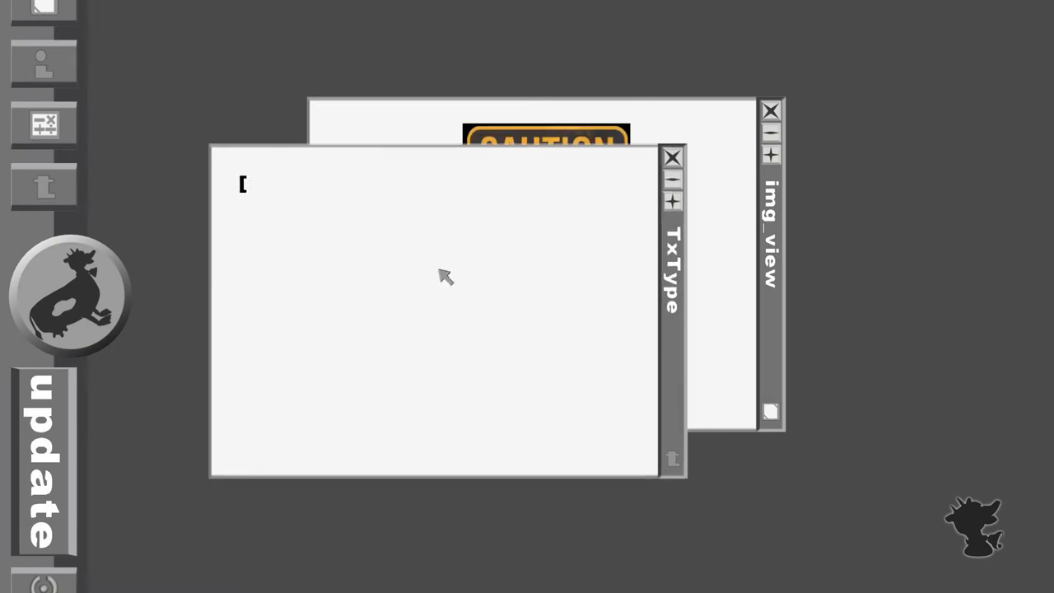
{"action": "type", "text": "Hello W"}
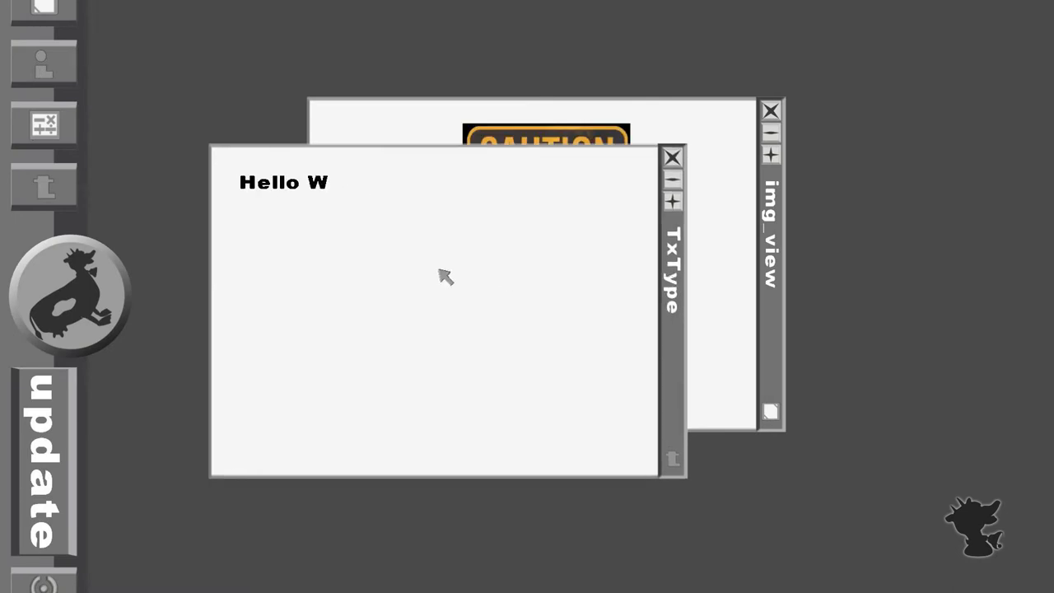
{"action": "type", "text": "orld!"}
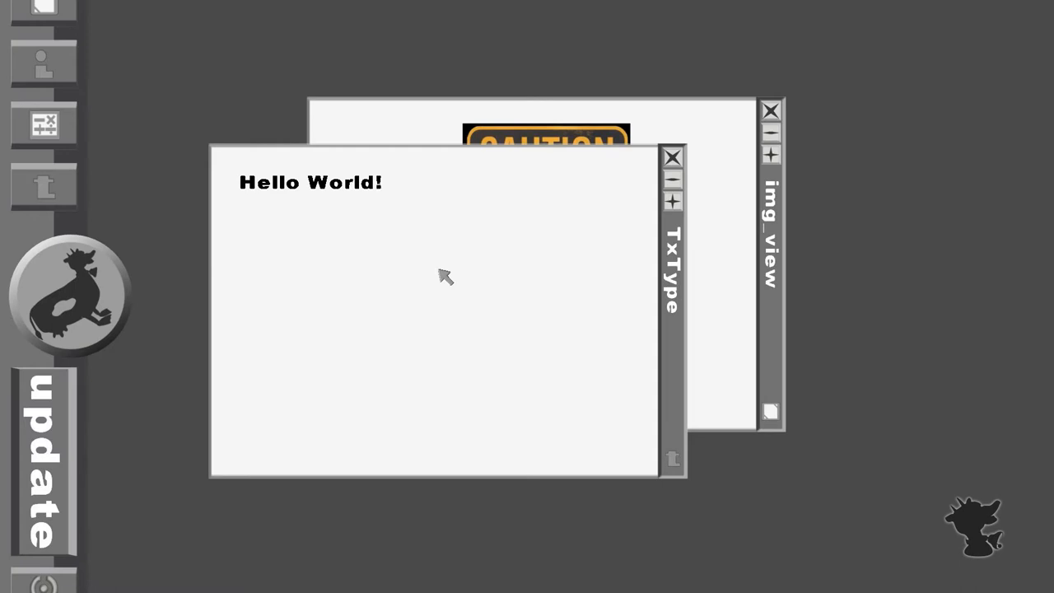
{"action": "type", "text": ":D"}
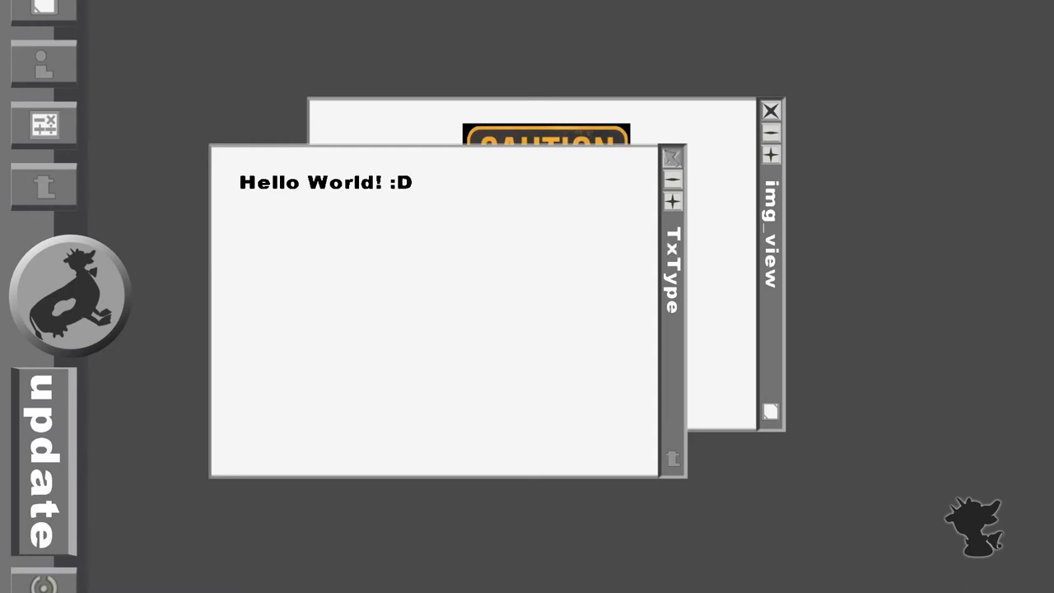
{"action": "left_click", "coordinate": [44, 123]}
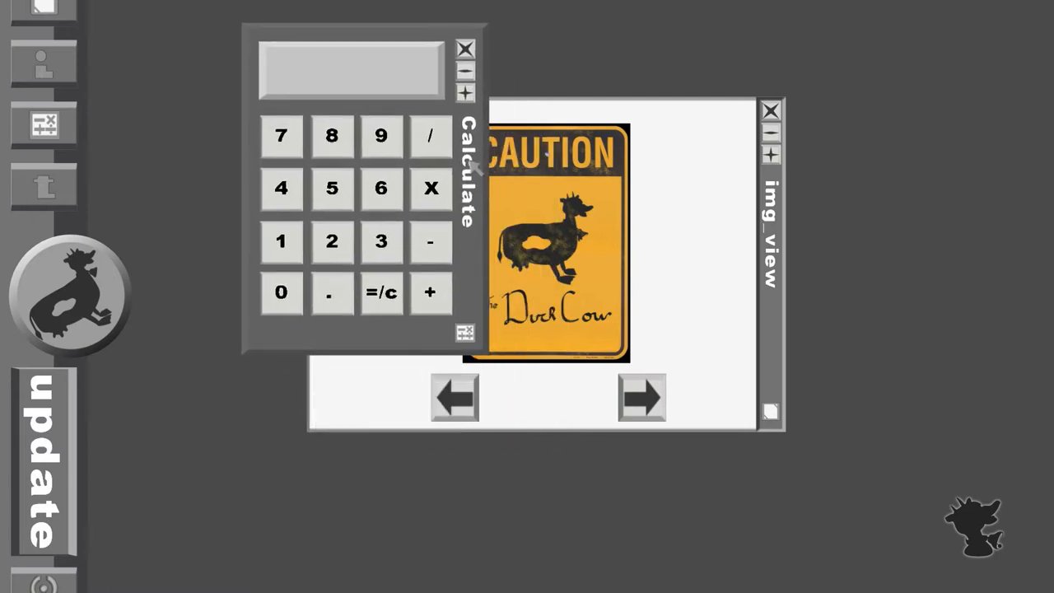
- Enter the division, multiplication and addition on Calculate to reach 35, then clear
{"action": "left_click", "coordinate": [429, 135]}
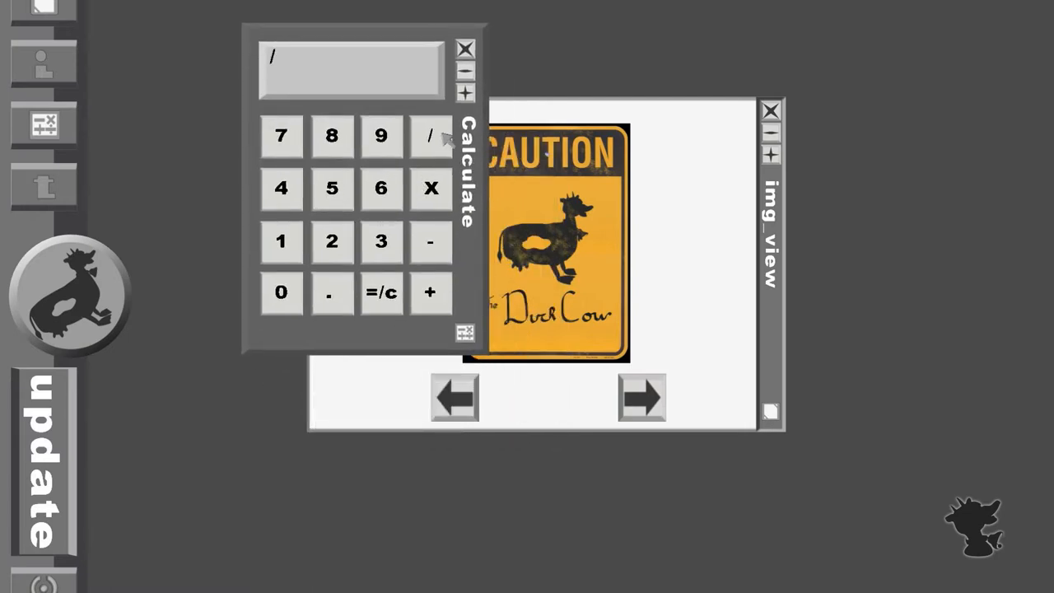
{"action": "left_click", "coordinate": [281, 240]}
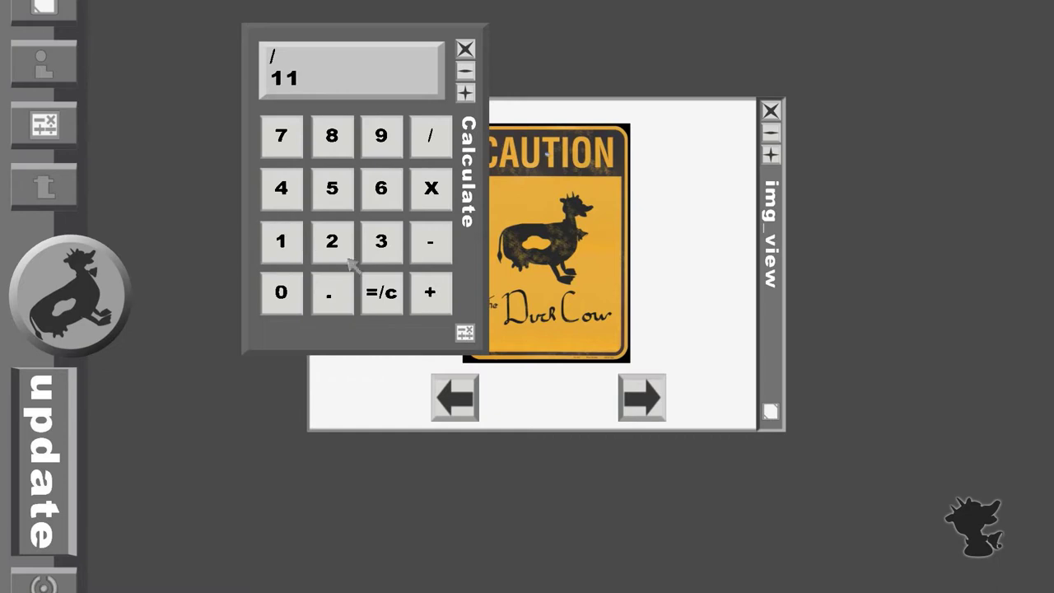
{"action": "left_click", "coordinate": [381, 292]}
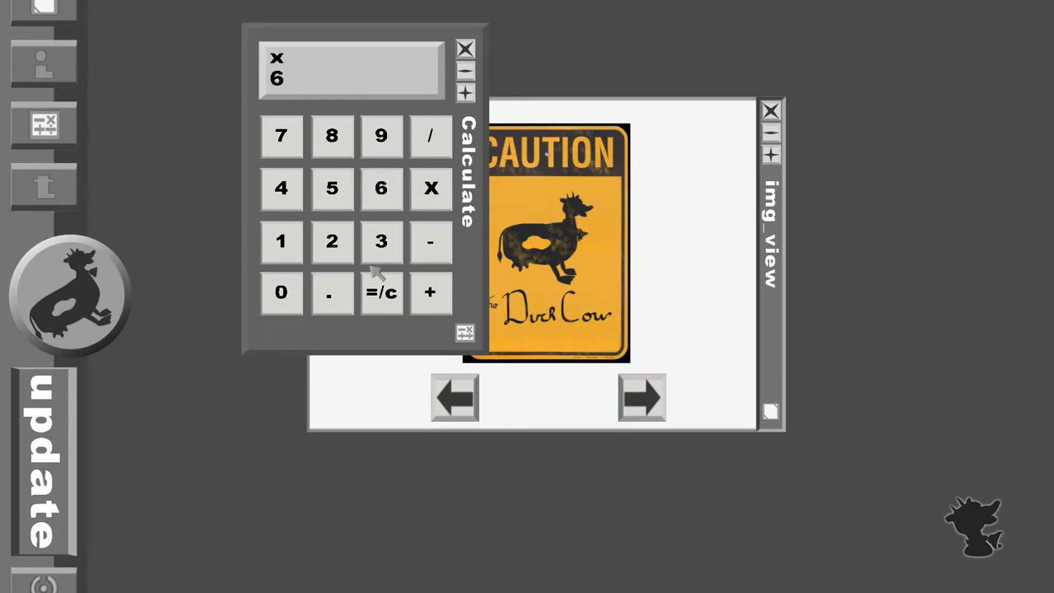
{"action": "left_click", "coordinate": [380, 292]}
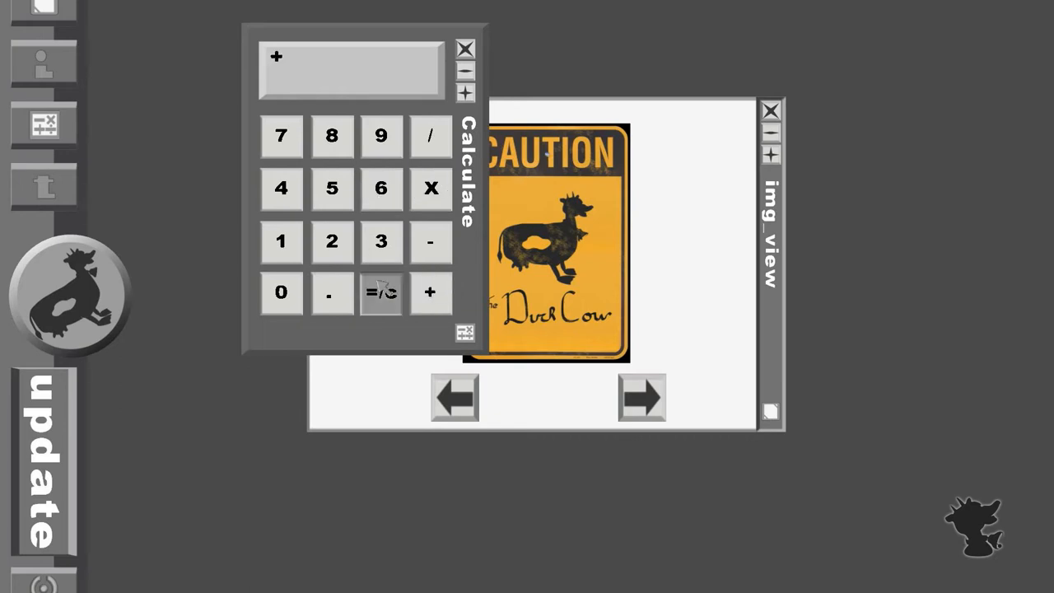
{"action": "left_click", "coordinate": [380, 292]}
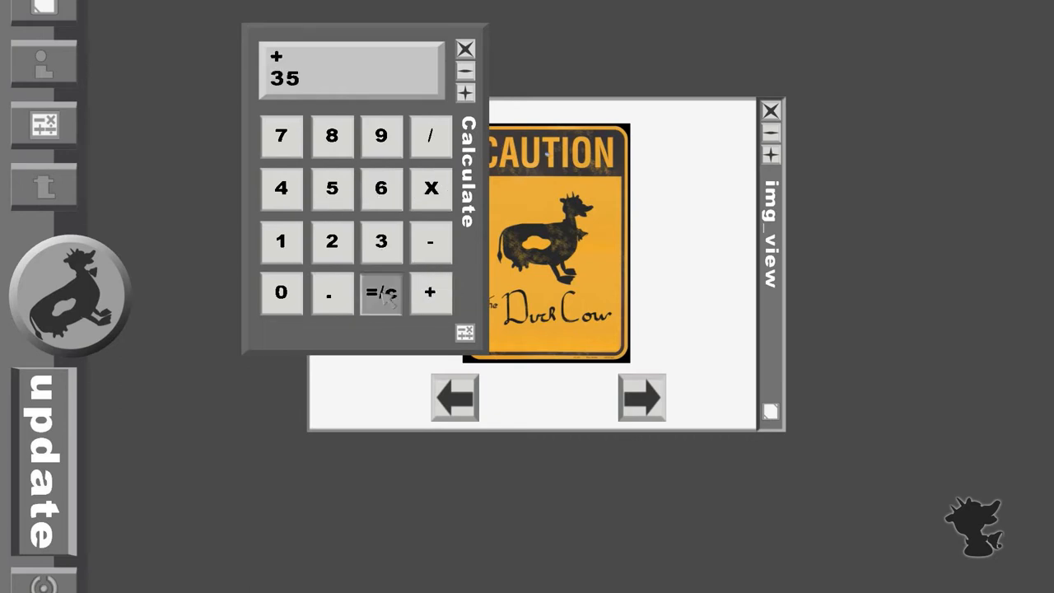
{"action": "left_click", "coordinate": [466, 49]}
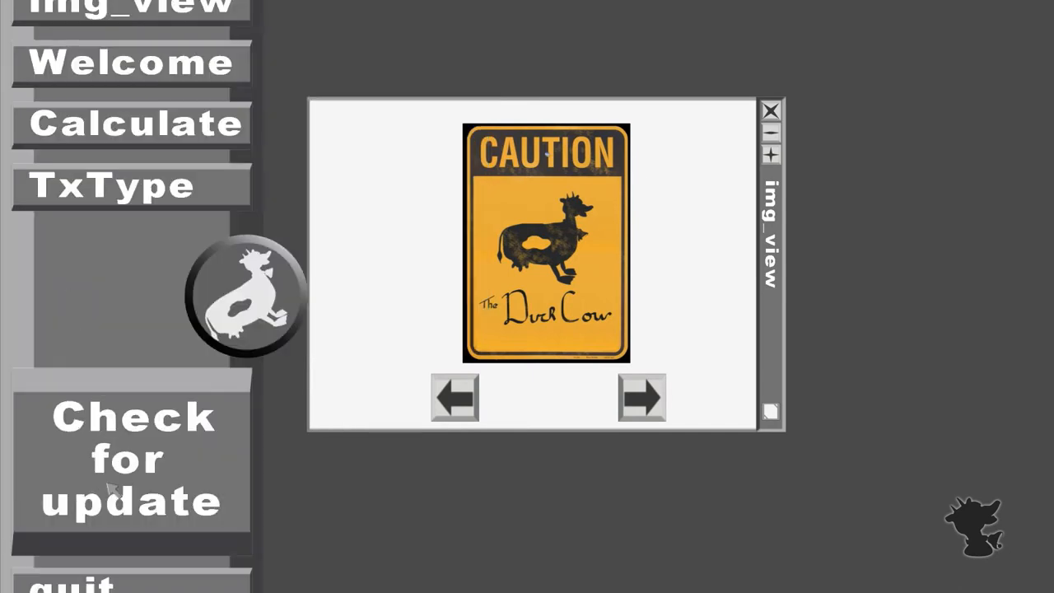
{"action": "mouse_move", "coordinate": [115, 444]}
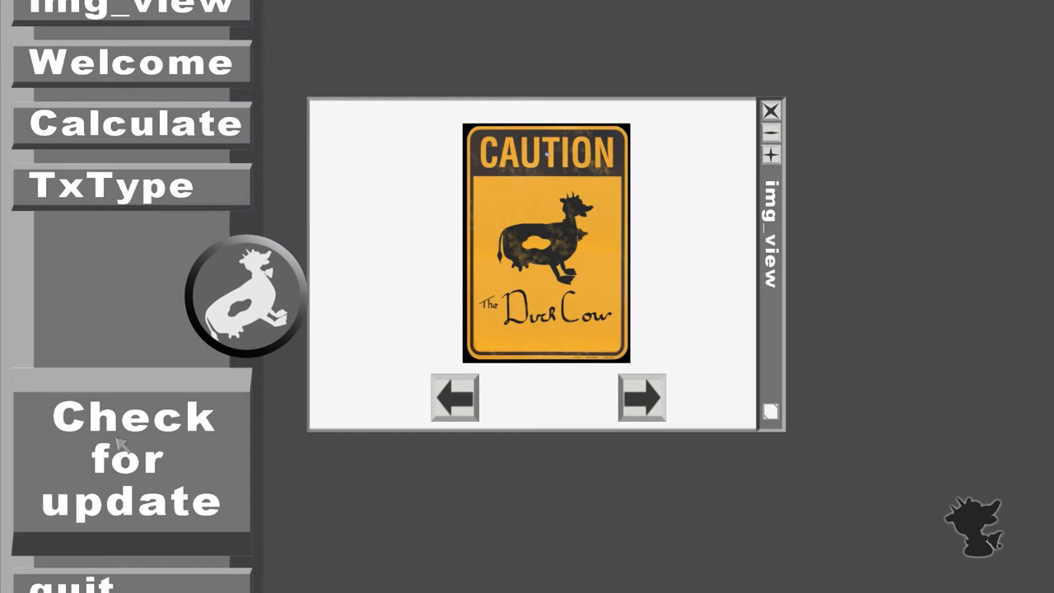
- Open the update manager, move it higher, and run a check that fails to connect
{"action": "left_click", "coordinate": [129, 457]}
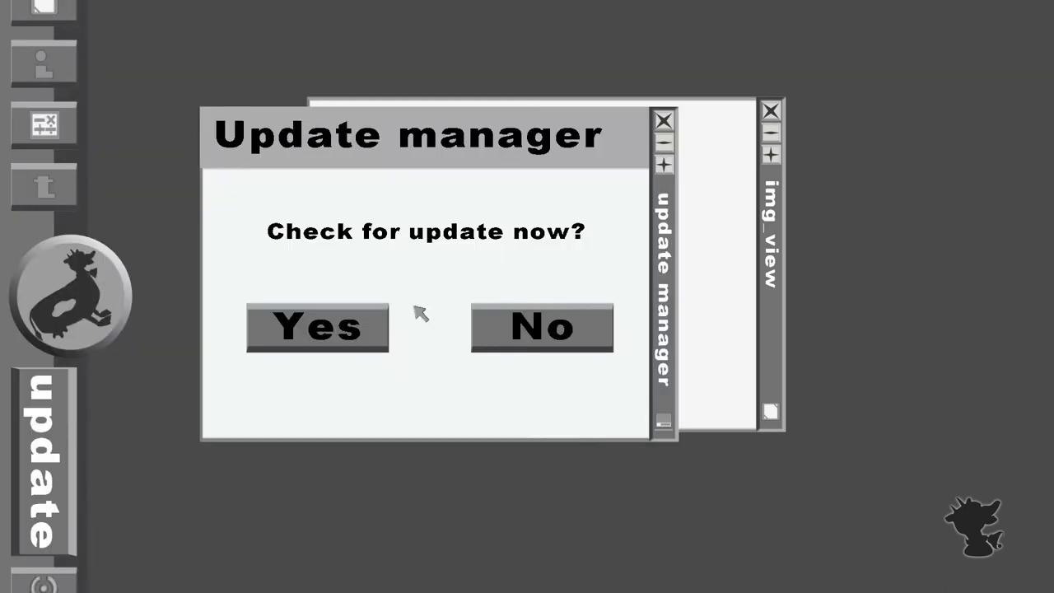
{"action": "left_click", "coordinate": [542, 327]}
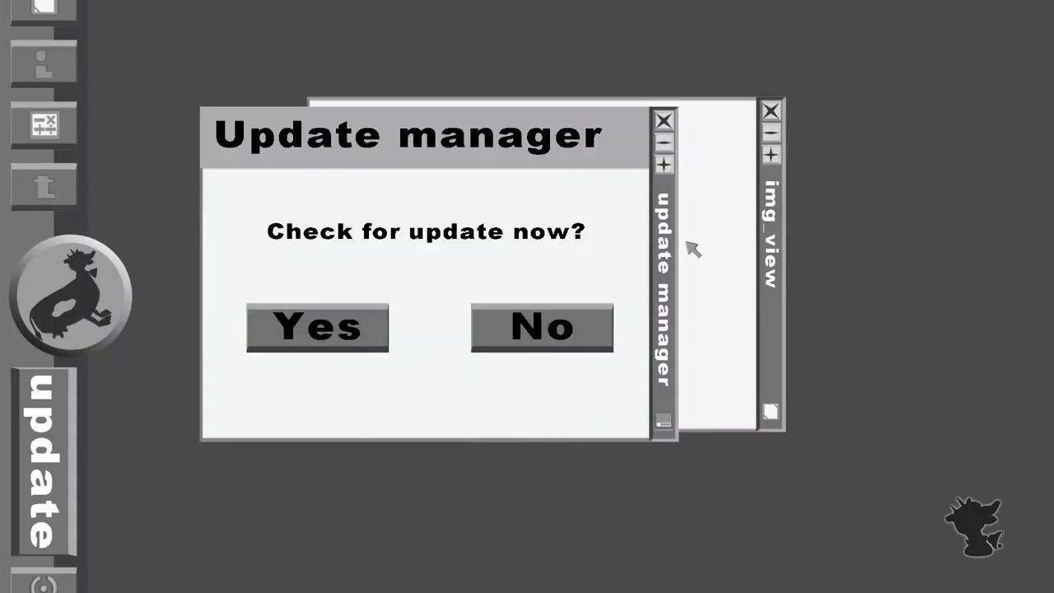
{"action": "left_click_drag", "start_coordinate": [411, 136], "coordinate": [412, 70]}
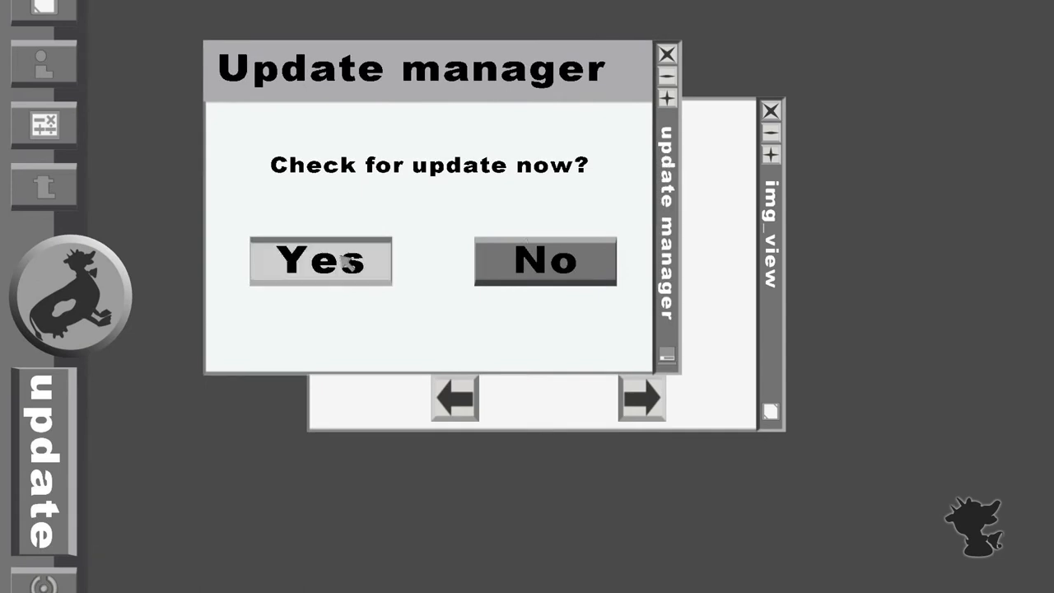
{"action": "left_click", "coordinate": [320, 261]}
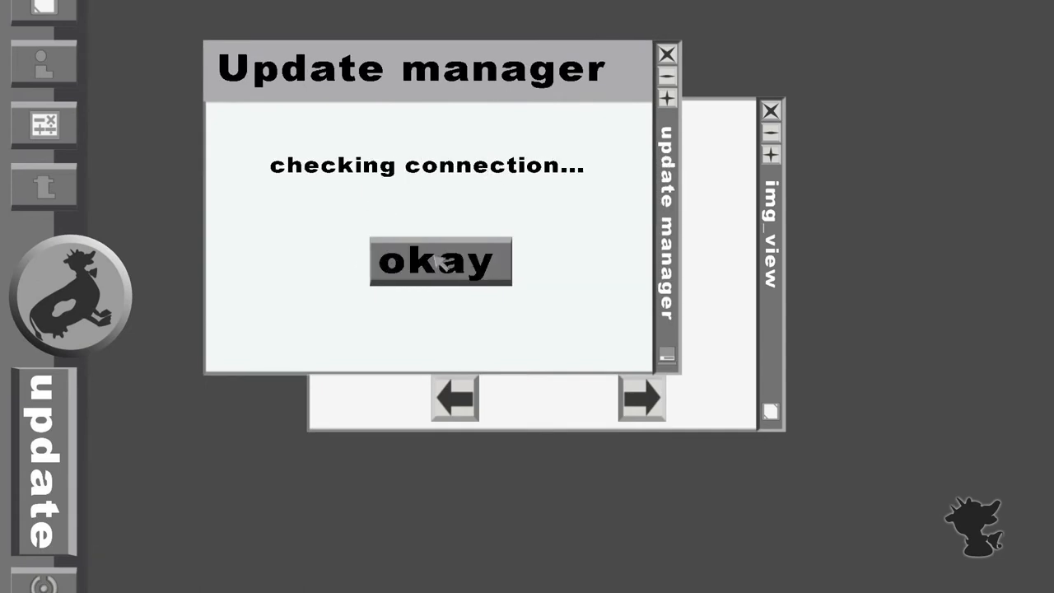
{"action": "left_click", "coordinate": [438, 261]}
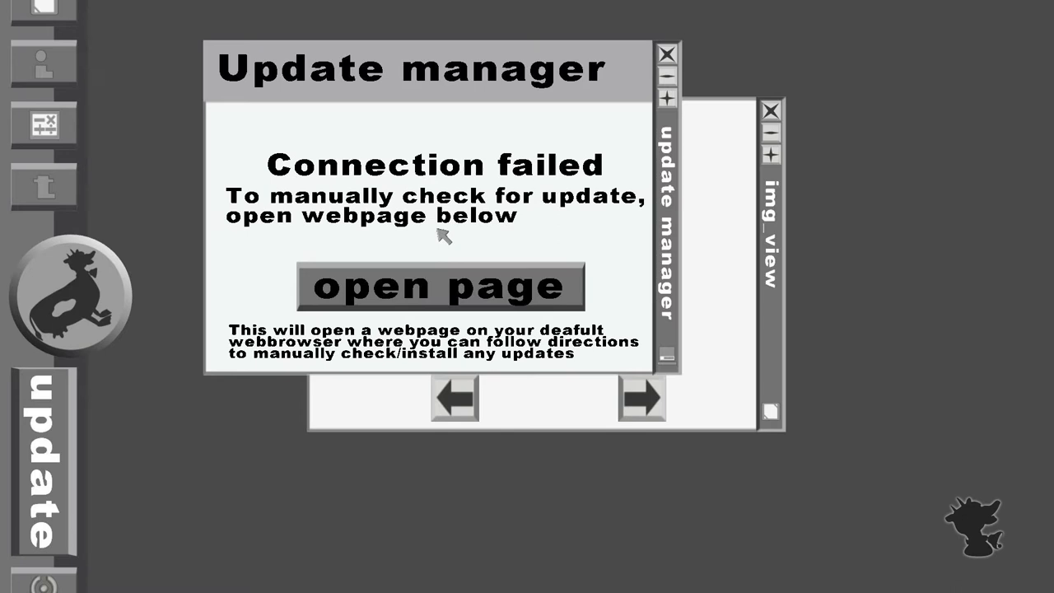
{"action": "mouse_move", "coordinate": [447, 262]}
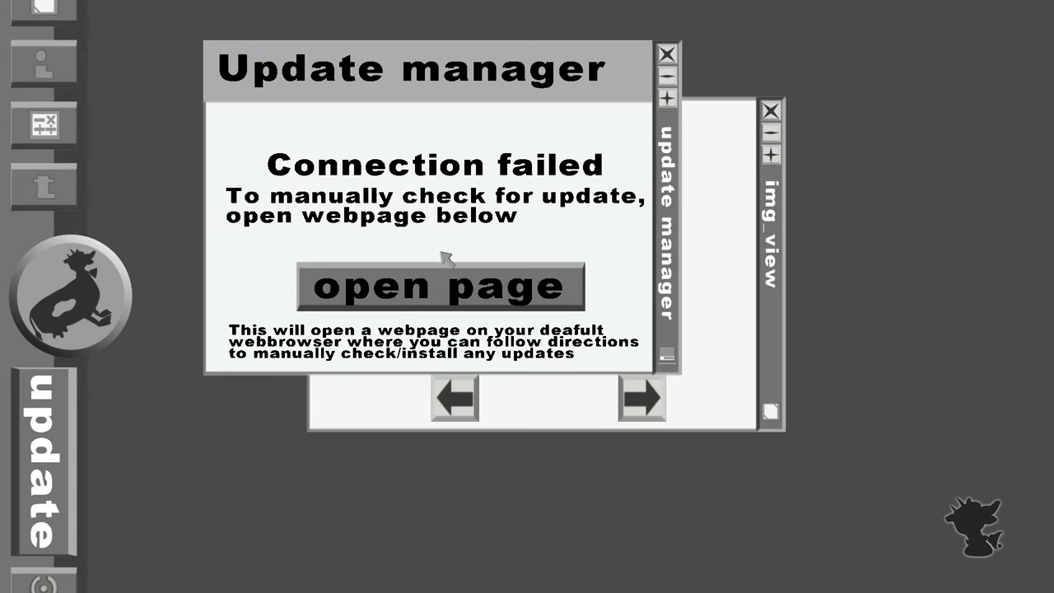
{"action": "mouse_move", "coordinate": [444, 284]}
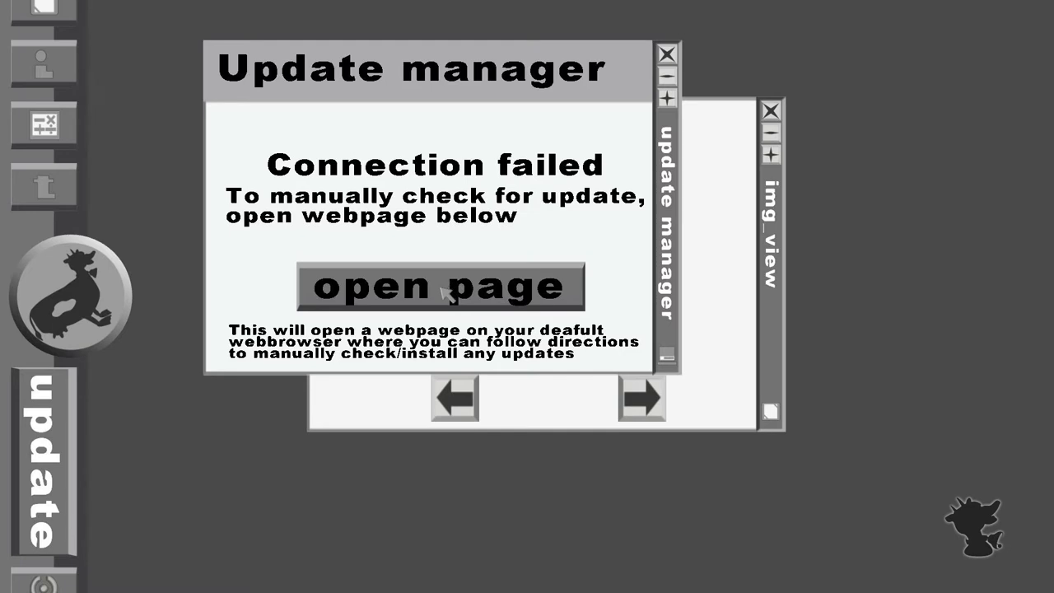
- Open the manual update page, which shows Chrome's no-internet error
{"action": "left_click", "coordinate": [440, 287]}
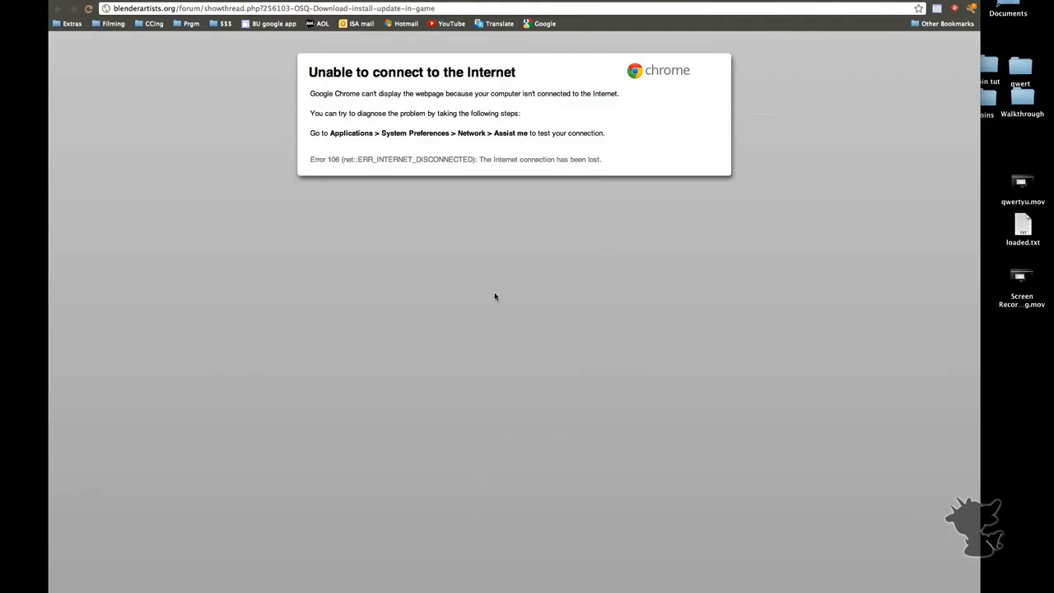
{"action": "mouse_move", "coordinate": [479, 260]}
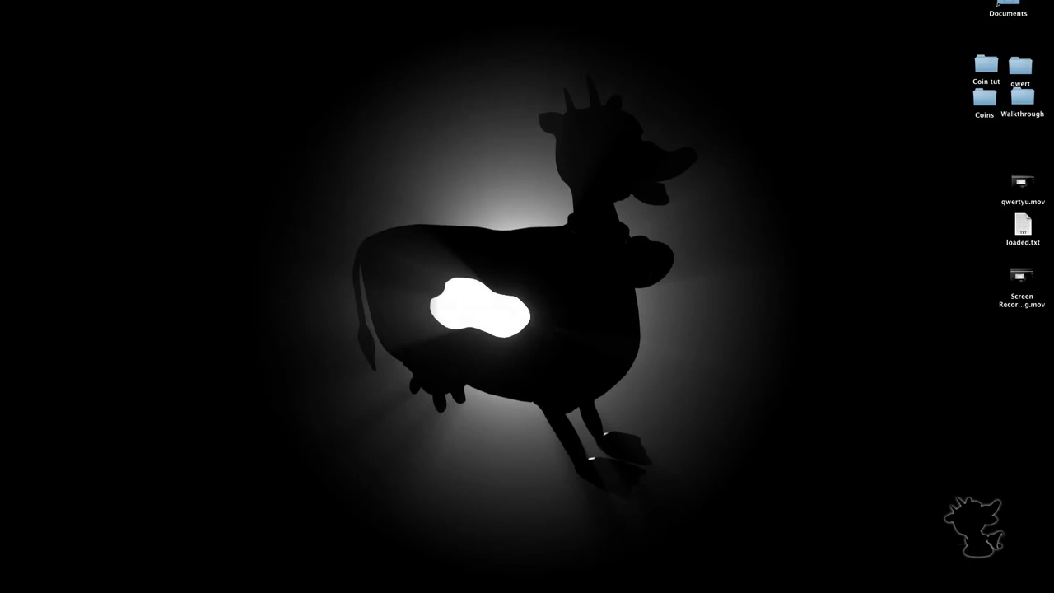
{"action": "mouse_move", "coordinate": [740, 124]}
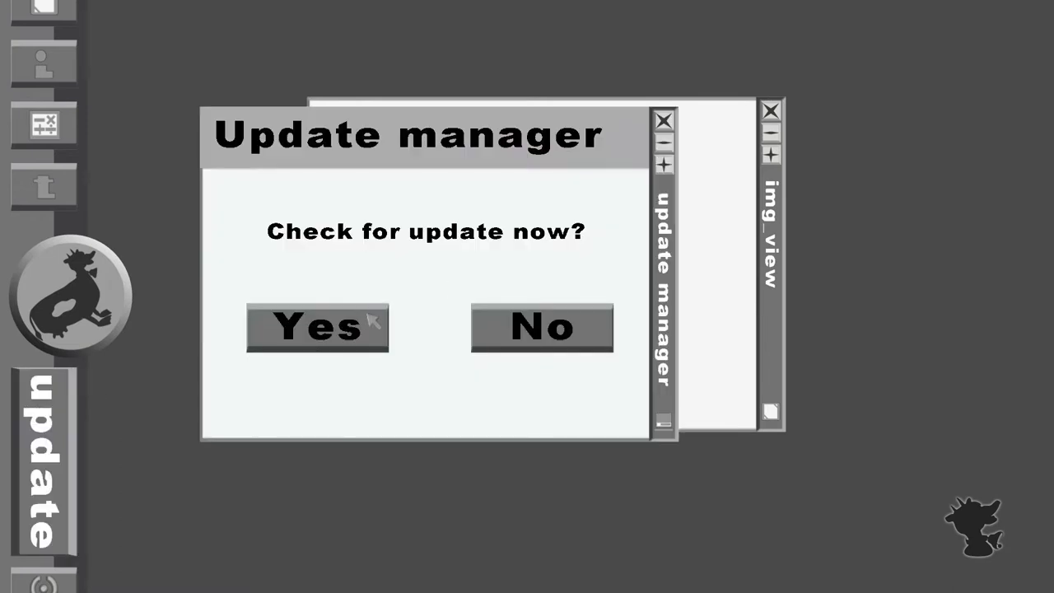
- Confirm 'Check for update now?' with Yes to get 'Connection valid'
{"action": "left_click", "coordinate": [317, 327]}
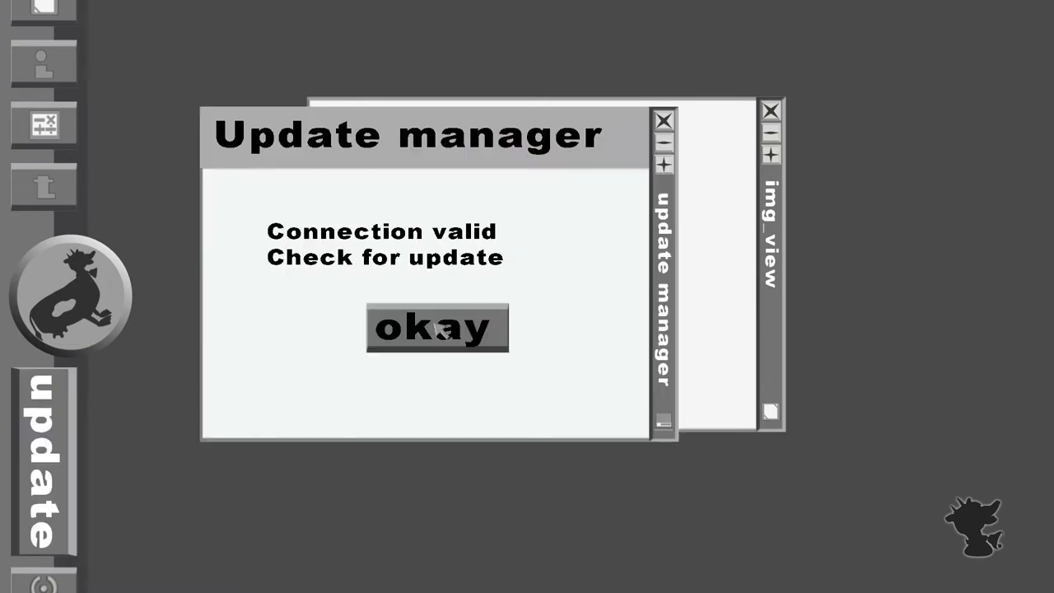
{"action": "mouse_move", "coordinate": [474, 311]}
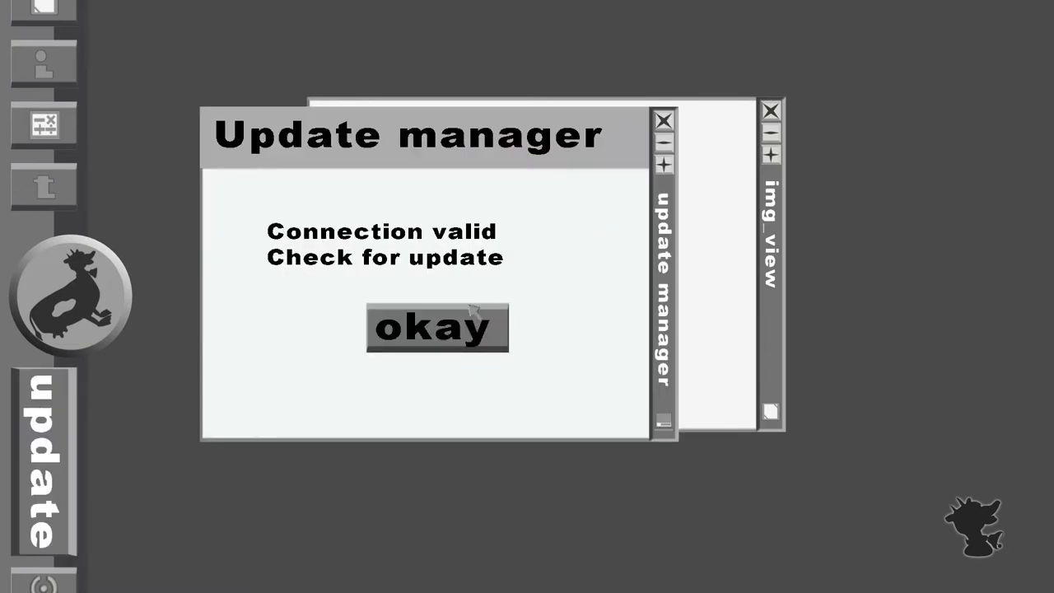
- Acknowledge the valid connection, then choose Update Now for OSQv1.1
{"action": "left_click", "coordinate": [436, 326]}
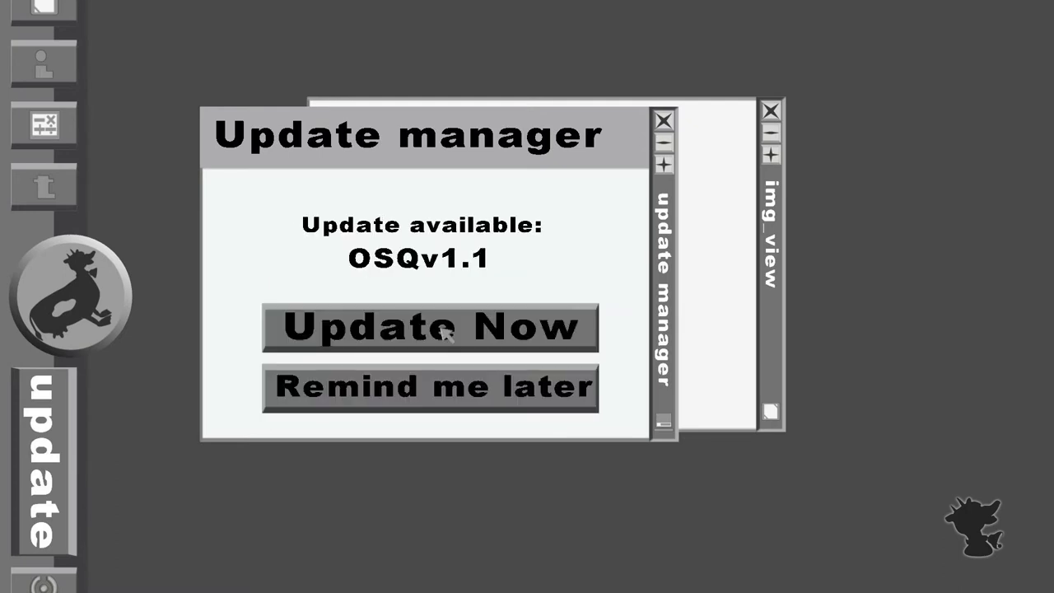
{"action": "mouse_move", "coordinate": [472, 181]}
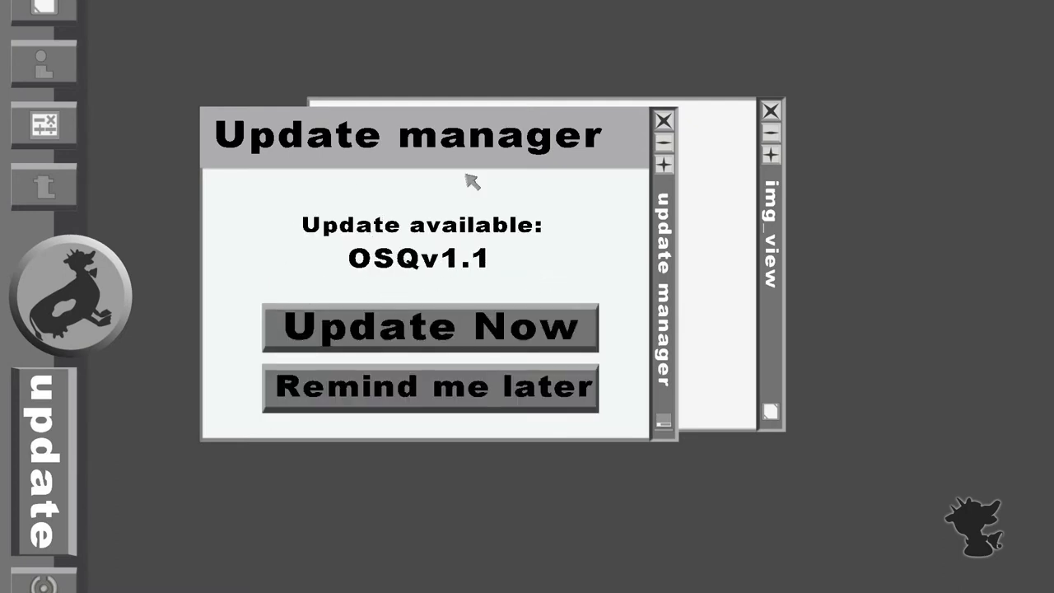
{"action": "mouse_move", "coordinate": [506, 262]}
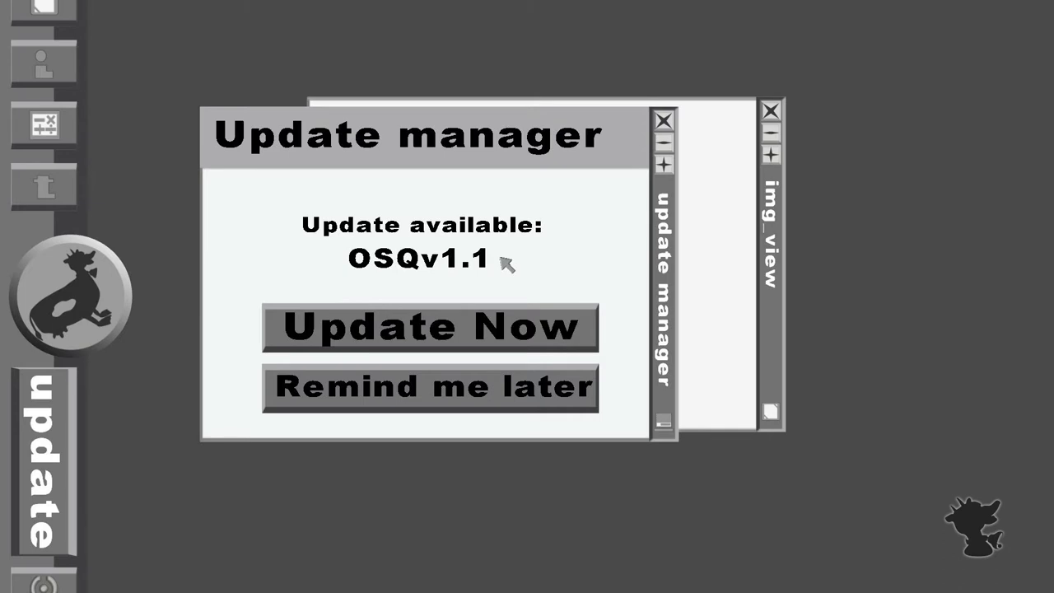
{"action": "mouse_move", "coordinate": [502, 262]}
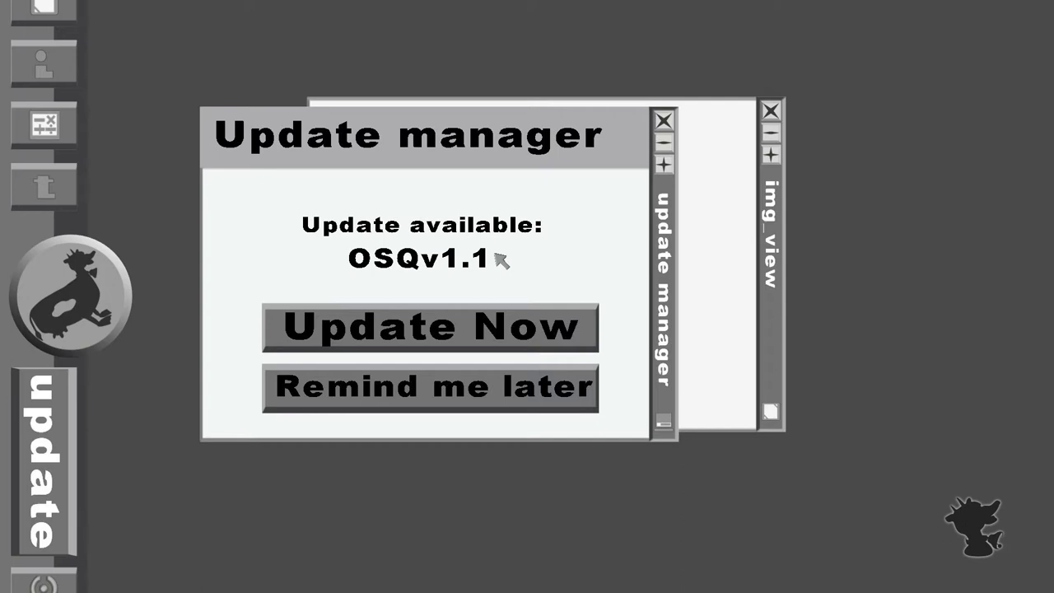
{"action": "mouse_move", "coordinate": [480, 244]}
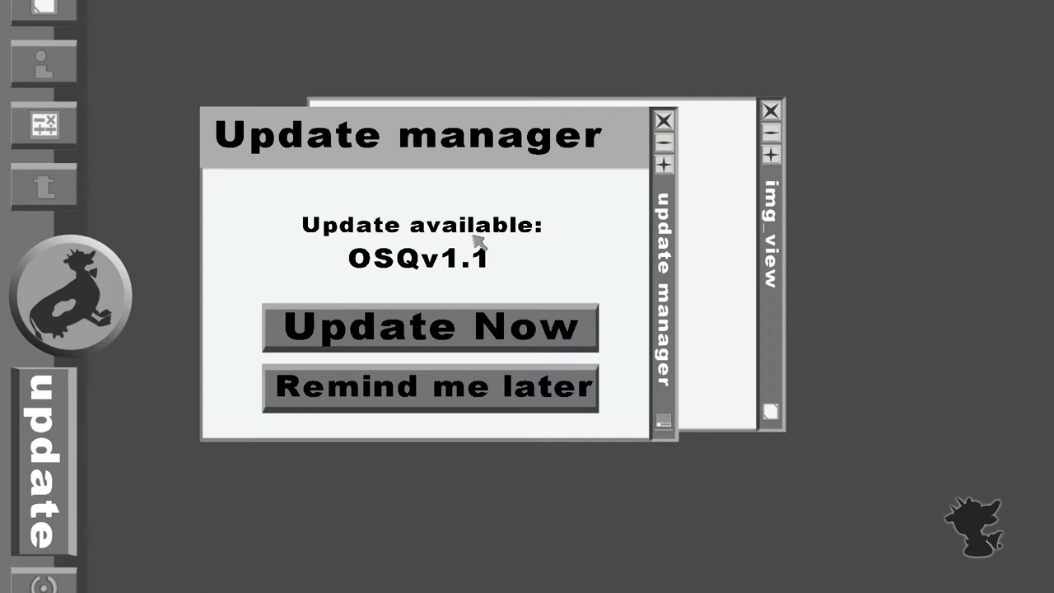
{"action": "mouse_move", "coordinate": [323, 290]}
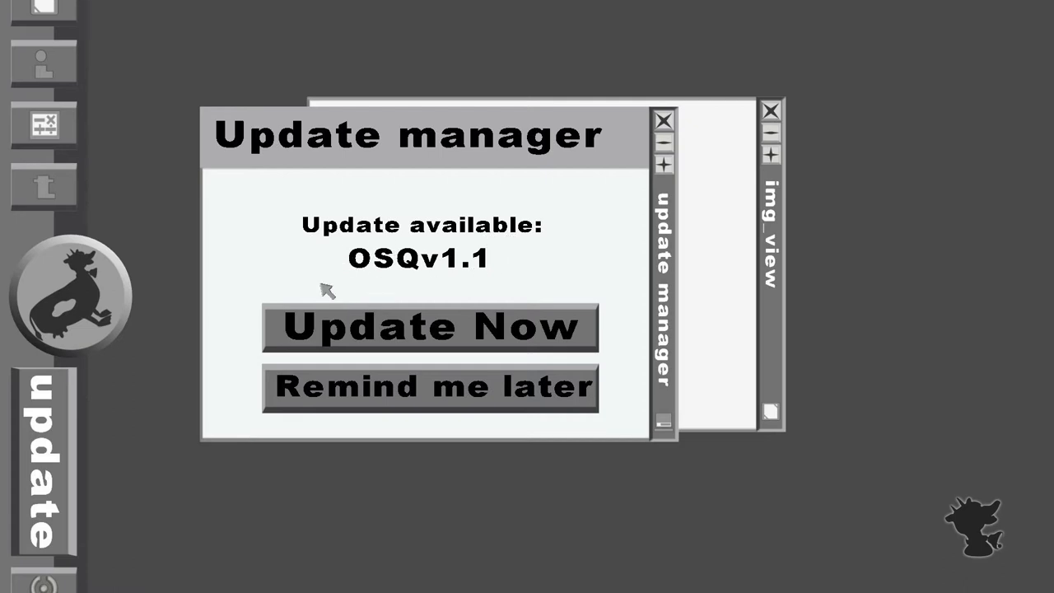
{"action": "mouse_move", "coordinate": [687, 235]}
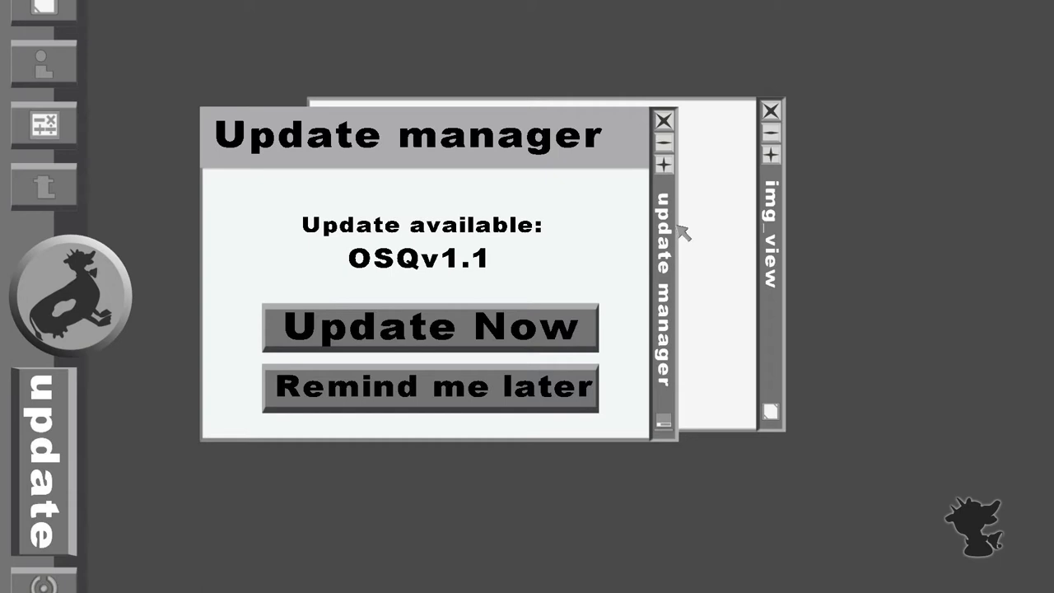
{"action": "mouse_move", "coordinate": [681, 234]}
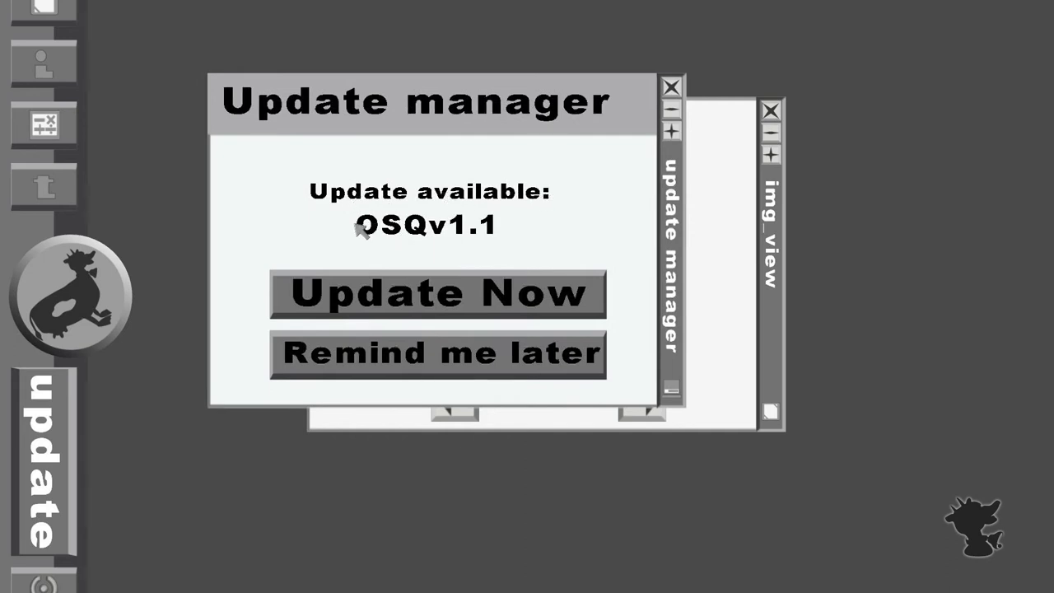
{"action": "mouse_move", "coordinate": [460, 228]}
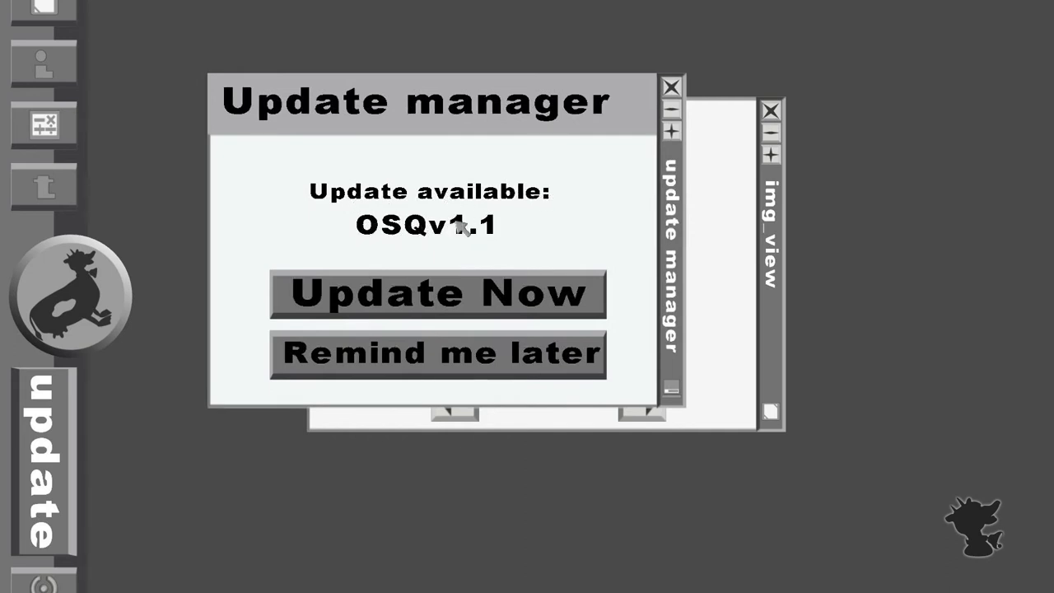
{"action": "mouse_move", "coordinate": [400, 356]}
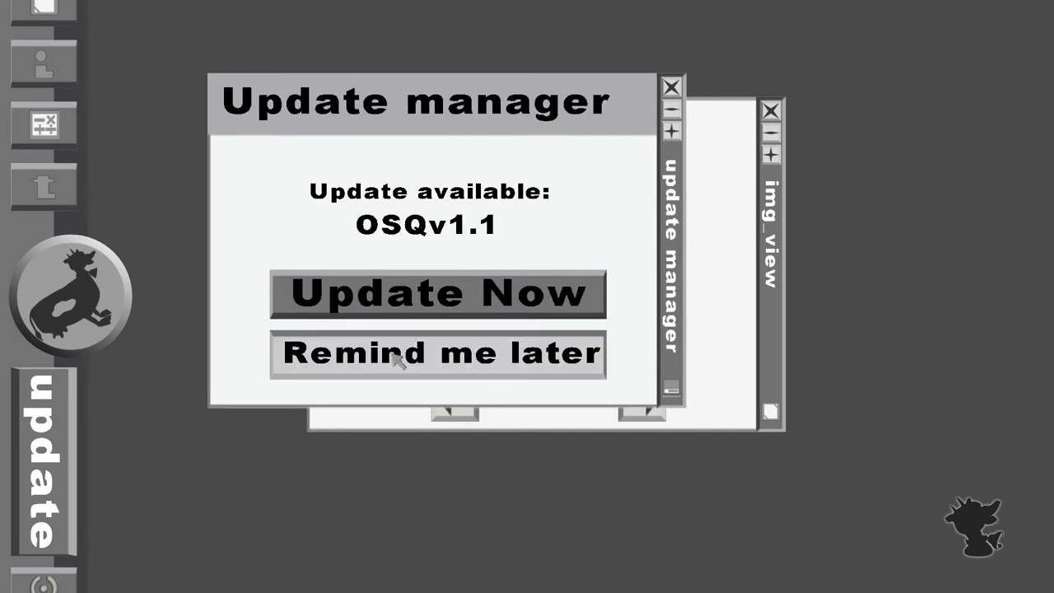
{"action": "left_click", "coordinate": [438, 354]}
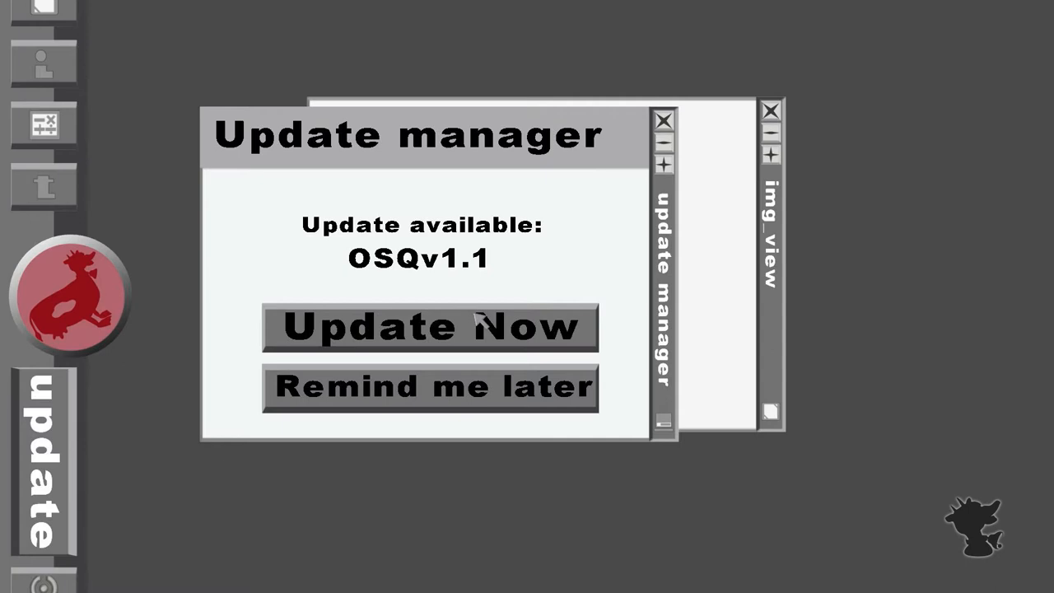
- Start the OSQ update and let it relaunch into the Welcome to OSQ introduction
{"action": "left_click", "coordinate": [429, 327]}
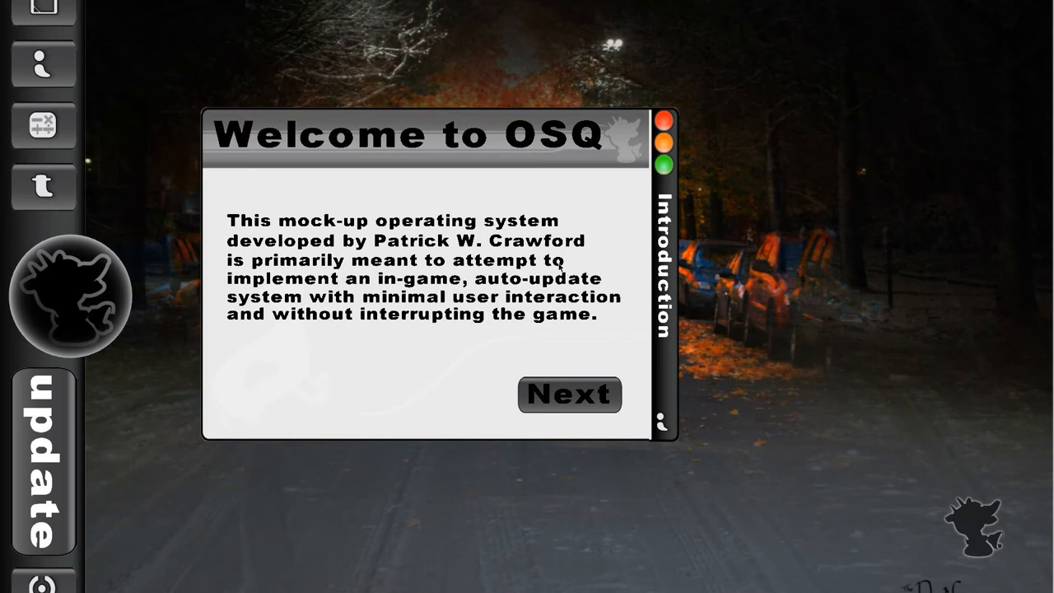
- Move the introduction window, confirm 'Currently running: OSQv1.1', and close the introduction
{"action": "left_click_drag", "start_coordinate": [412, 134], "coordinate": [510, 81]}
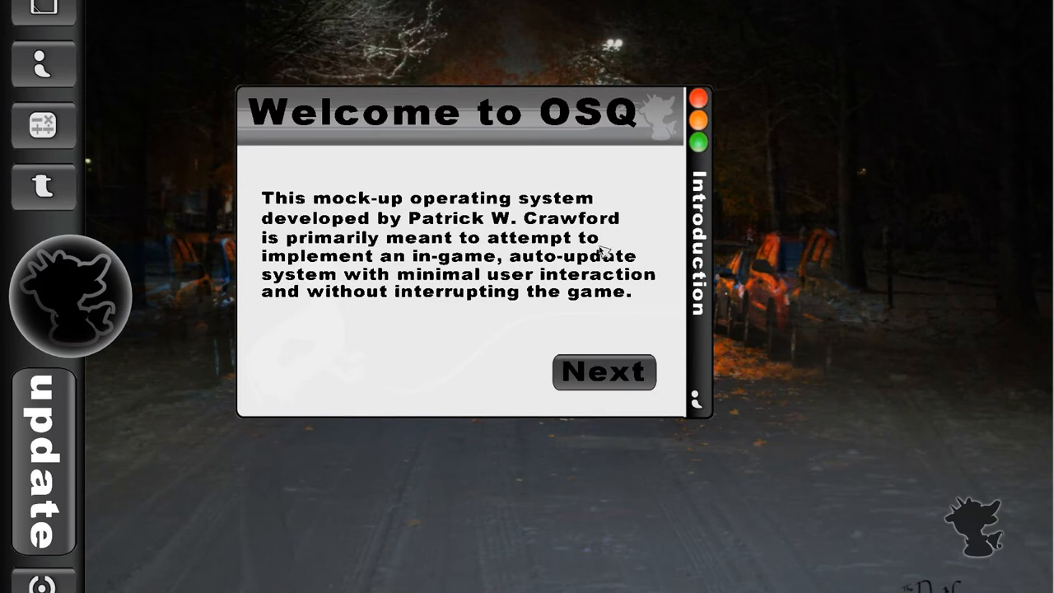
{"action": "mouse_move", "coordinate": [598, 366]}
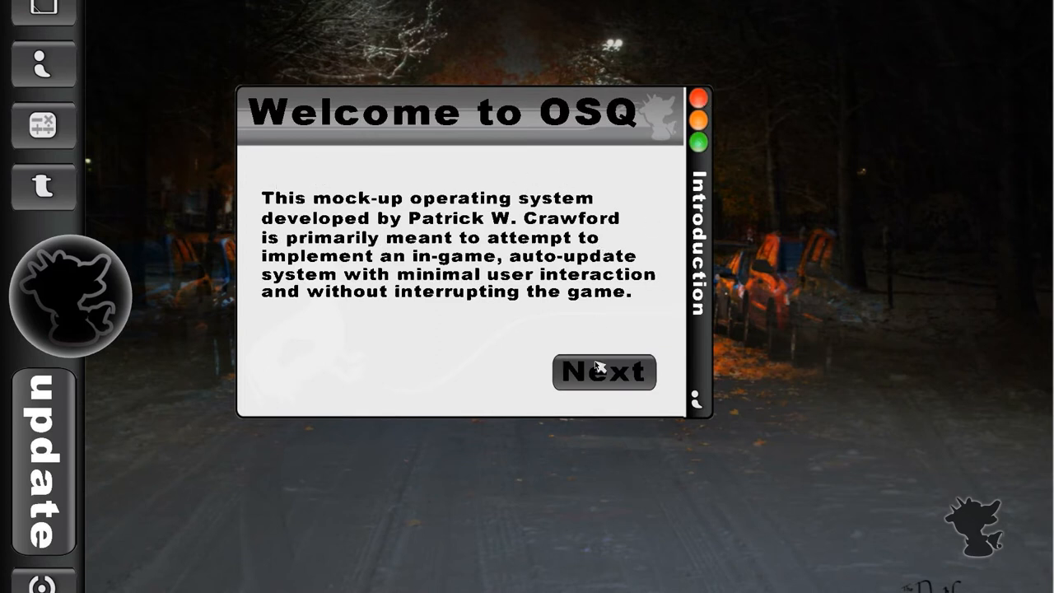
{"action": "left_click", "coordinate": [603, 371]}
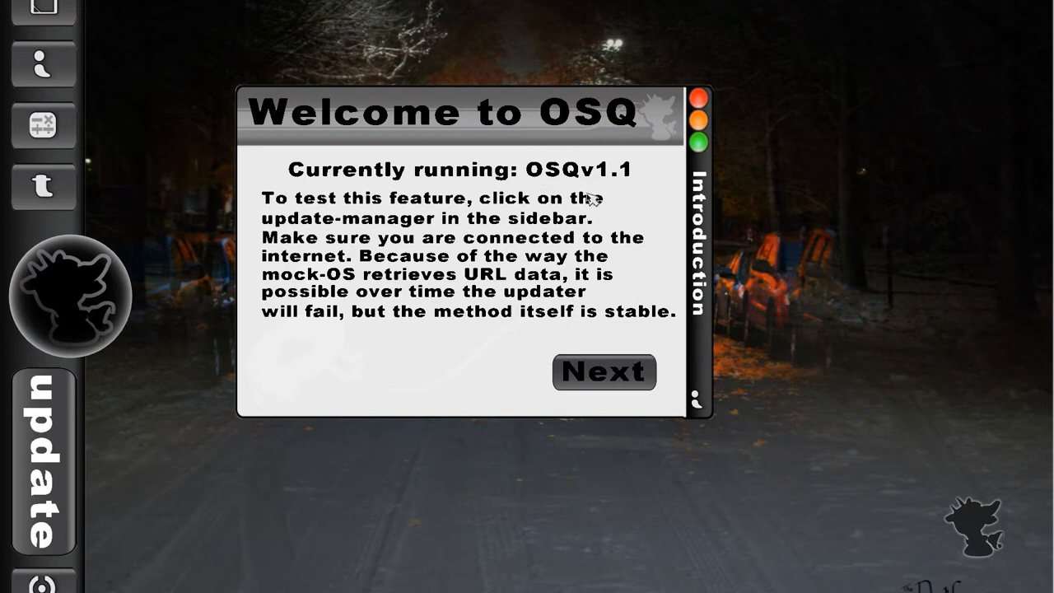
{"action": "left_click", "coordinate": [603, 371]}
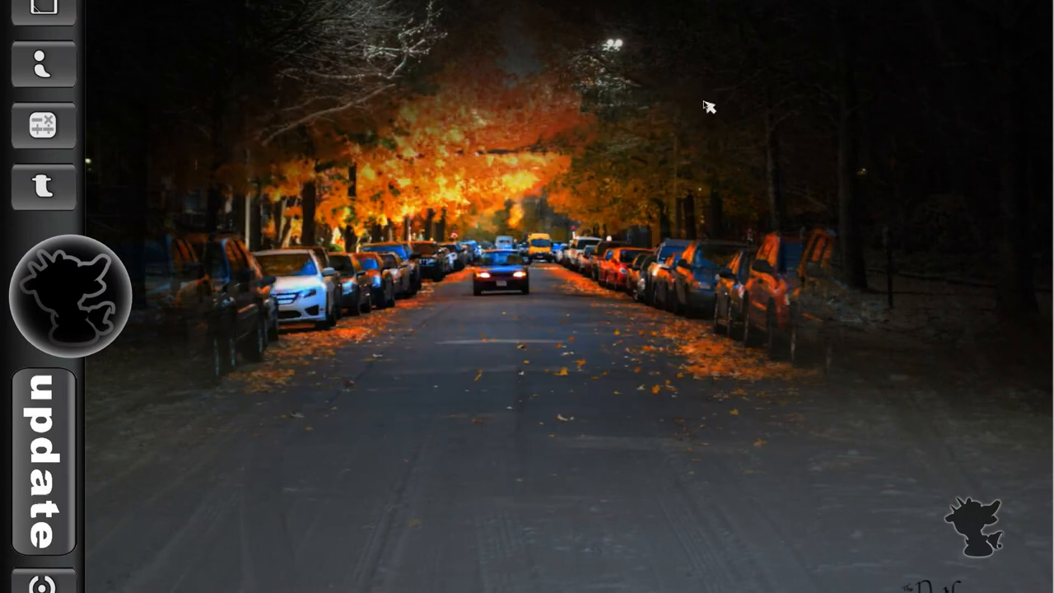
- Open and close the image viewer, then open and close the calculator
{"action": "left_click", "coordinate": [44, 184]}
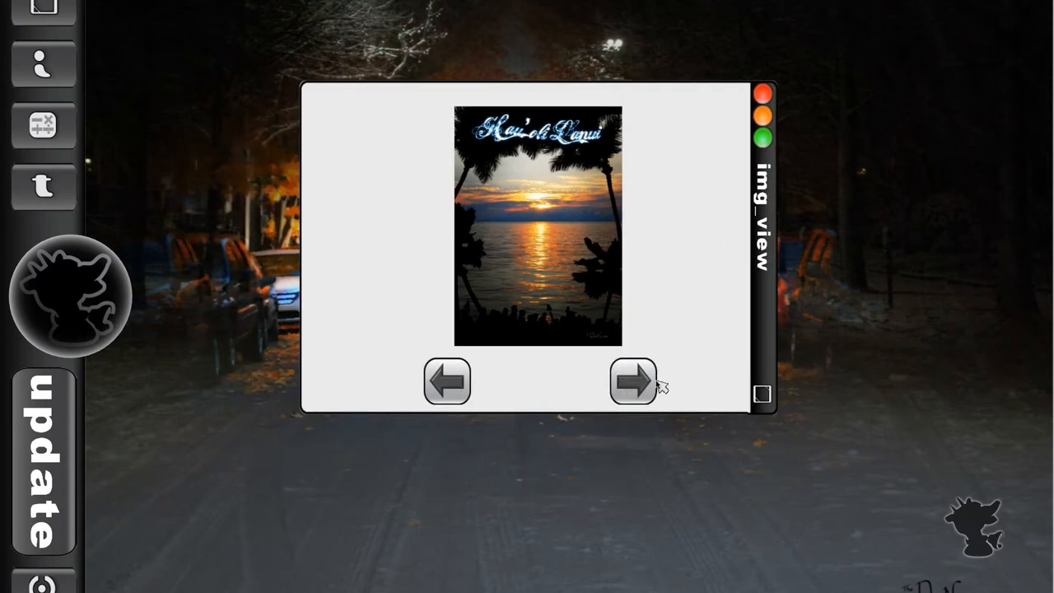
{"action": "left_click", "coordinate": [762, 93]}
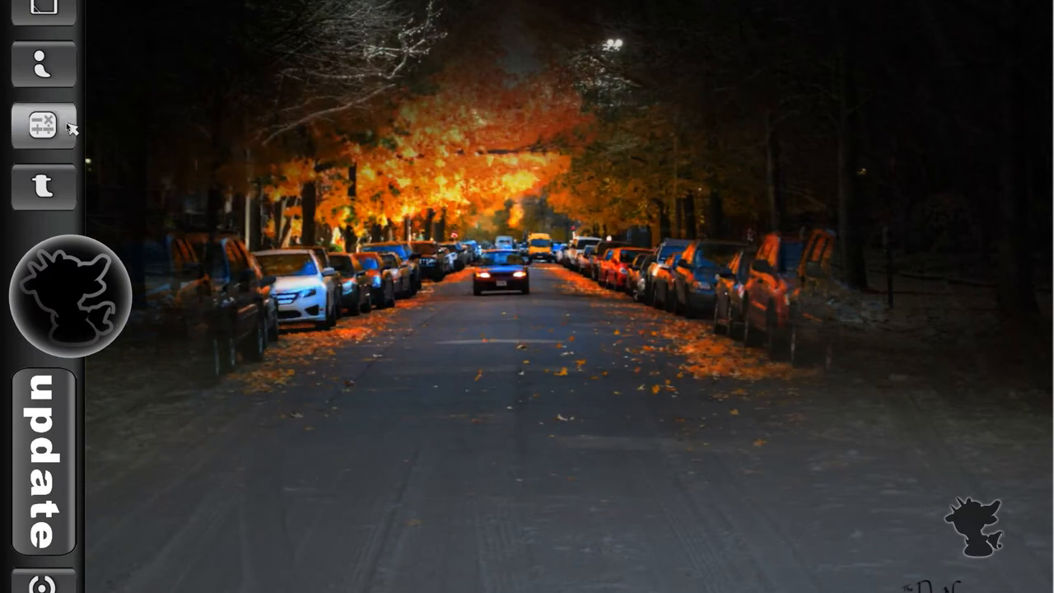
{"action": "left_click", "coordinate": [43, 125]}
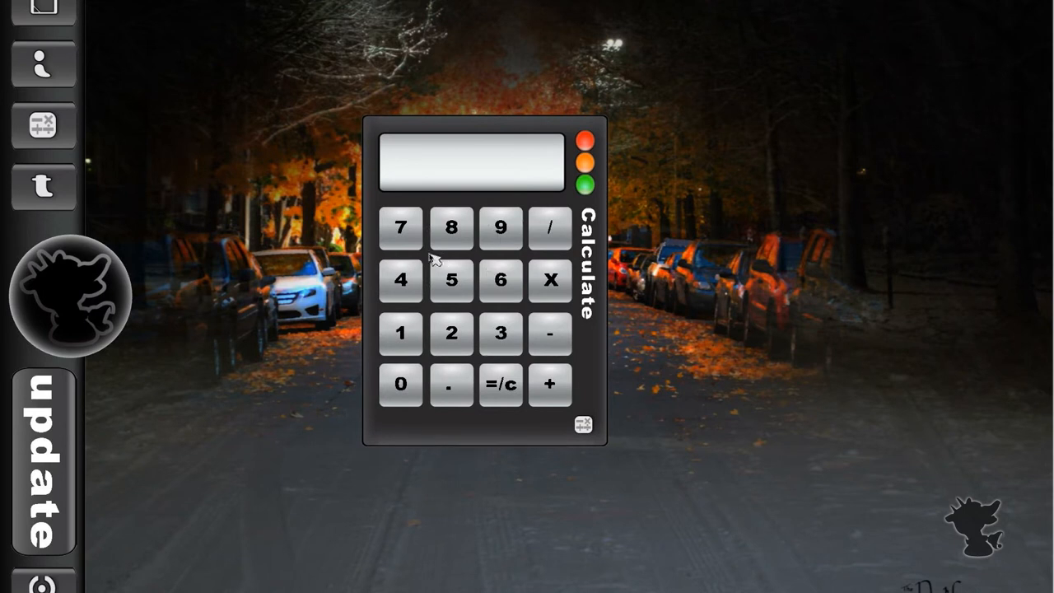
{"action": "left_click", "coordinate": [550, 280]}
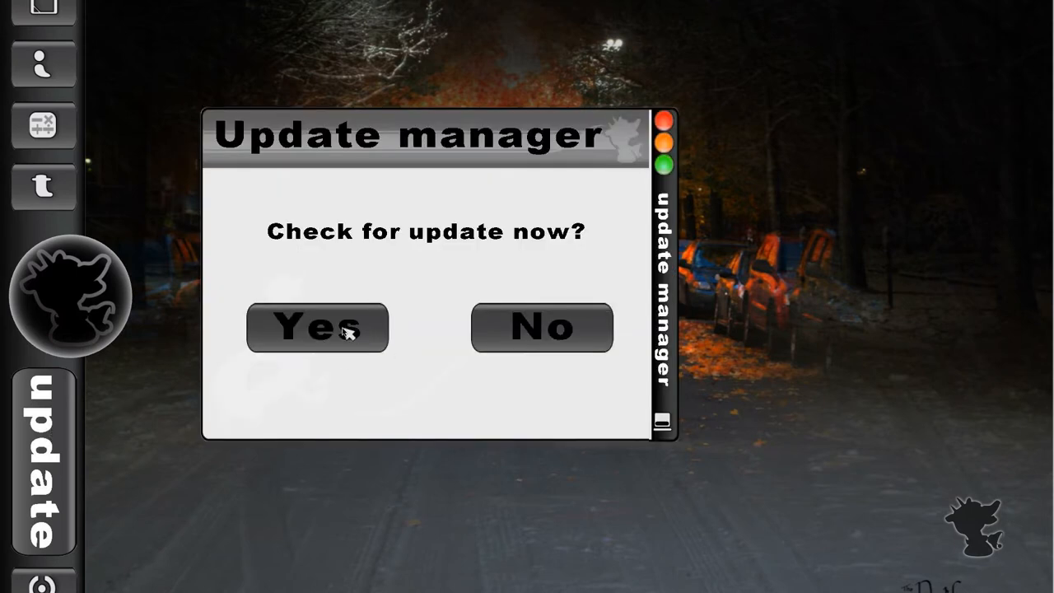
{"action": "left_click", "coordinate": [317, 327]}
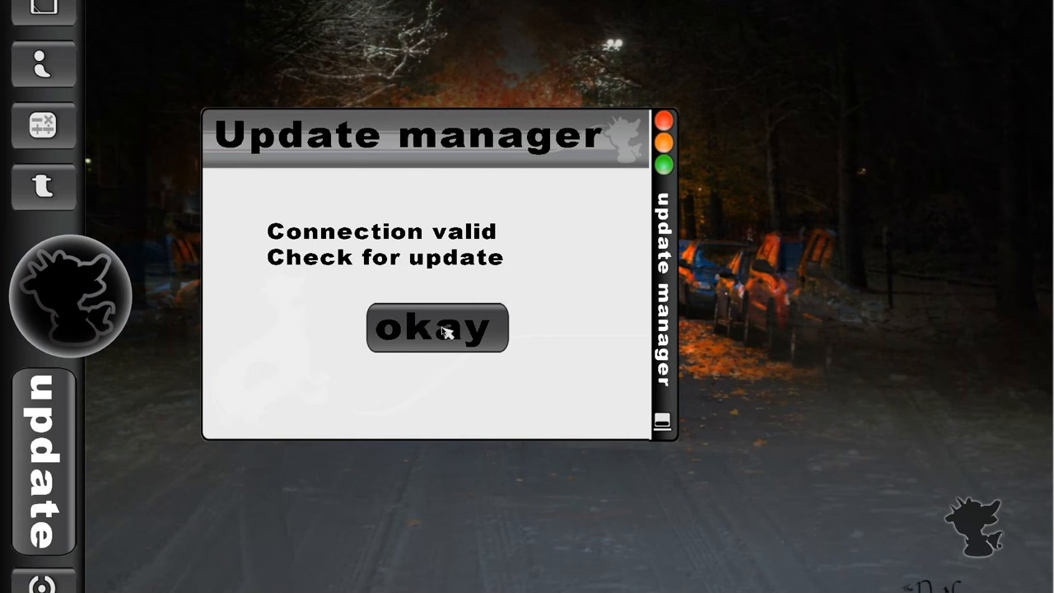
{"action": "left_click", "coordinate": [437, 327]}
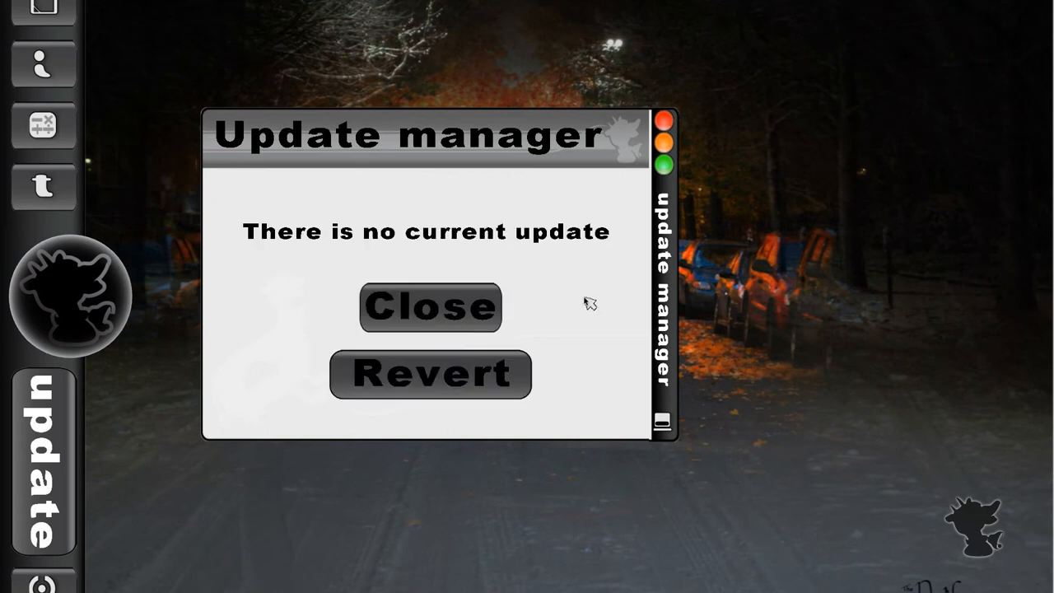
{"action": "mouse_move", "coordinate": [519, 251]}
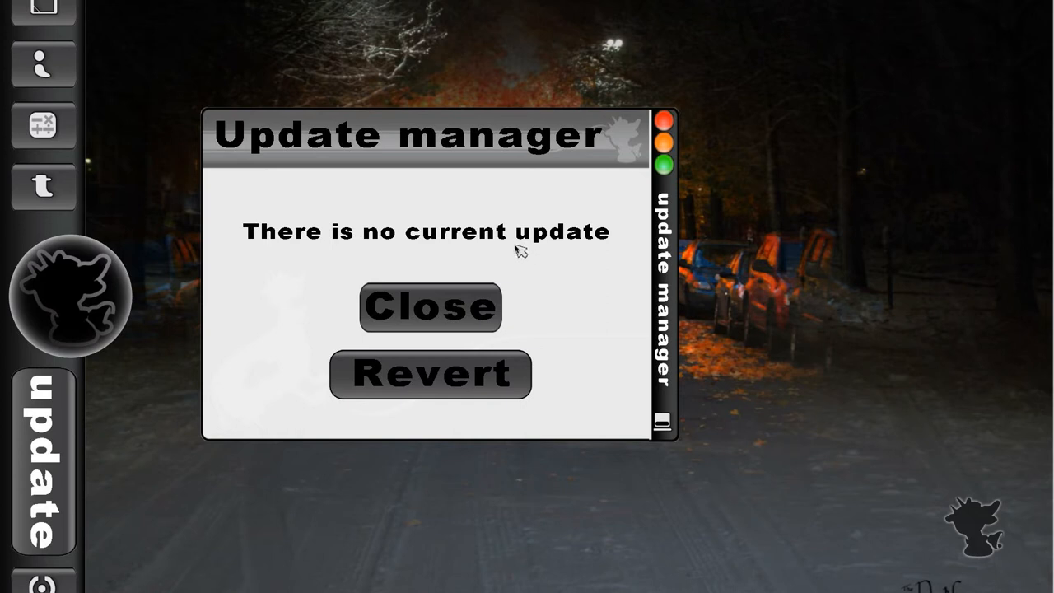
{"action": "mouse_move", "coordinate": [102, 131]}
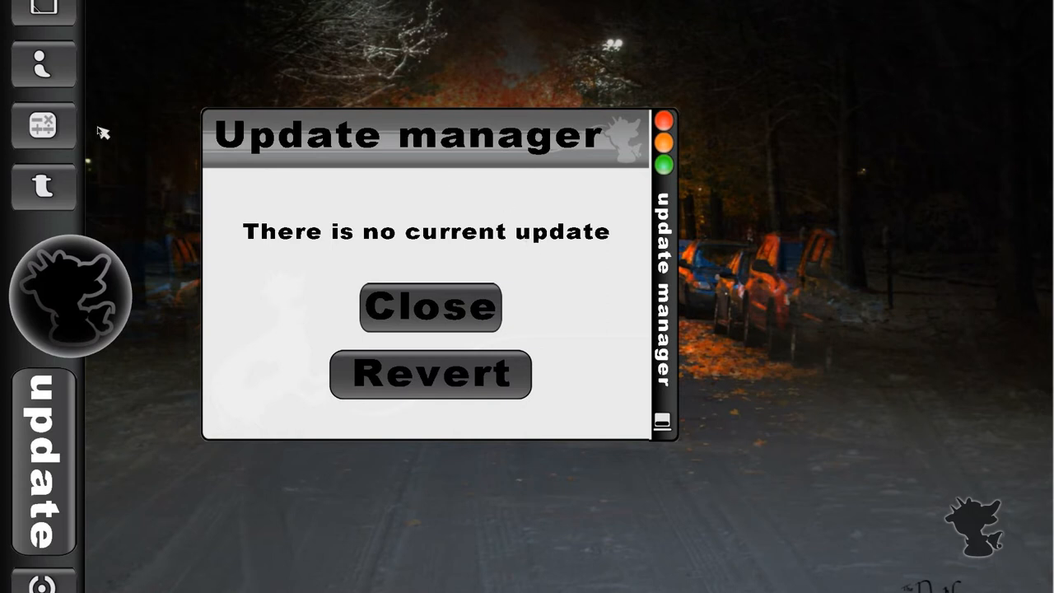
{"action": "mouse_move", "coordinate": [508, 256]}
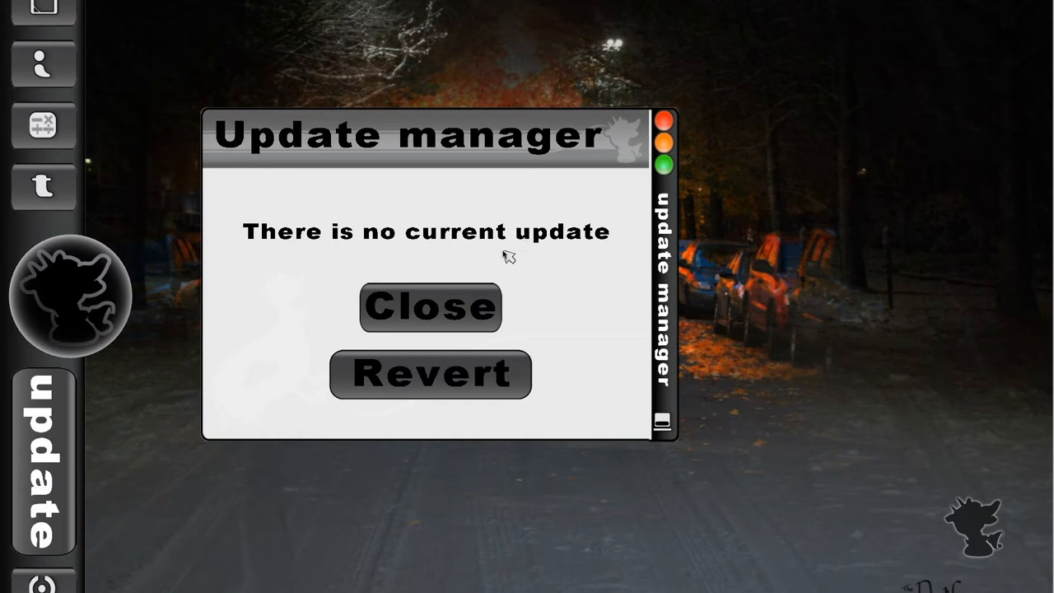
{"action": "mouse_move", "coordinate": [597, 241]}
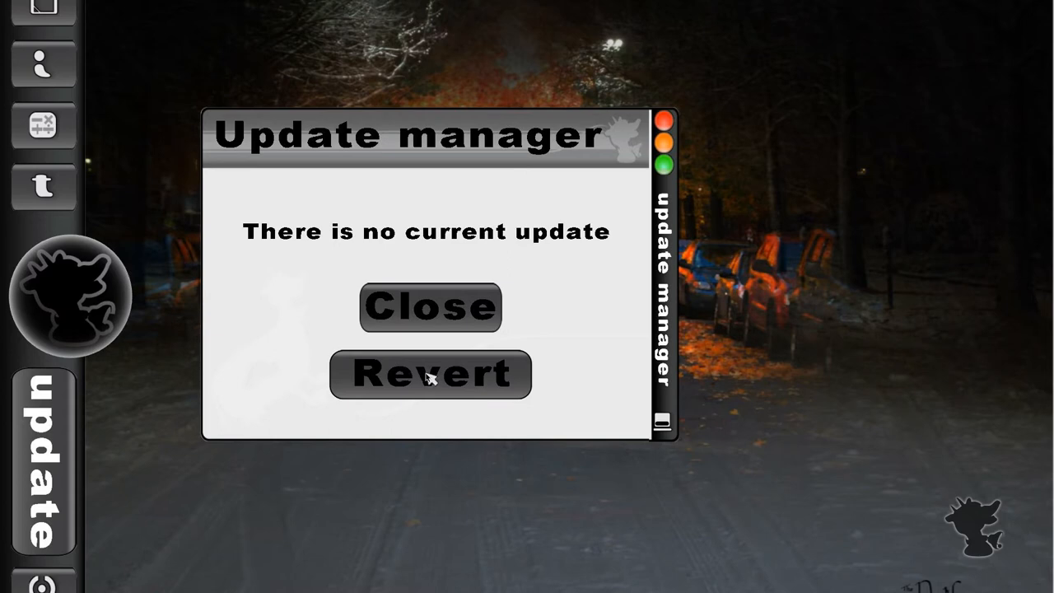
- Revert OSQ to OSQv1.0 and page past the Welcome to OSQ introduction
{"action": "left_click", "coordinate": [429, 374]}
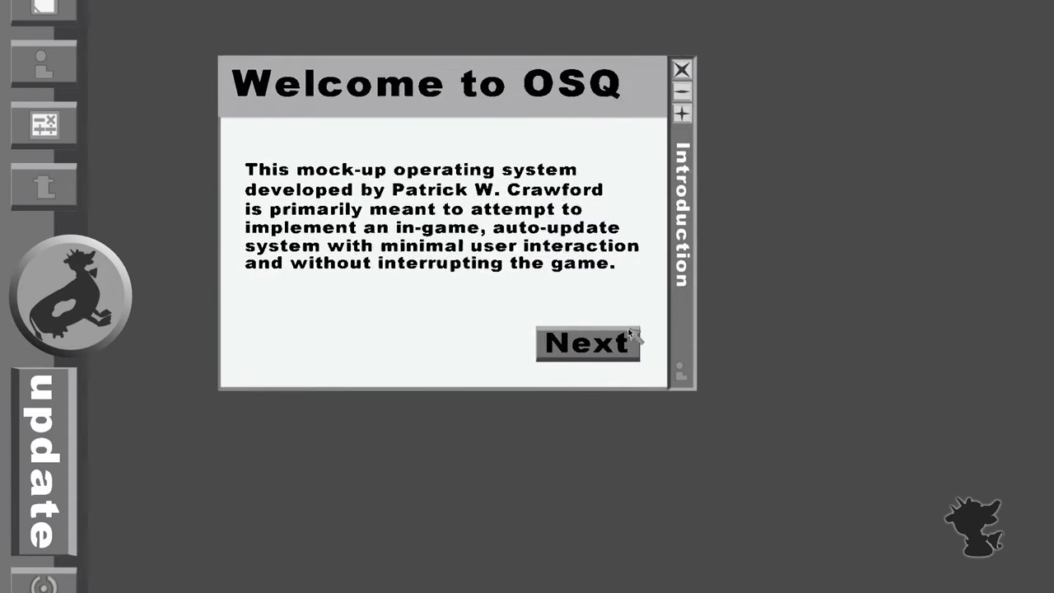
{"action": "left_click", "coordinate": [587, 343]}
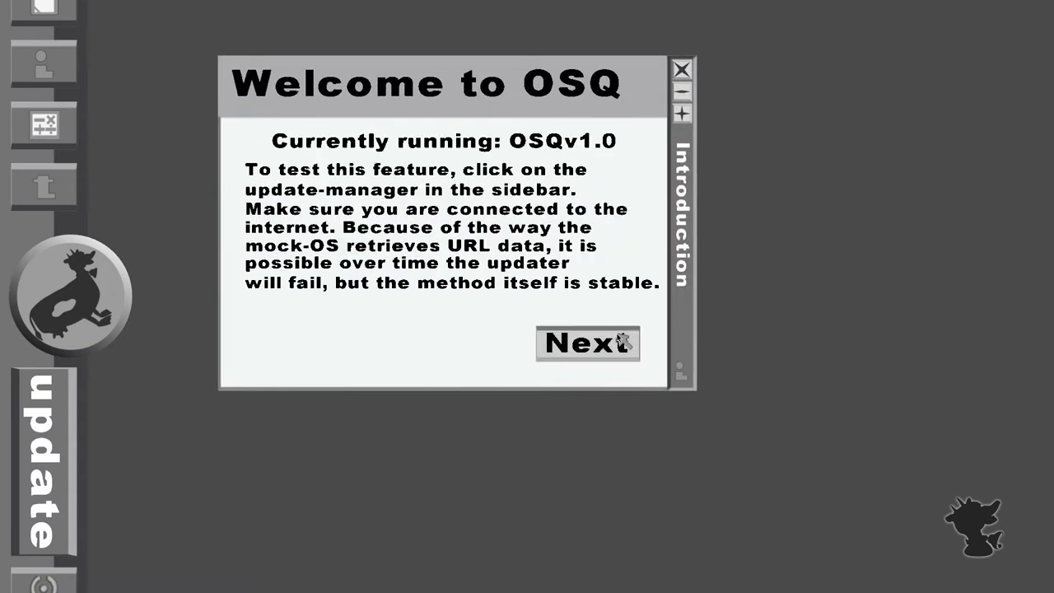
{"action": "left_click", "coordinate": [587, 343]}
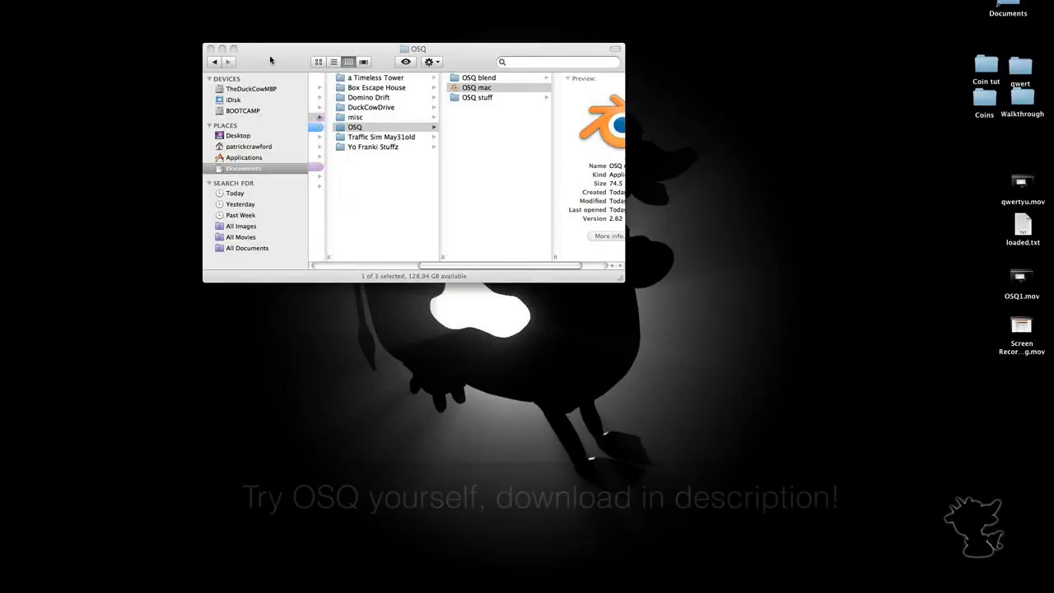
{"action": "left_click", "coordinate": [477, 87]}
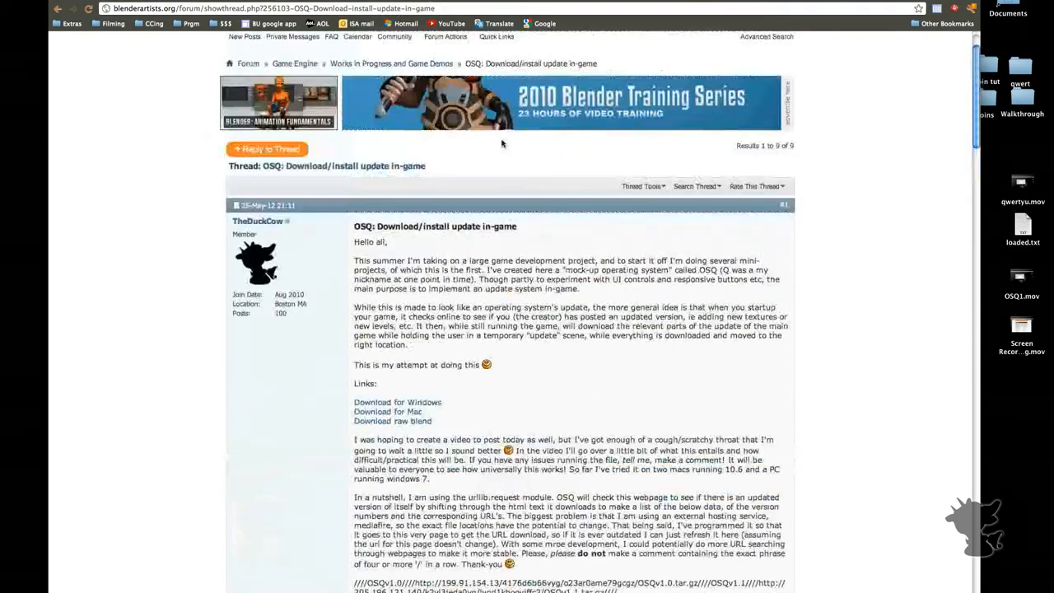
- Scroll the OSQ forum post down to the ////OSQv1.0//// URL line
{"action": "scroll", "scroll_direction": "up", "scroll_amount": 3}
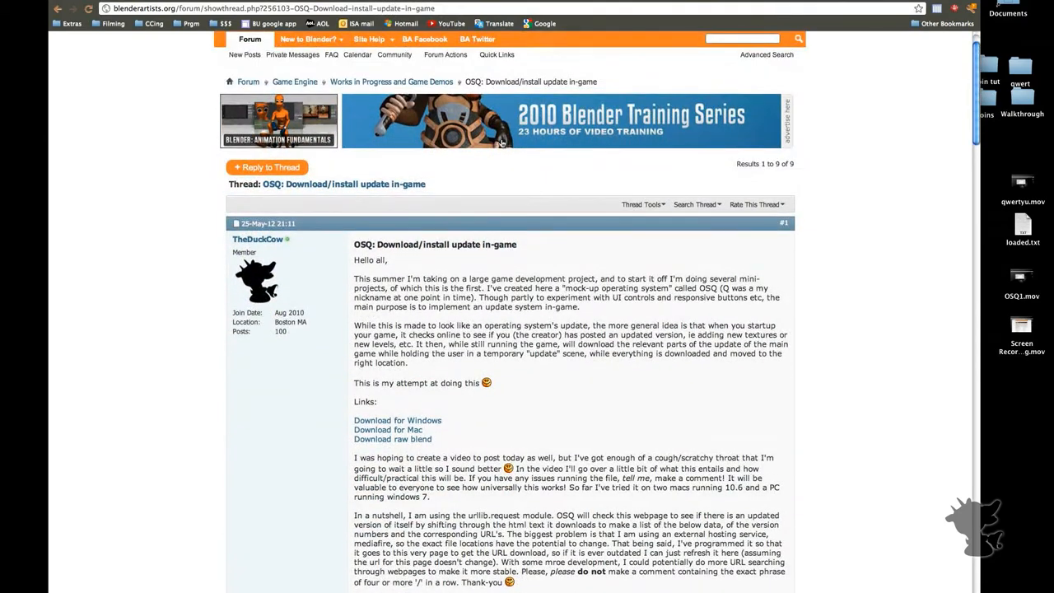
{"action": "scroll", "scroll_direction": "down", "scroll_amount": 3}
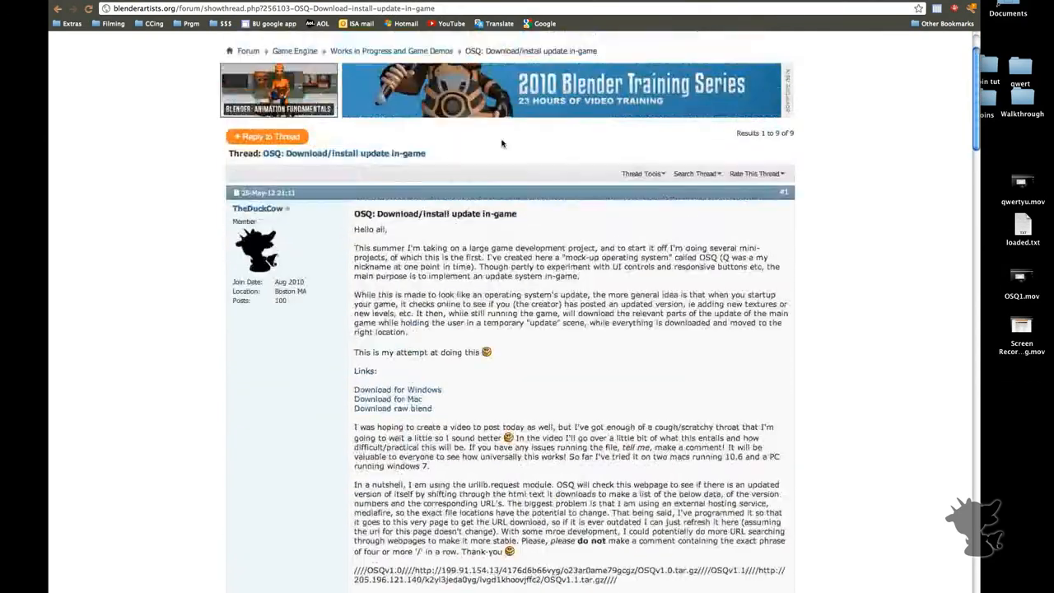
{"action": "scroll", "scroll_direction": "down", "scroll_amount": 3}
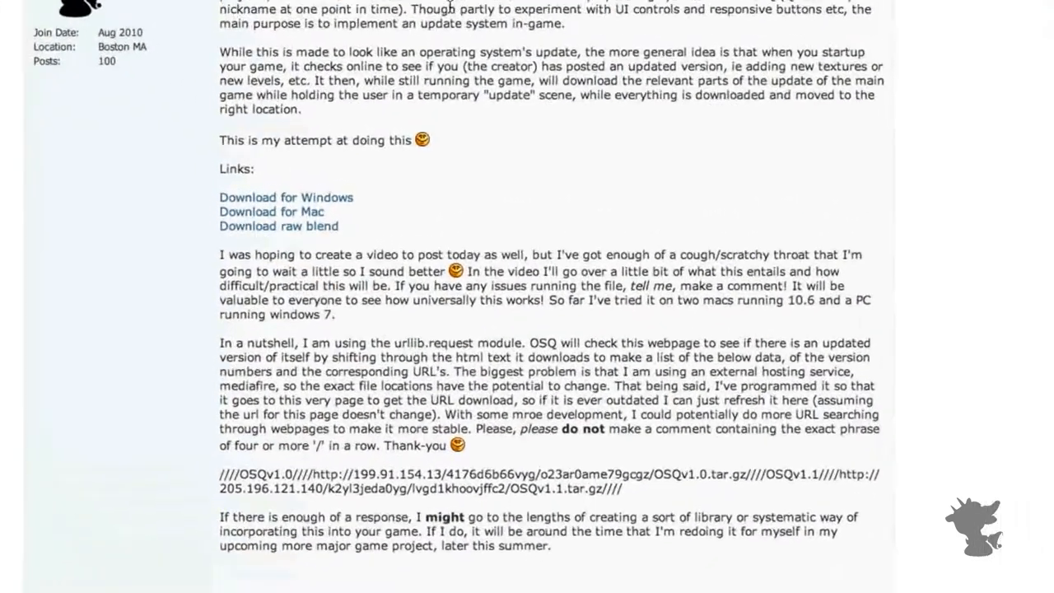
{"action": "scroll", "scroll_direction": "down", "scroll_amount": 3}
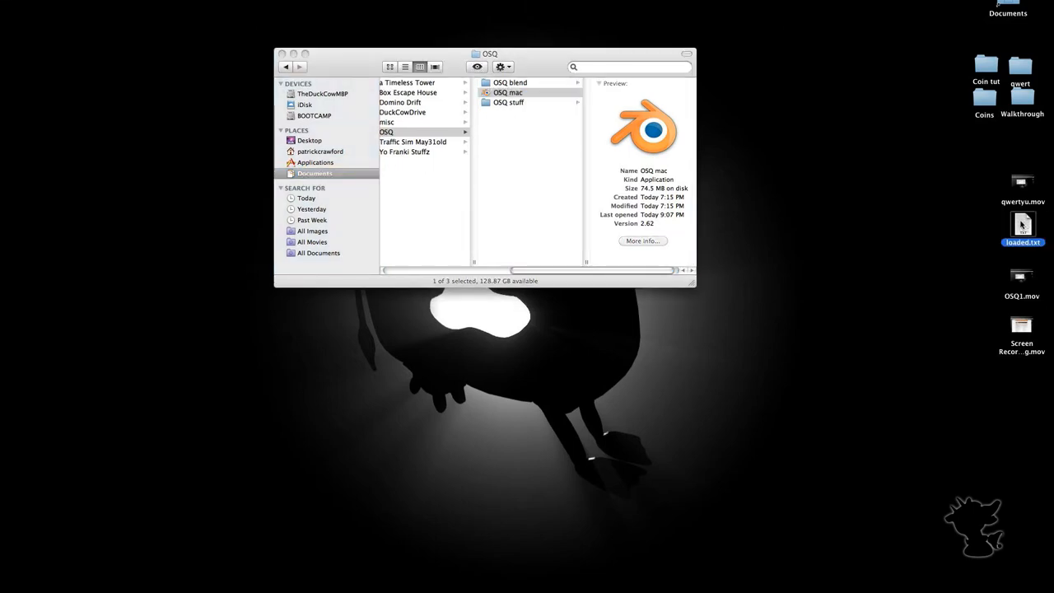
- Open loaded.txt in TextEdit and scroll through the saved page HTML
{"action": "double_click", "coordinate": [1021, 224]}
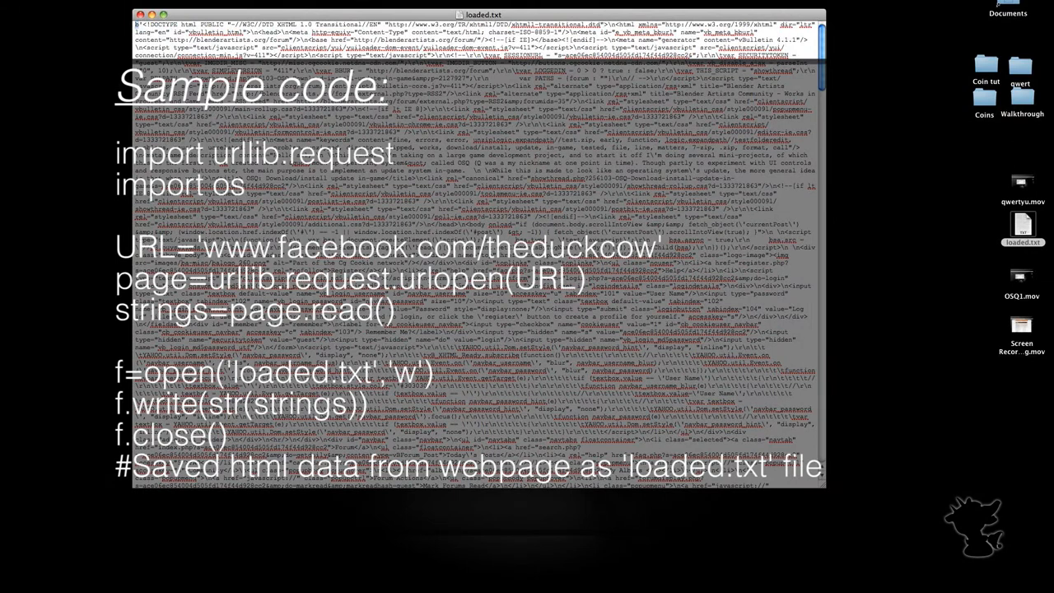
{"action": "scroll", "scroll_direction": "down", "scroll_amount": 3}
{"action": "type", "text": "//"}
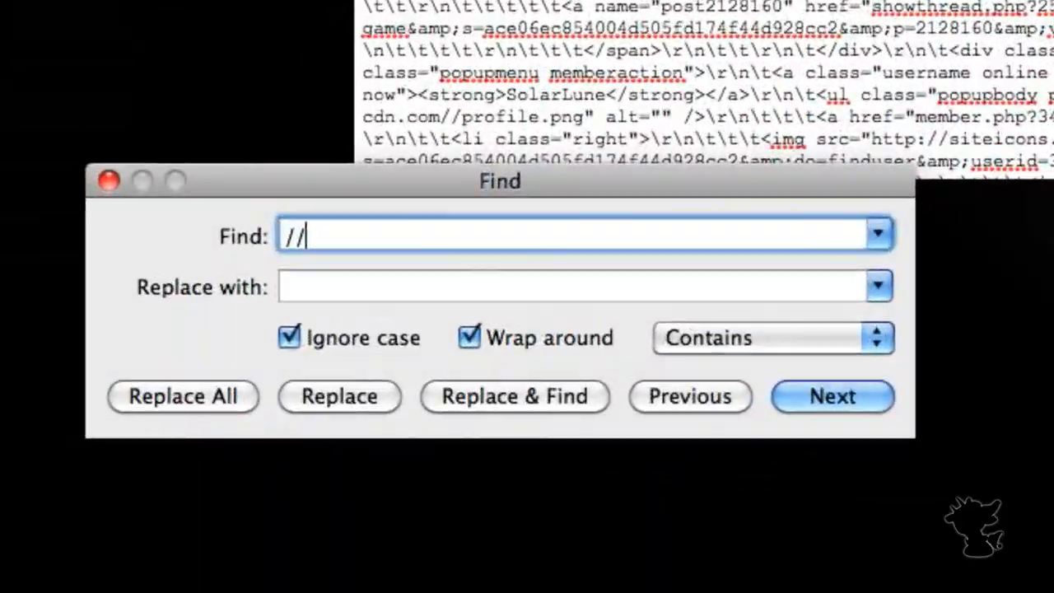
- Find the next // match and highlight the ////OSQv1.0////downloadurl entry
{"action": "left_click", "coordinate": [832, 396]}
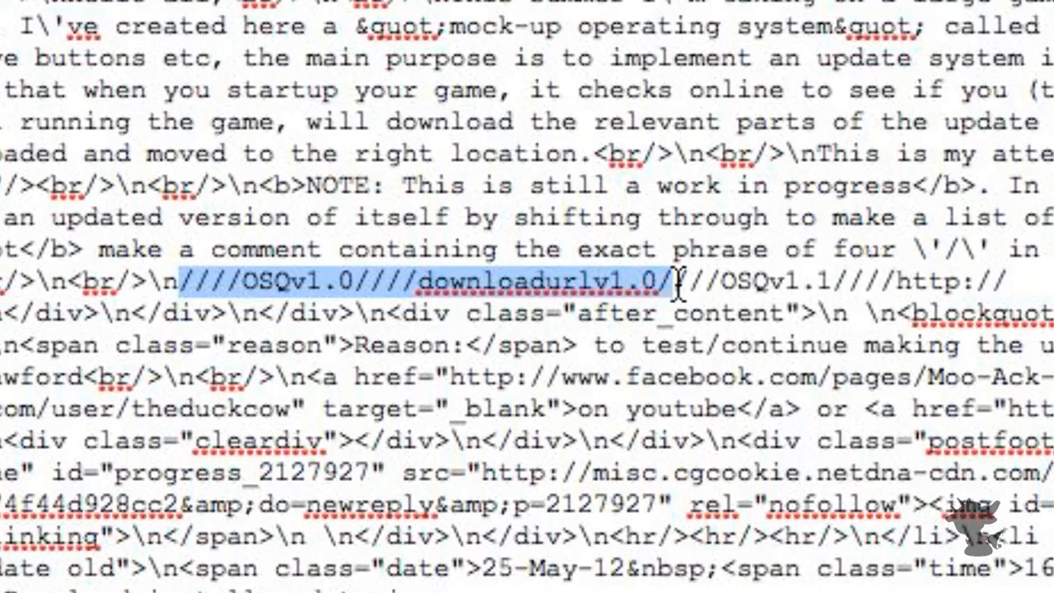
{"action": "left_click_drag", "start_coordinate": [667, 281], "coordinate": [1021, 282]}
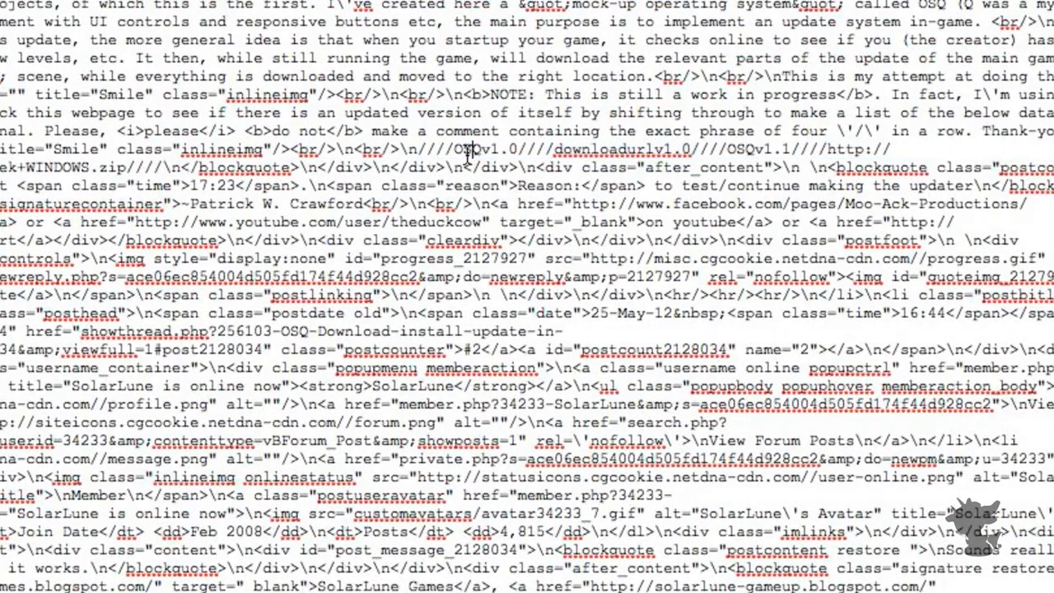
{"action": "double_click", "coordinate": [482, 149]}
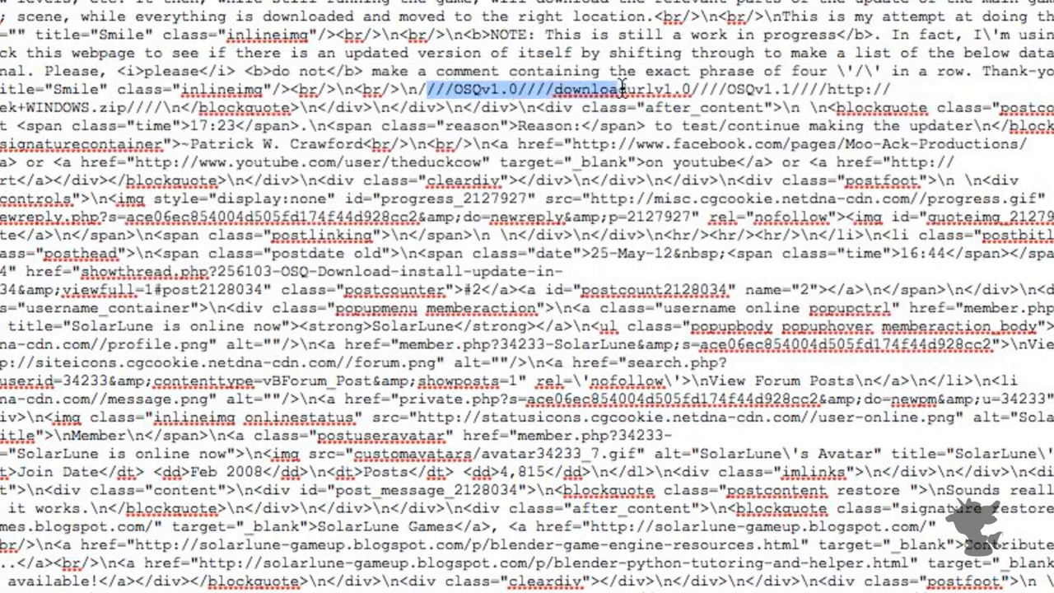
- Select the version names OSQv1.0 and OSQv1.1 in the HTML
{"action": "left_click", "coordinate": [452, 90]}
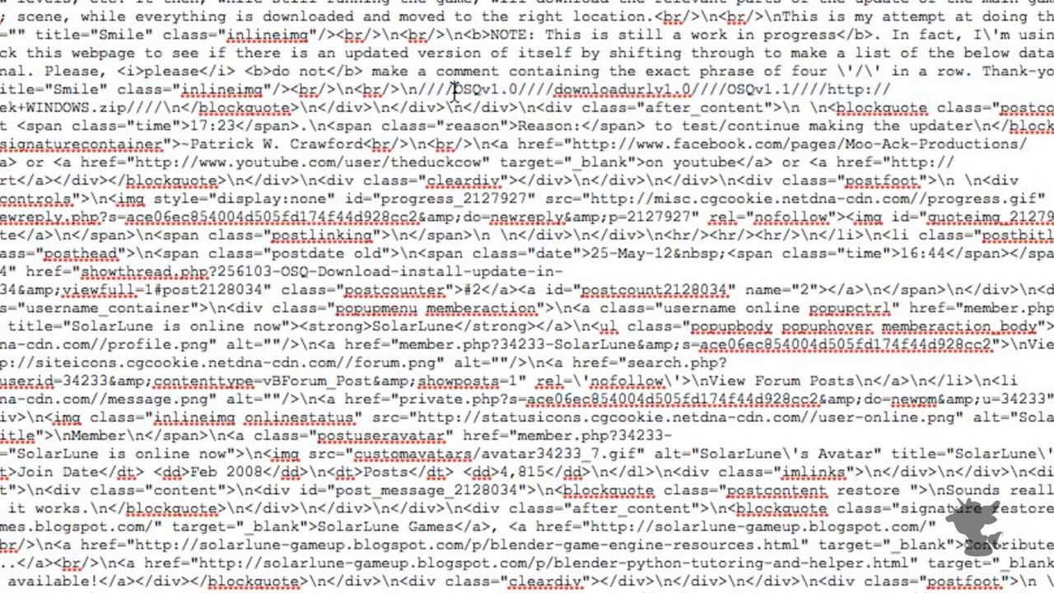
{"action": "double_click", "coordinate": [480, 89]}
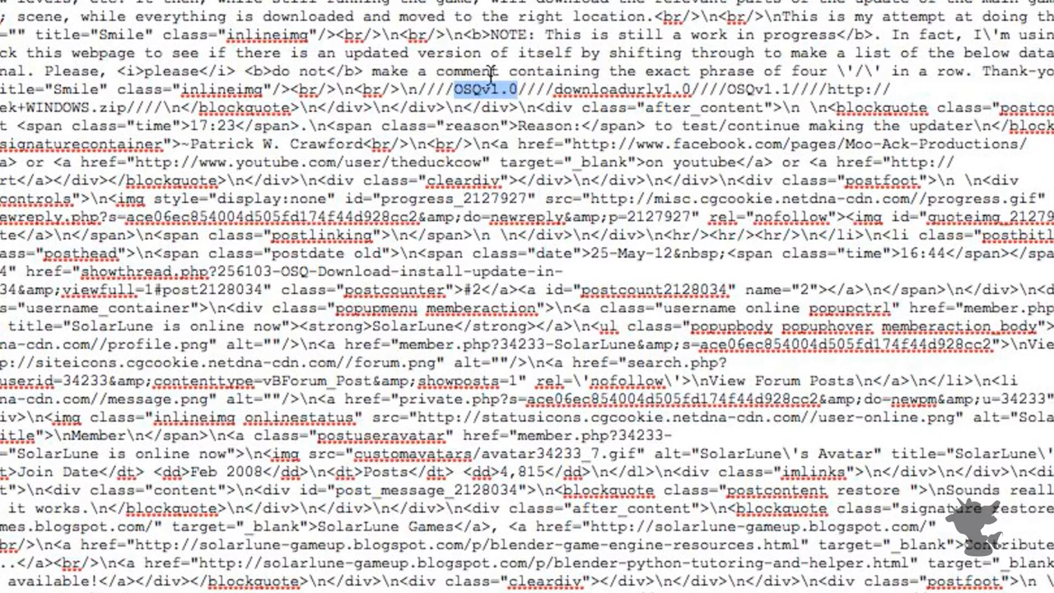
{"action": "mouse_move", "coordinate": [571, 93]}
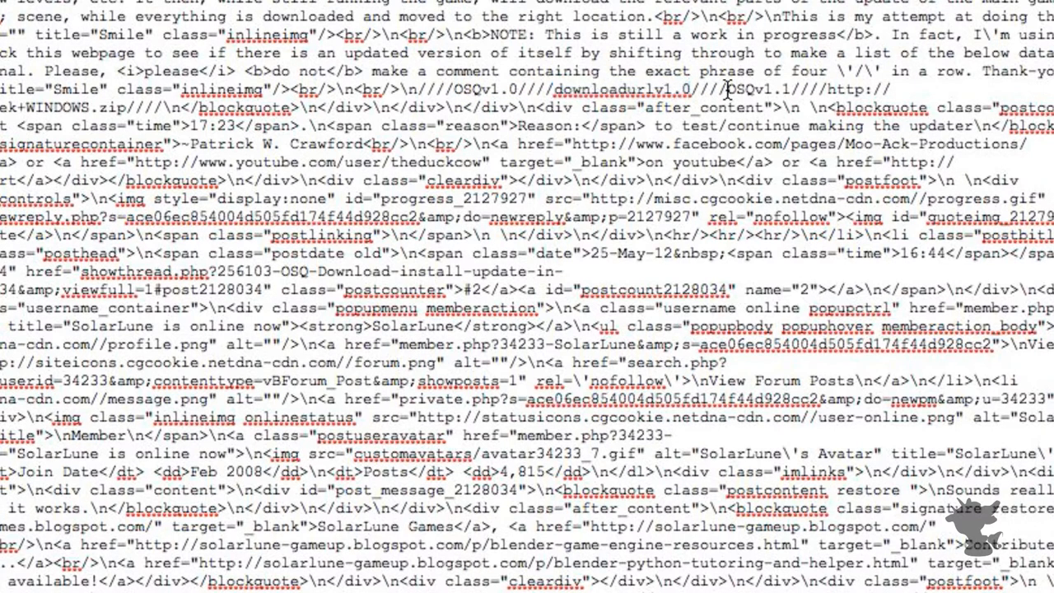
{"action": "double_click", "coordinate": [756, 89]}
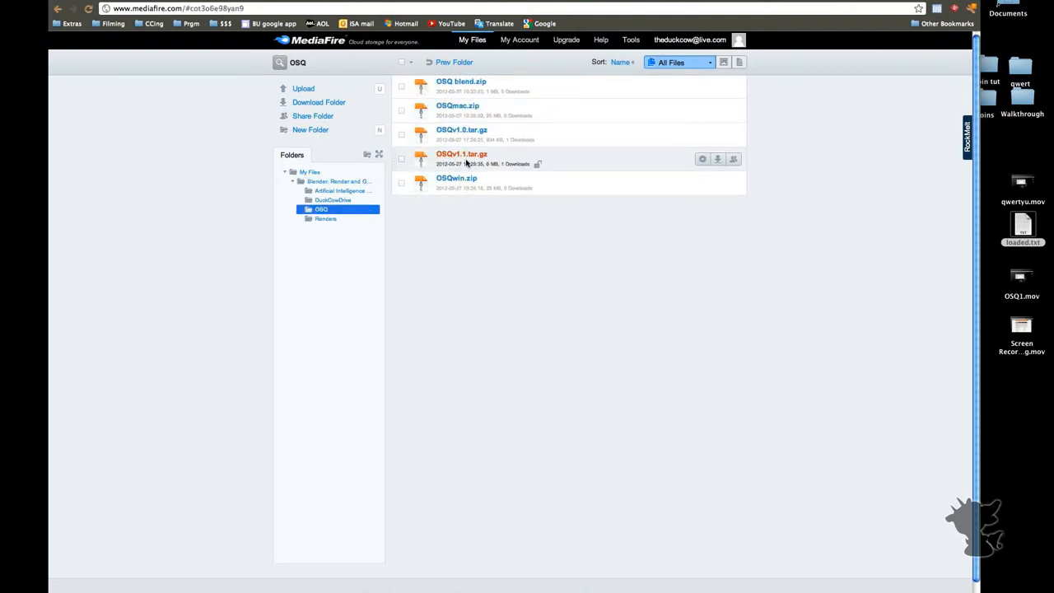
{"action": "mouse_move", "coordinate": [461, 154]}
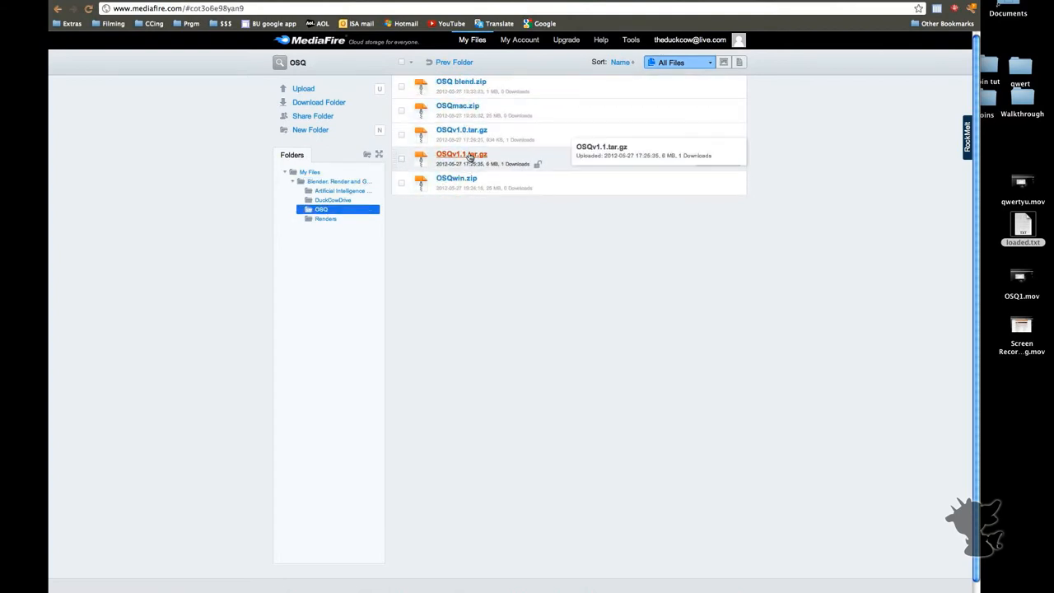
- Open the OSQv1.1.tar.gz download page from MediaFire's OSQ folder and right-click it
{"action": "left_click", "coordinate": [461, 155]}
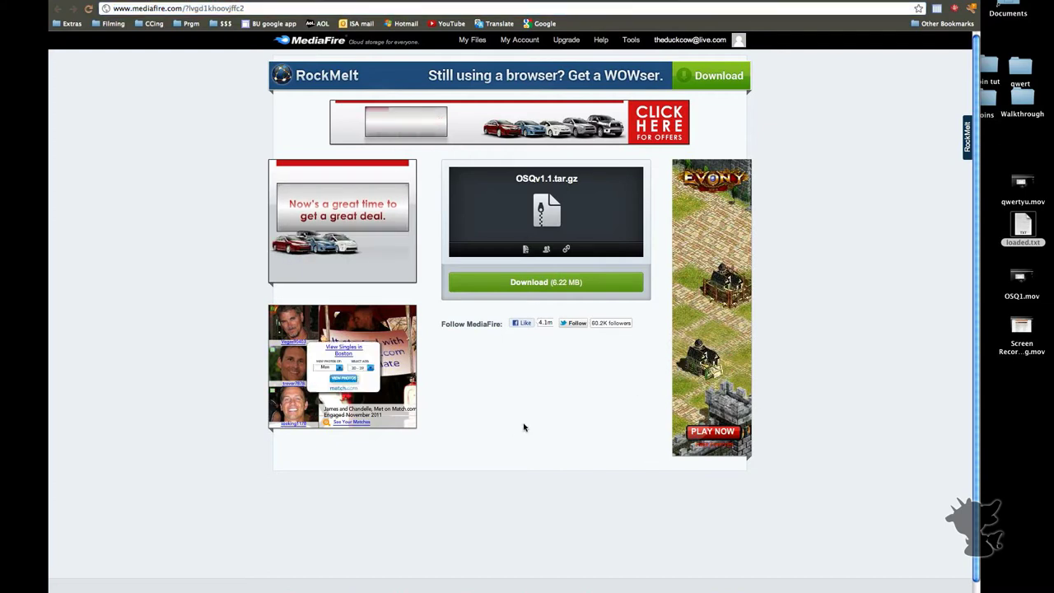
{"action": "right_click", "coordinate": [546, 281]}
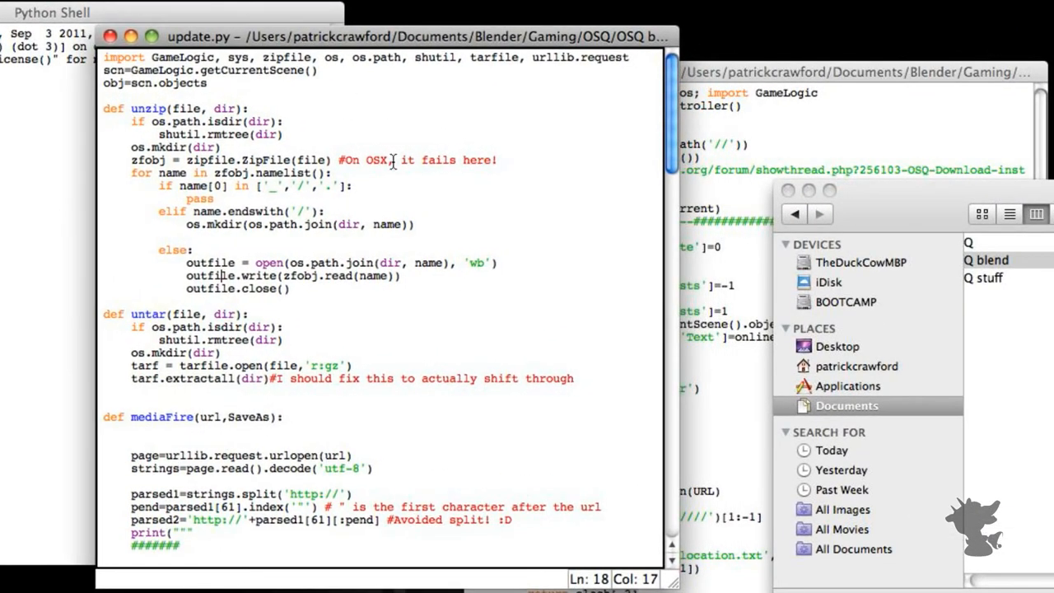
- Scroll update.py to view the unzip, untar and mediaFire function definitions
{"action": "scroll", "scroll_direction": "down", "scroll_amount": 3}
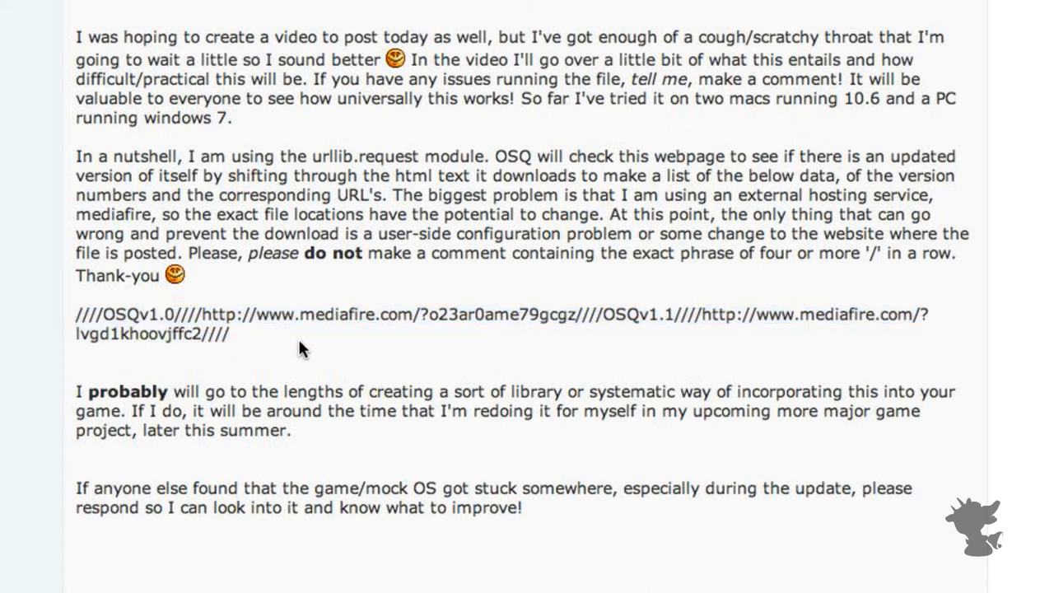
{"action": "mouse_move", "coordinate": [702, 317]}
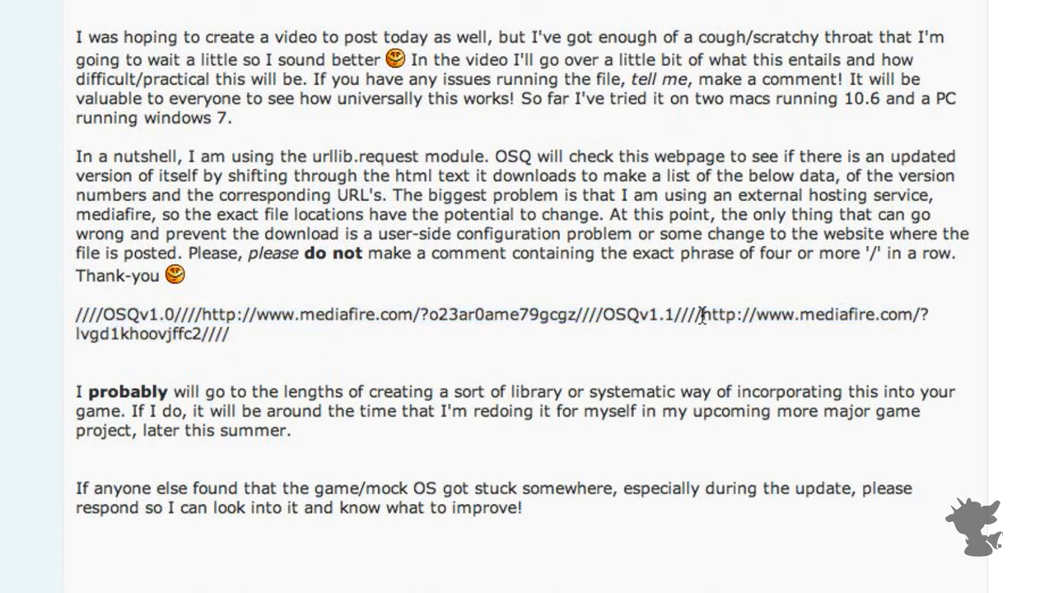
- Drag-select the OSQv1.1 version name on the post's MediaFire link line
{"action": "left_click_drag", "start_coordinate": [701, 314], "coordinate": [824, 315]}
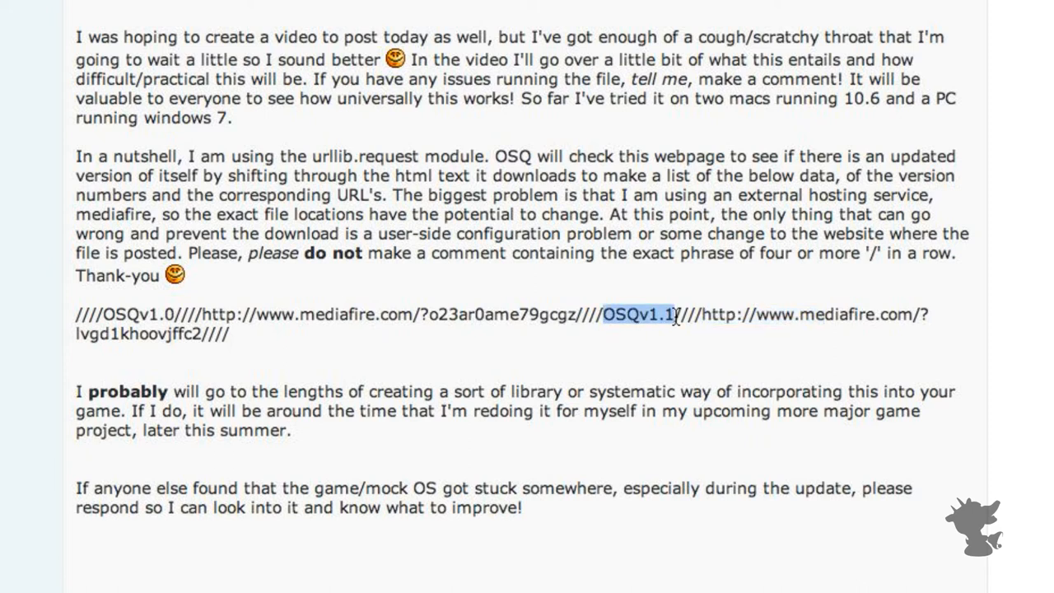
{"action": "left_click_drag", "start_coordinate": [675, 315], "coordinate": [228, 335]}
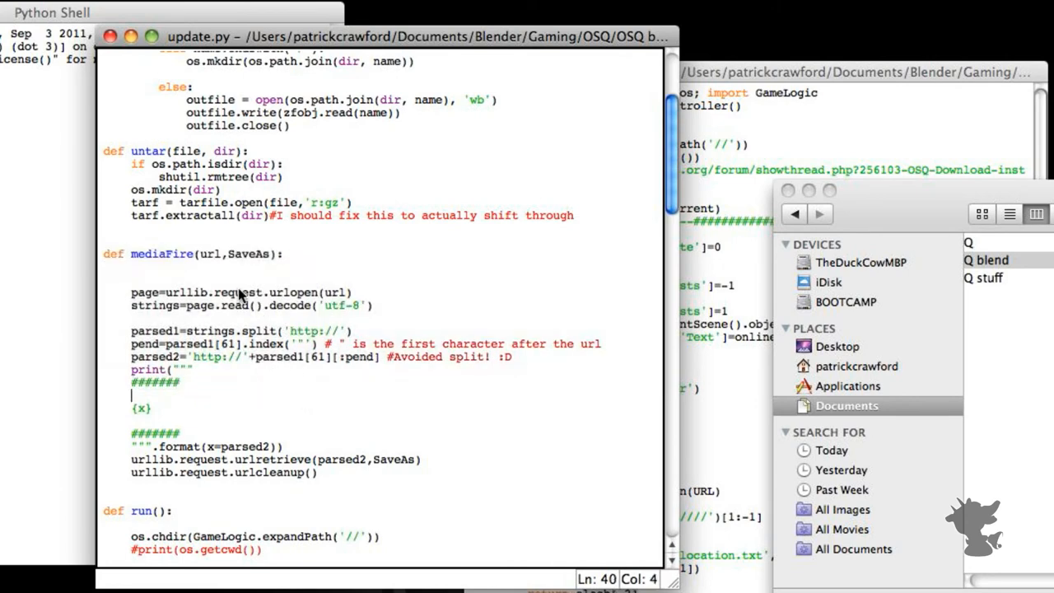
{"action": "mouse_move", "coordinate": [312, 195]}
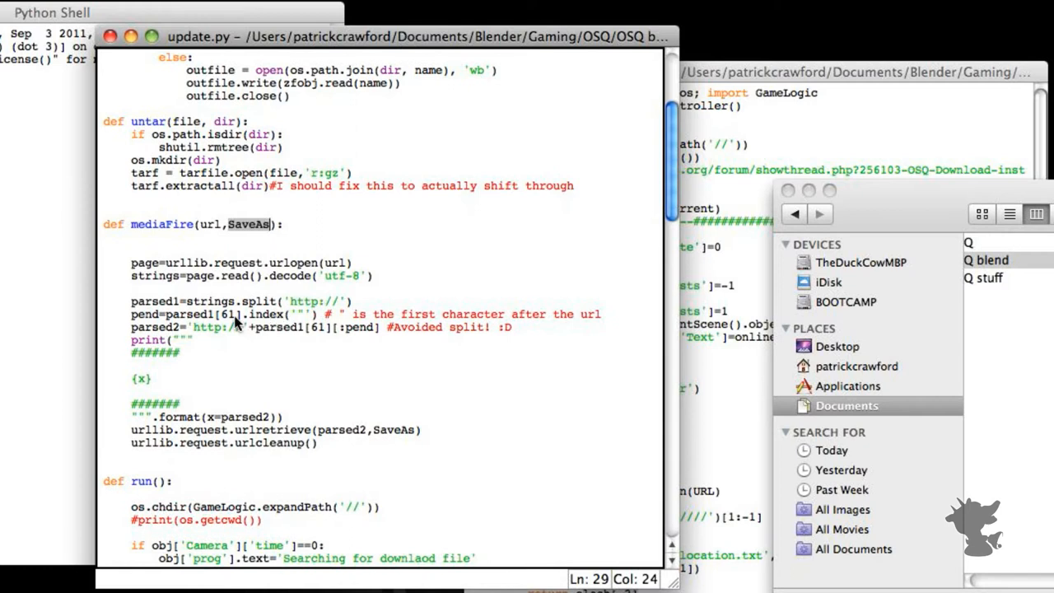
{"action": "mouse_move", "coordinate": [165, 297]}
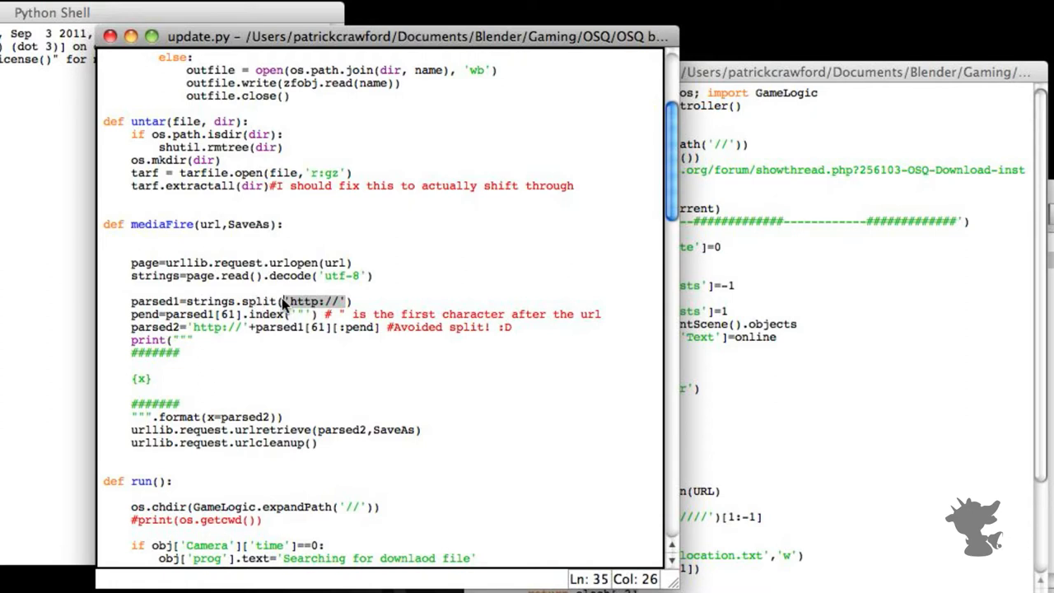
{"action": "mouse_move", "coordinate": [366, 306]}
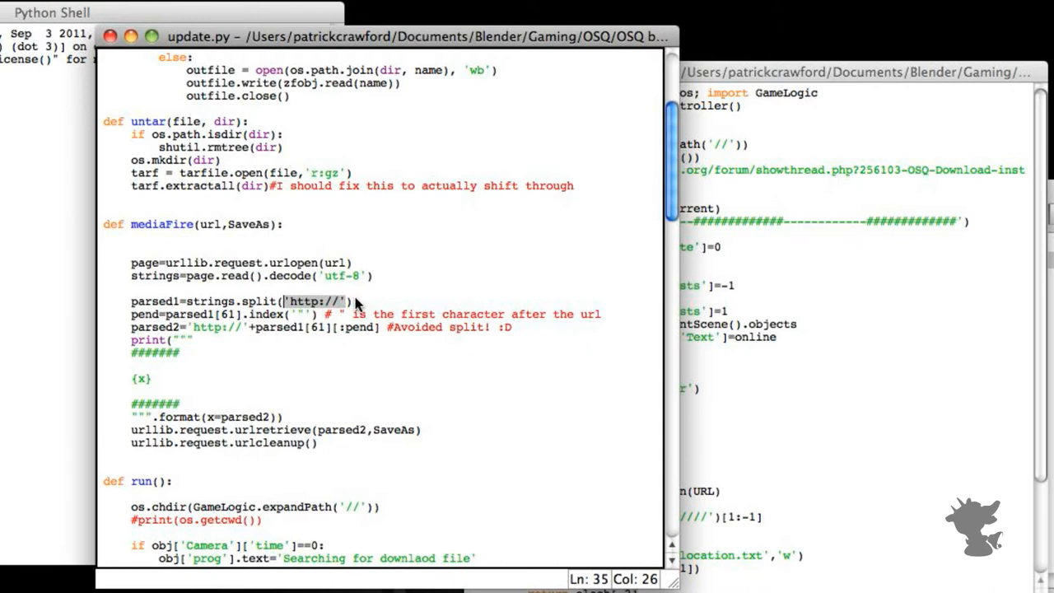
{"action": "scroll", "scroll_direction": "down", "scroll_amount": 3}
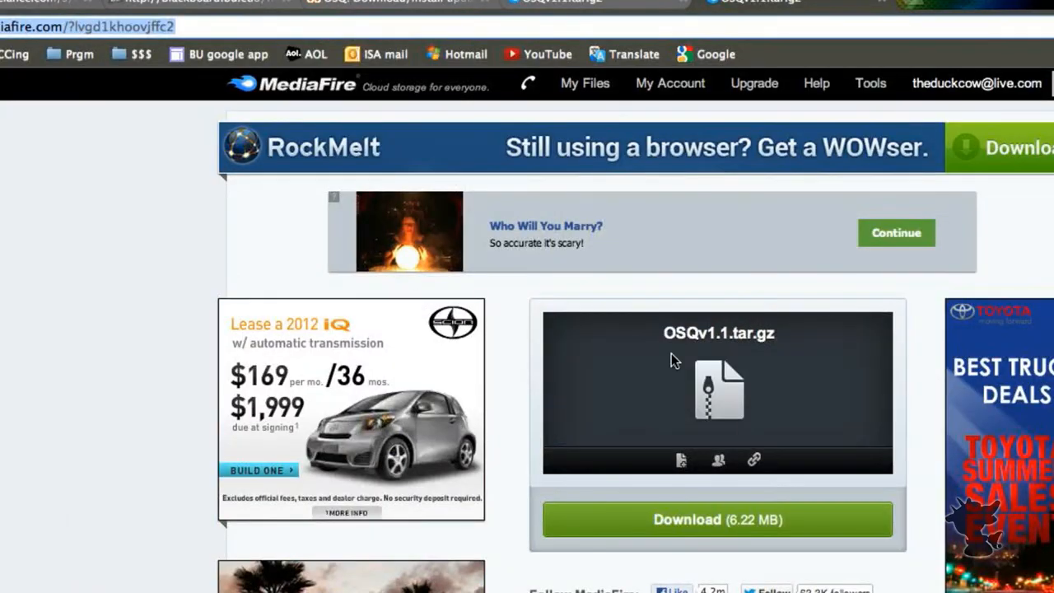
- Start the OSQv1.1.tar.gz download with MediaFire's green Download (6.22 MB) button
{"action": "left_click", "coordinate": [717, 520]}
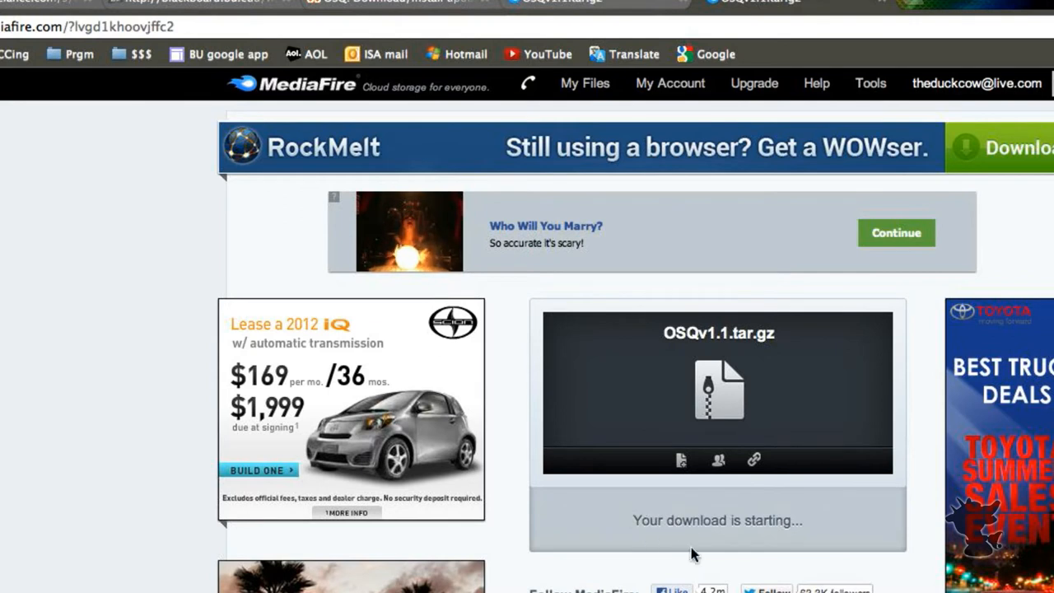
{"action": "mouse_move", "coordinate": [718, 510]}
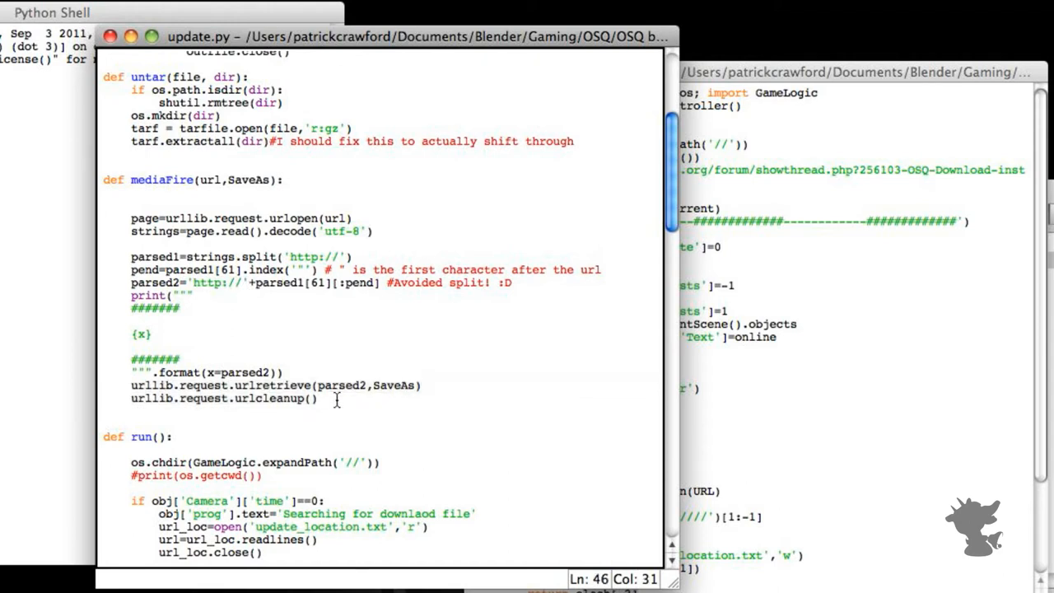
{"action": "scroll", "scroll_direction": "up", "scroll_amount": 3}
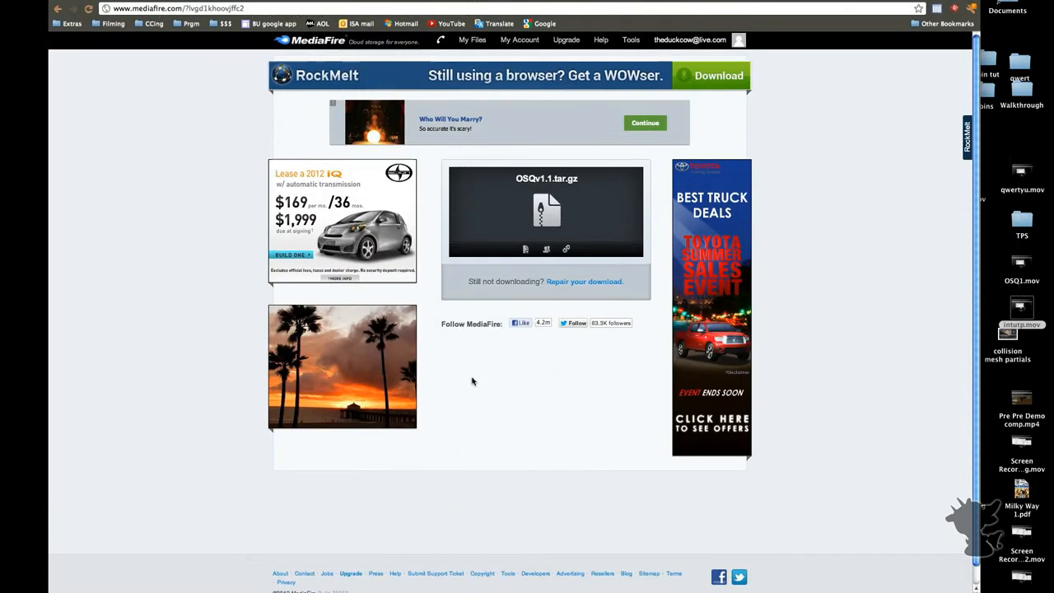
{"action": "mouse_move", "coordinate": [432, 180]}
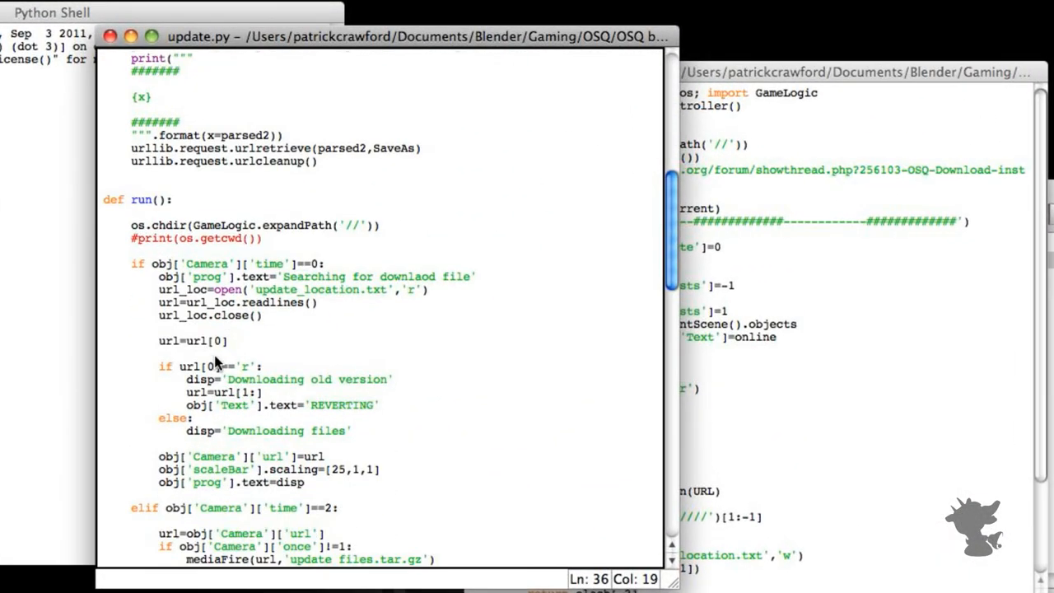
{"action": "scroll", "scroll_direction": "down", "scroll_amount": 3}
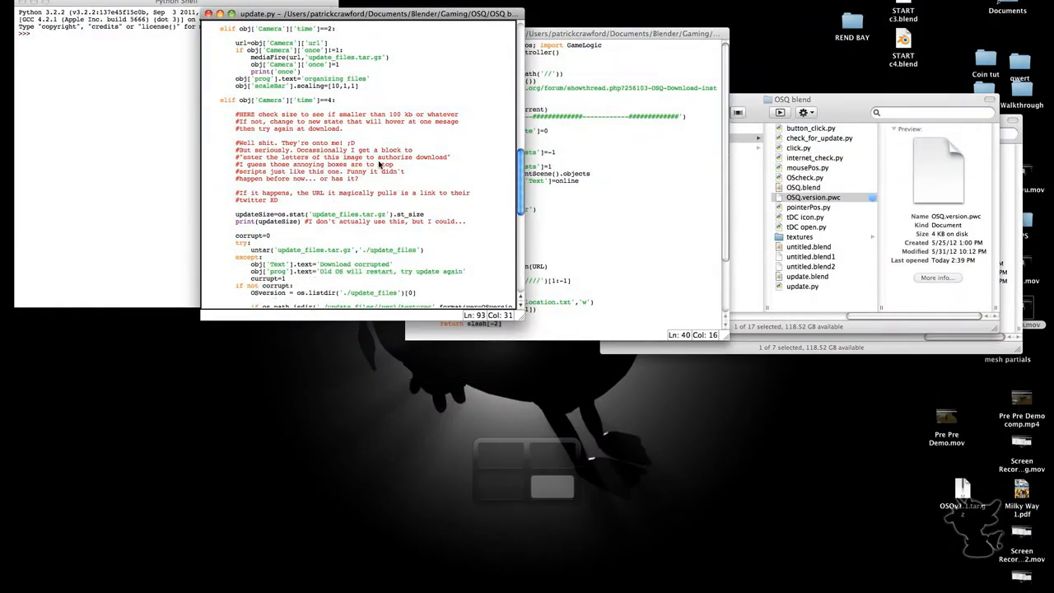
{"action": "scroll", "scroll_direction": "up", "scroll_amount": 3}
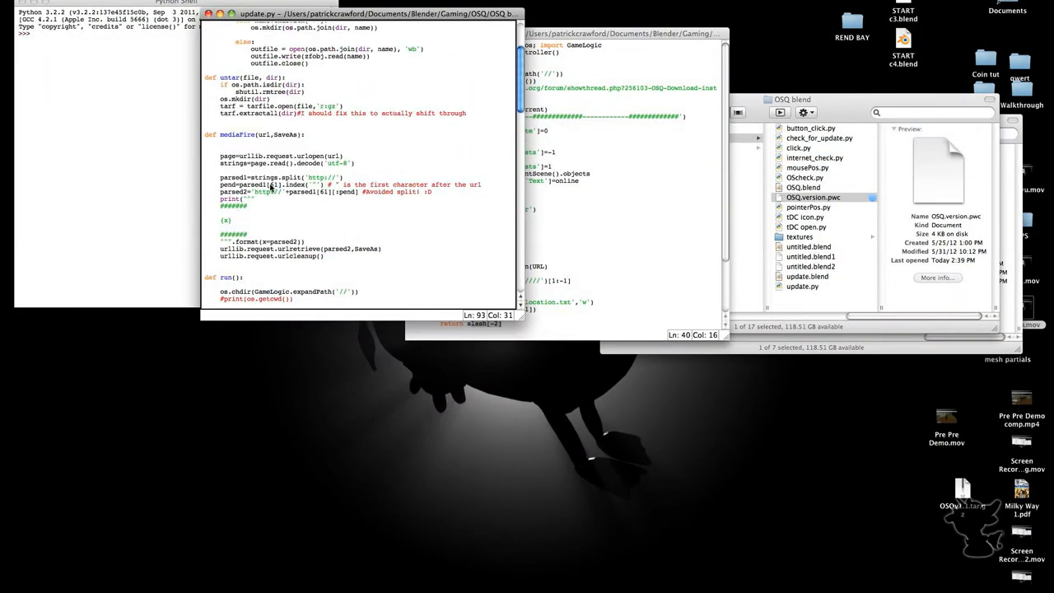
{"action": "left_click", "coordinate": [275, 185]}
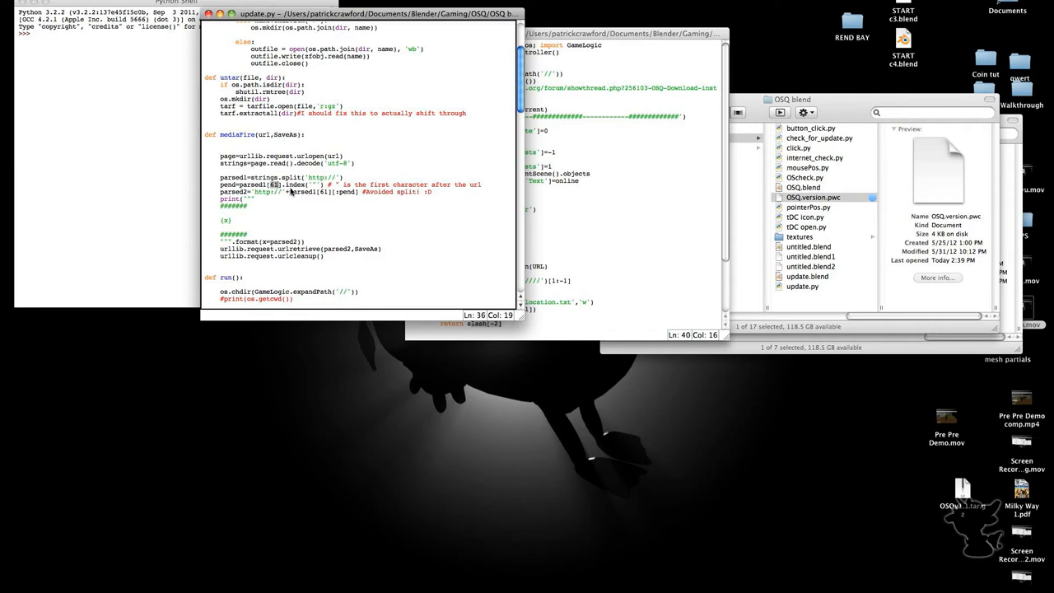
{"action": "mouse_move", "coordinate": [296, 203]}
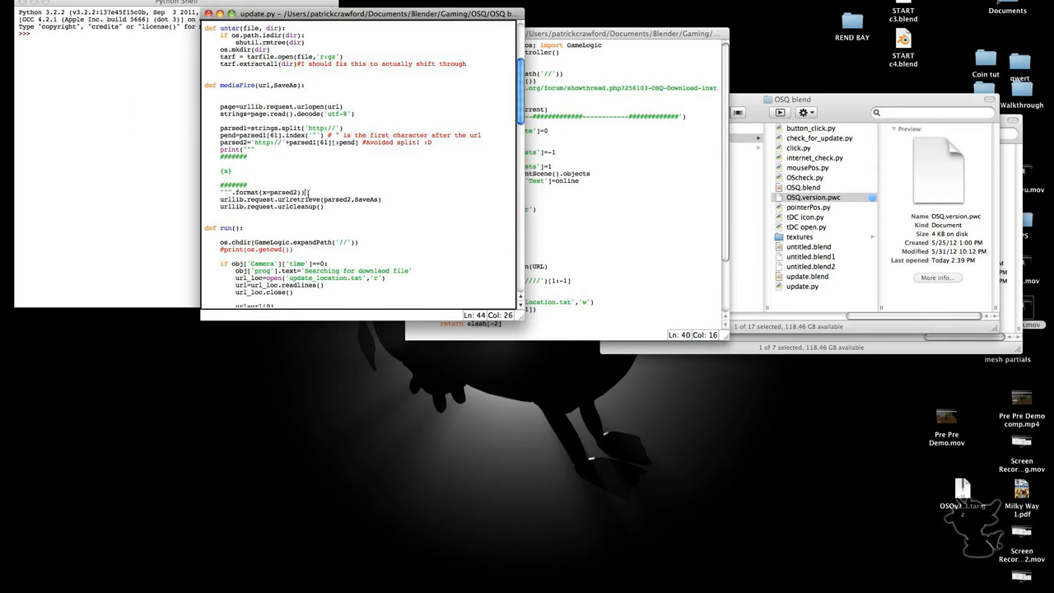
{"action": "double_click", "coordinate": [266, 192]}
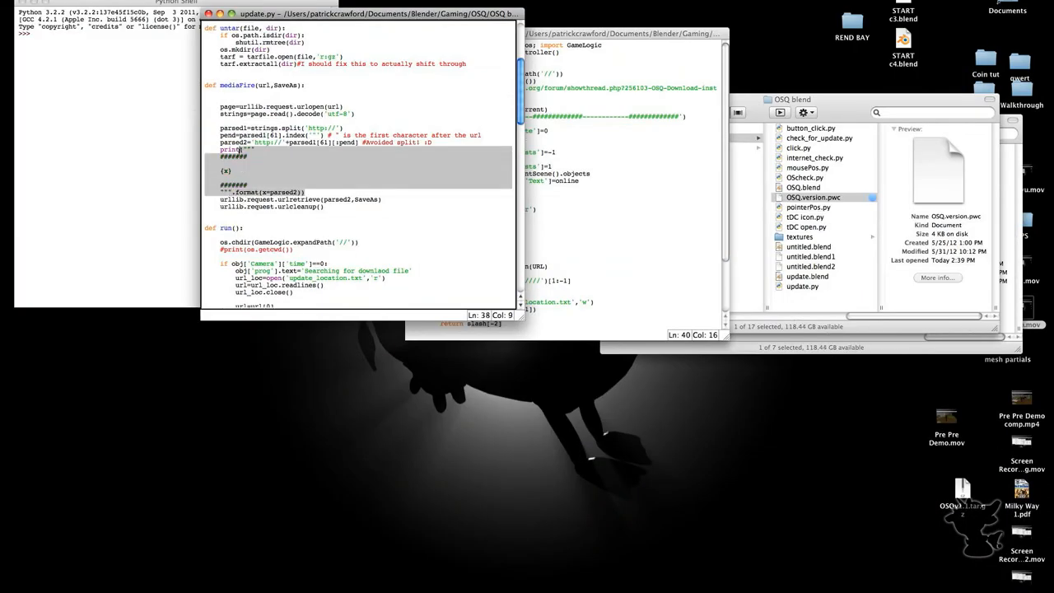
{"action": "scroll", "scroll_direction": "down", "scroll_amount": 3}
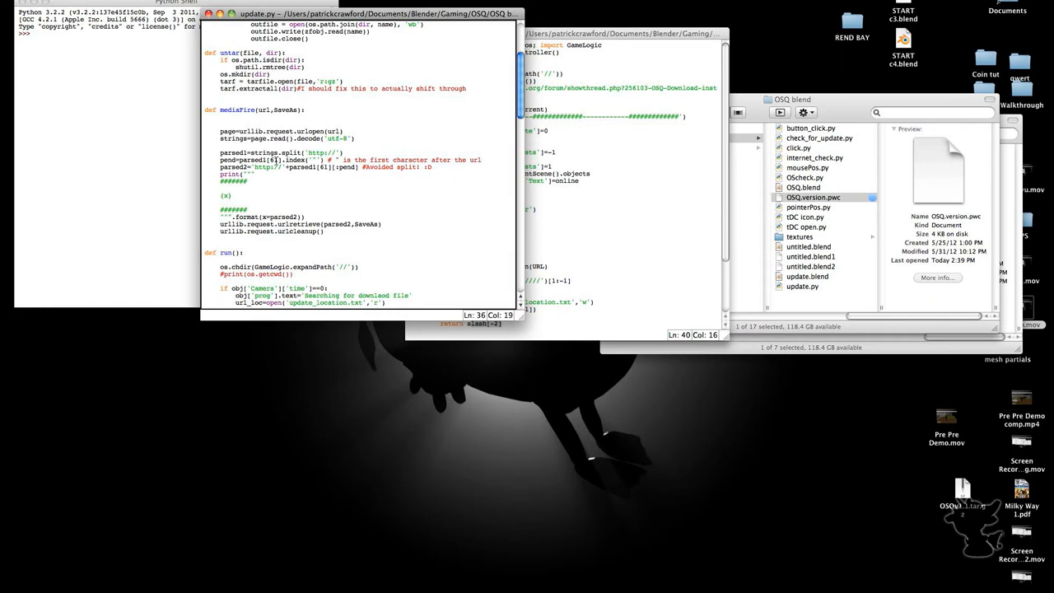
{"action": "mouse_move", "coordinate": [313, 186]}
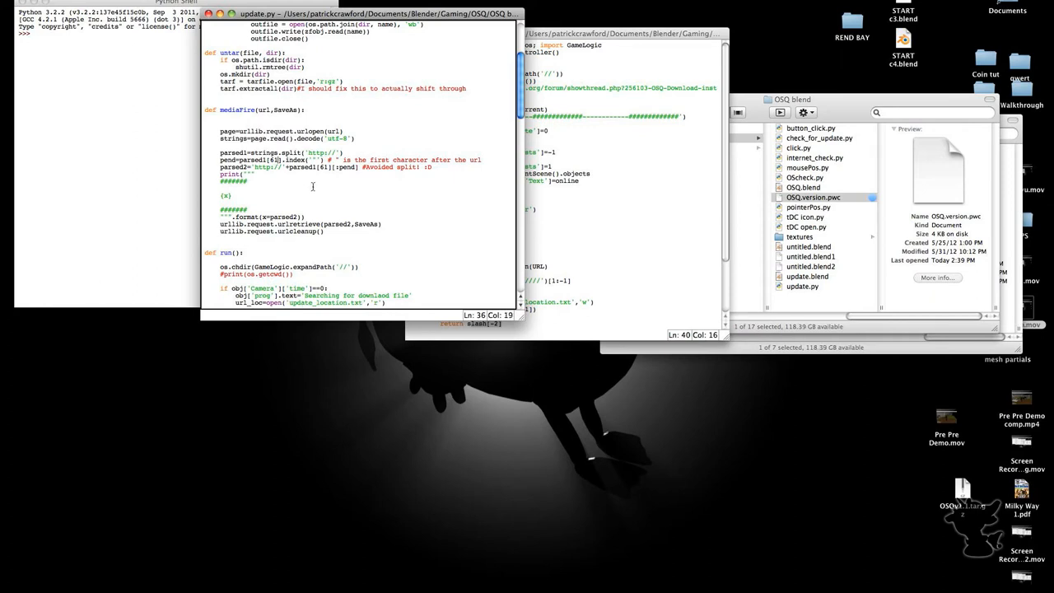
{"action": "scroll", "scroll_direction": "up", "scroll_amount": 3}
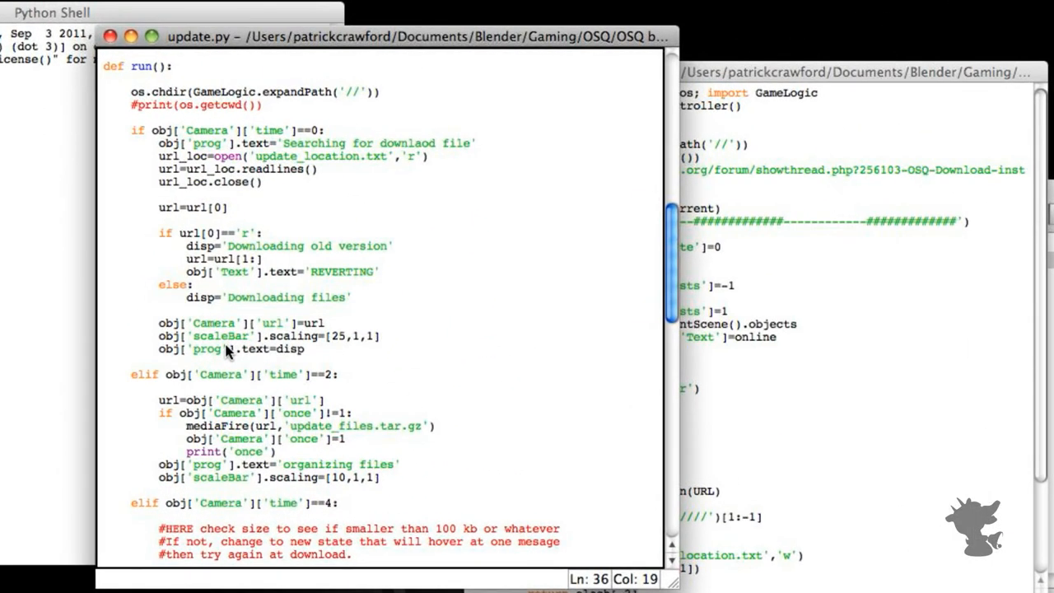
{"action": "scroll", "scroll_direction": "down", "scroll_amount": 3}
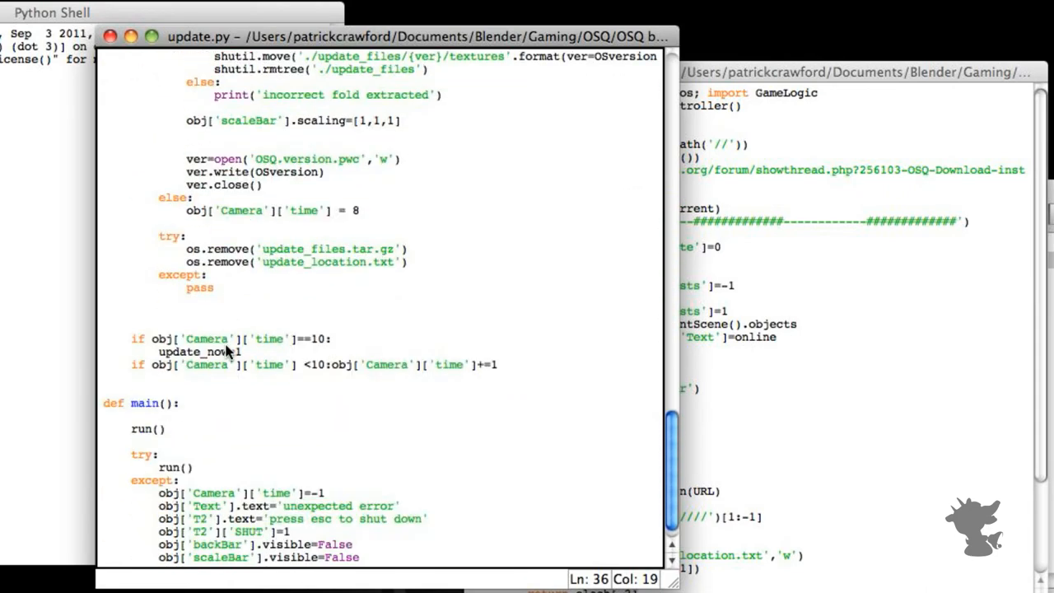
{"action": "scroll", "scroll_direction": "up", "scroll_amount": 3}
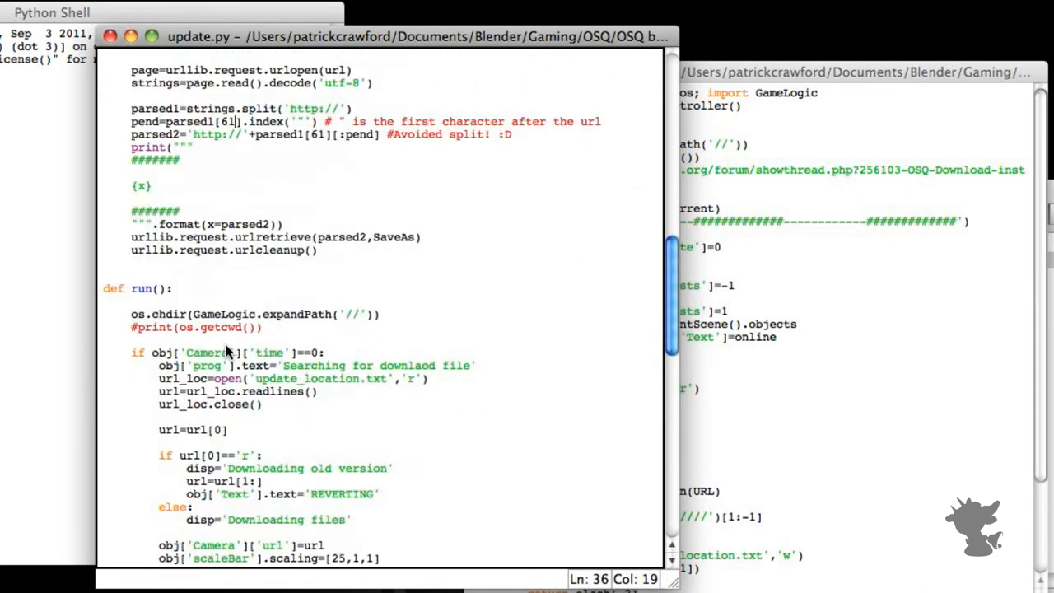
{"action": "scroll", "scroll_direction": "up", "scroll_amount": 3}
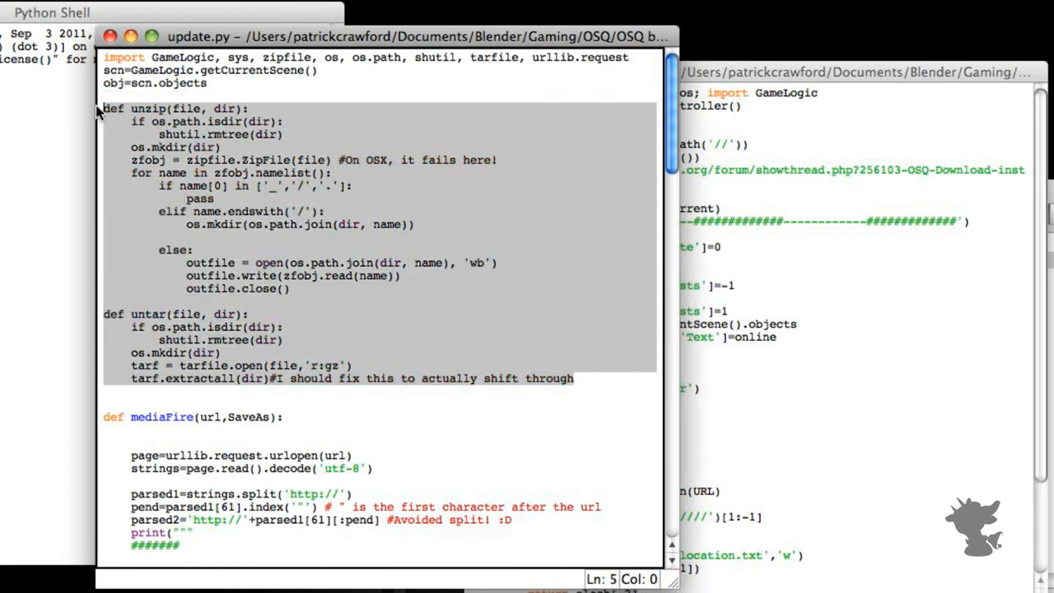
{"action": "left_click", "coordinate": [156, 293]}
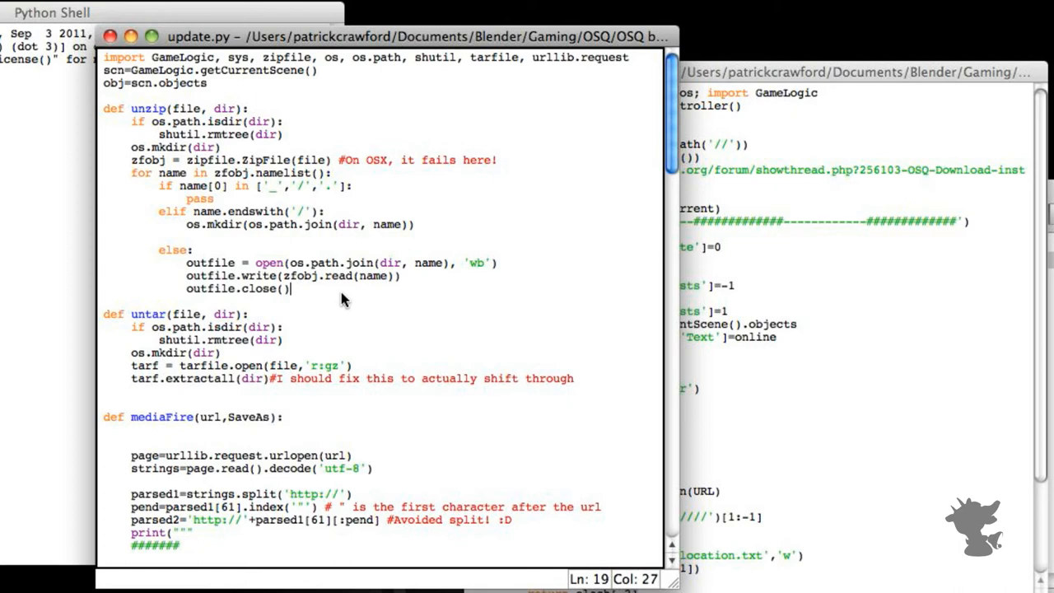
{"action": "mouse_move", "coordinate": [303, 296]}
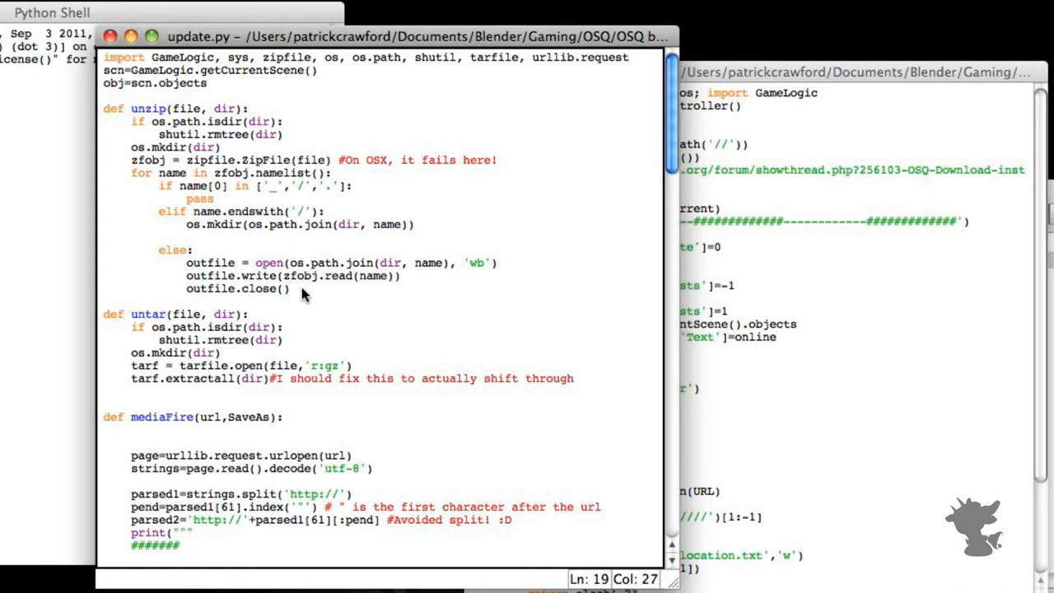
{"action": "mouse_move", "coordinate": [307, 284]}
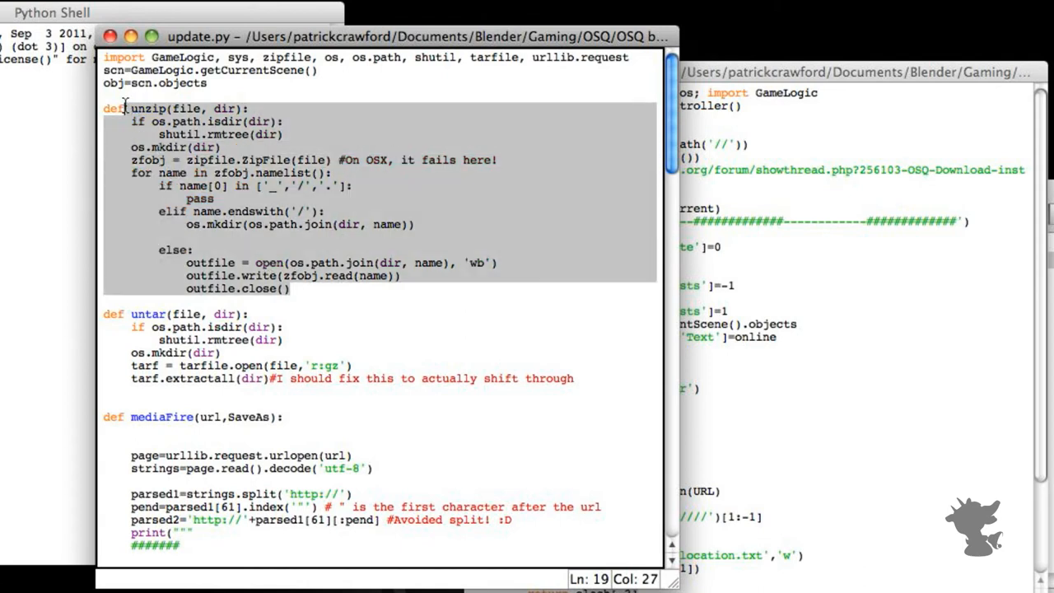
{"action": "left_click", "coordinate": [220, 186]}
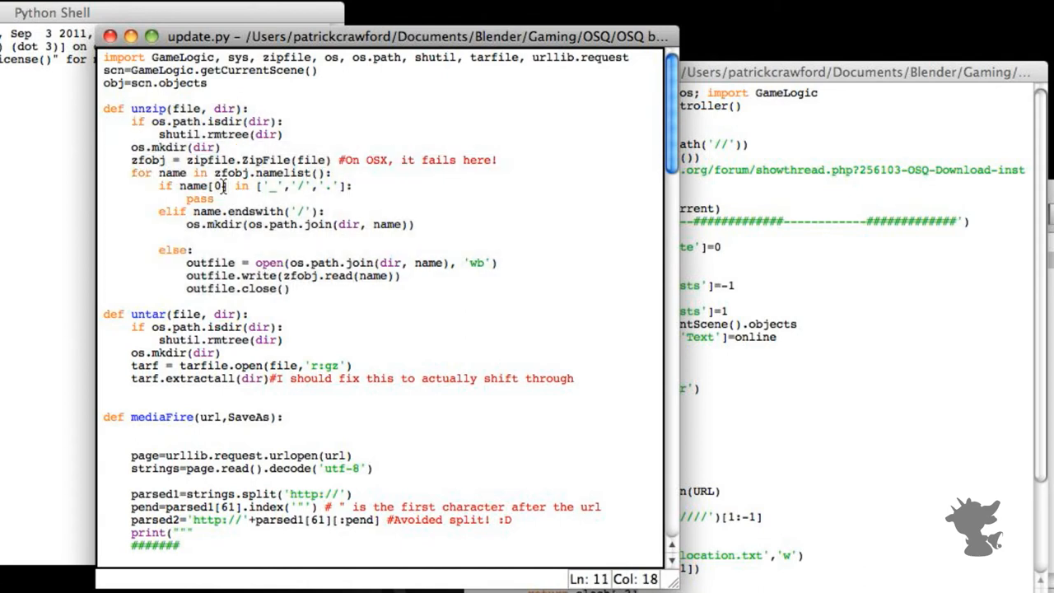
{"action": "left_click_drag", "start_coordinate": [284, 340], "coordinate": [574, 378]}
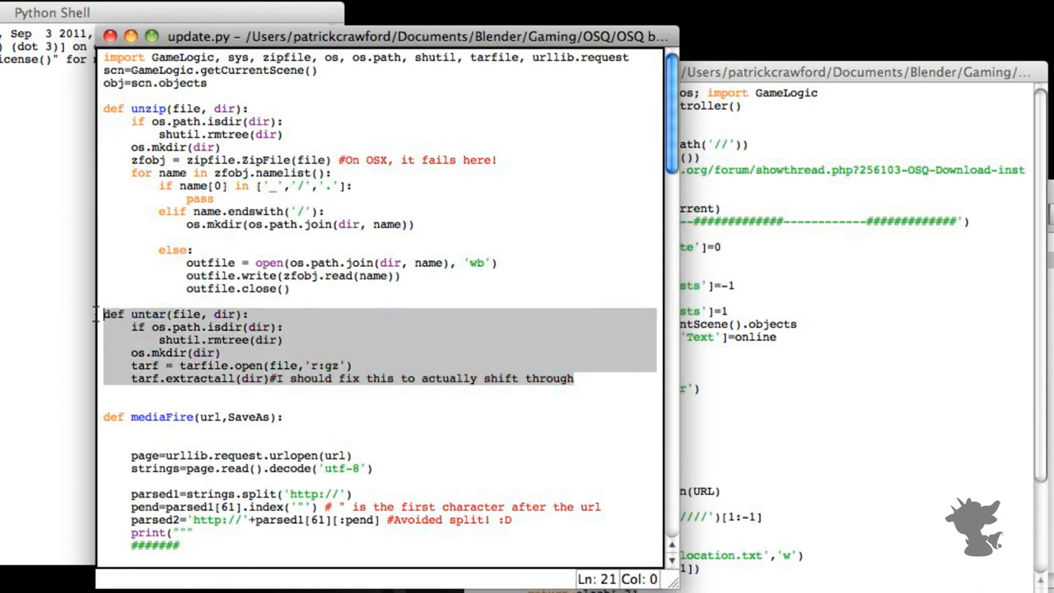
{"action": "left_click", "coordinate": [190, 314]}
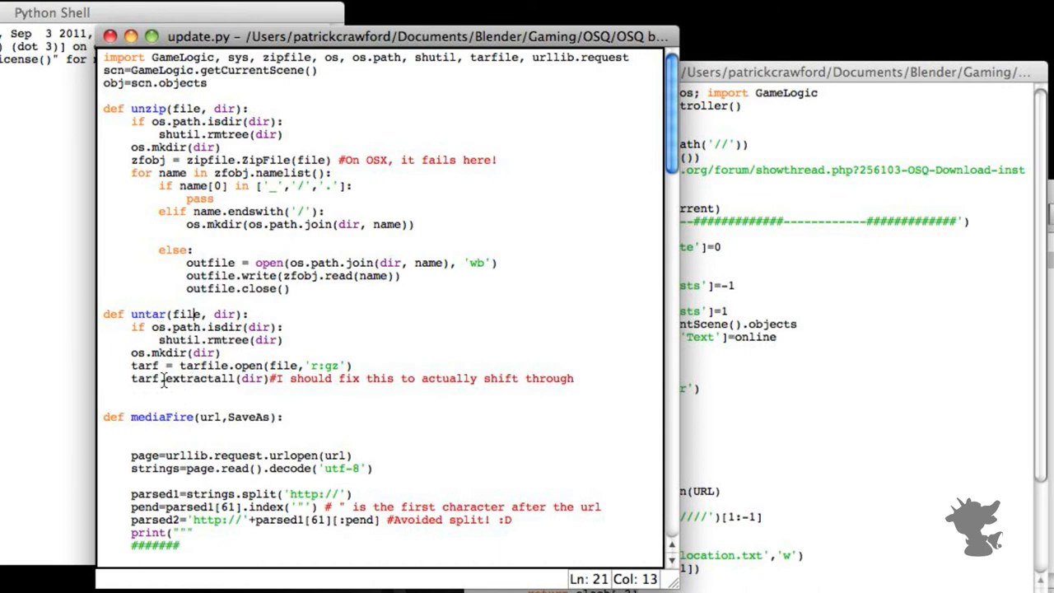
{"action": "double_click", "coordinate": [200, 378]}
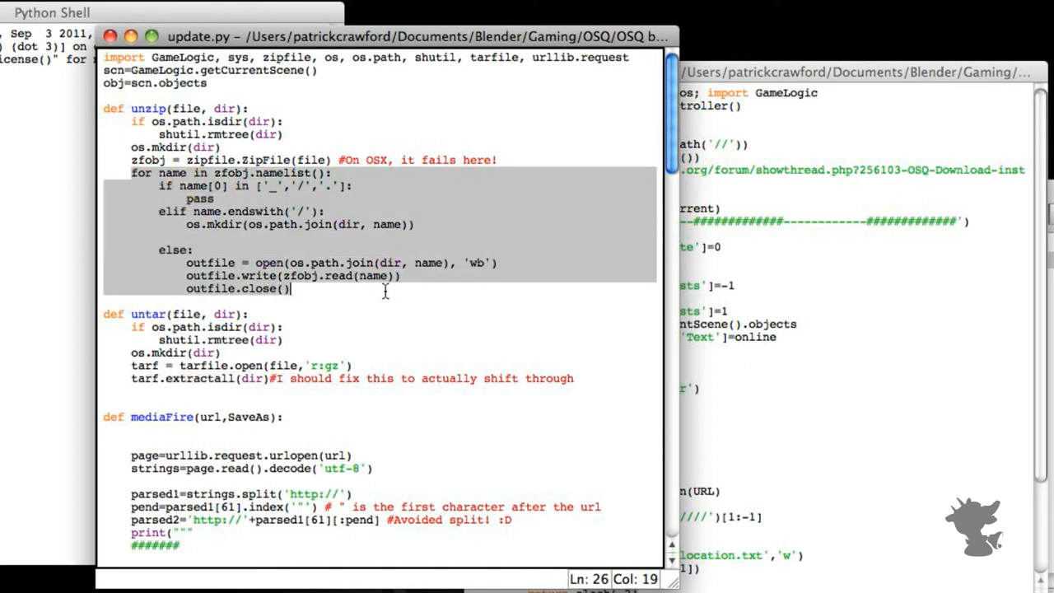
{"action": "left_click", "coordinate": [244, 303]}
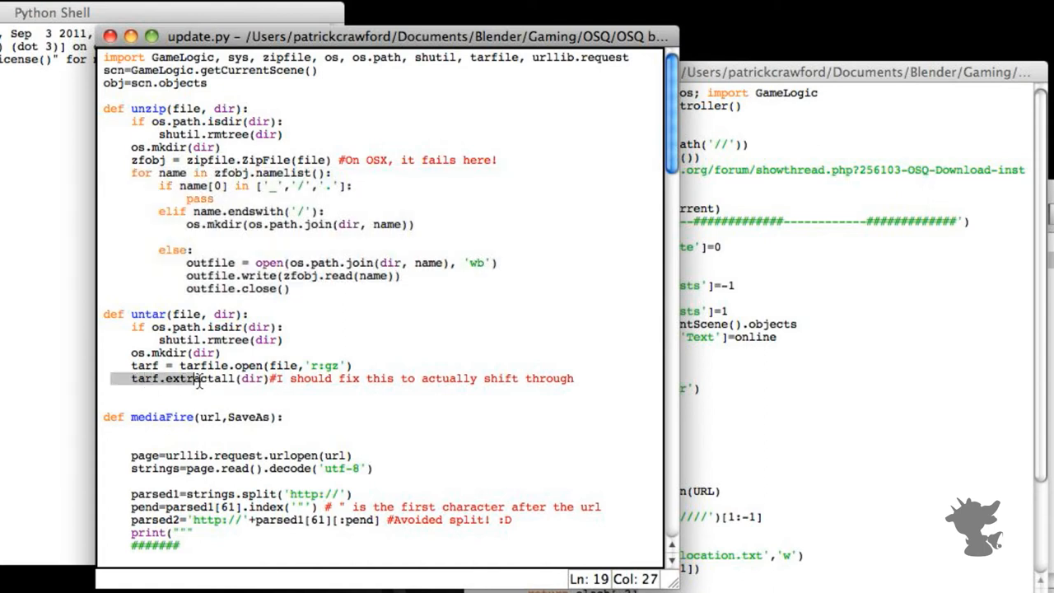
{"action": "left_click", "coordinate": [230, 386]}
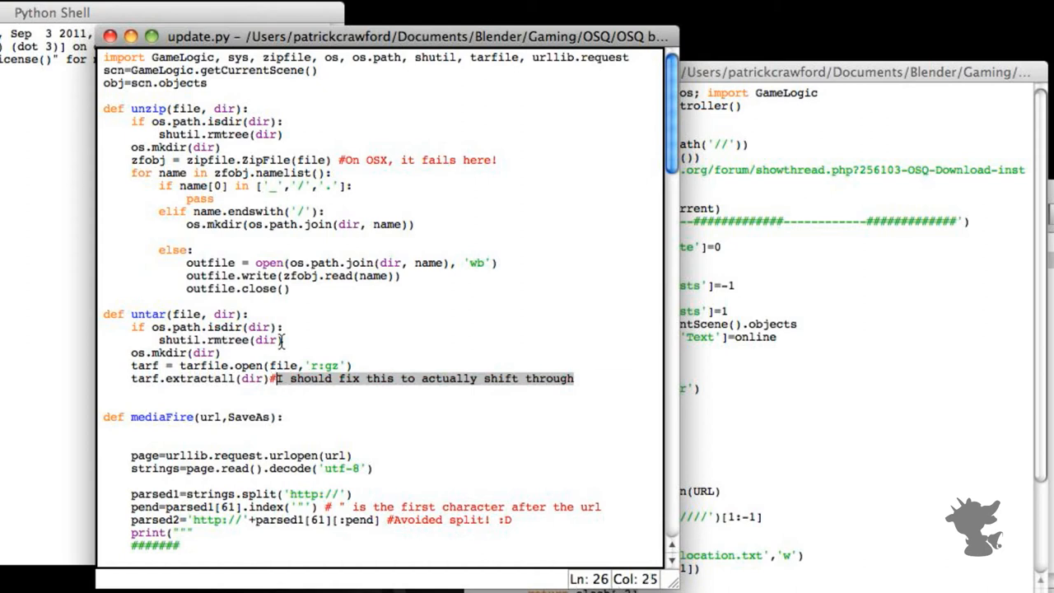
{"action": "scroll", "scroll_direction": "down", "scroll_amount": 3}
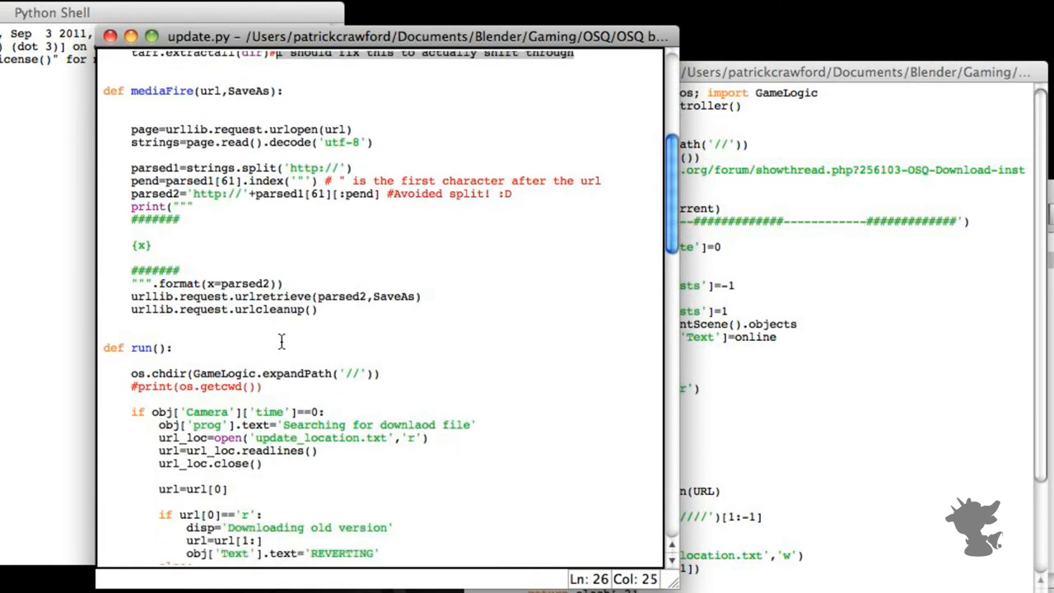
{"action": "scroll", "scroll_direction": "down", "scroll_amount": 3}
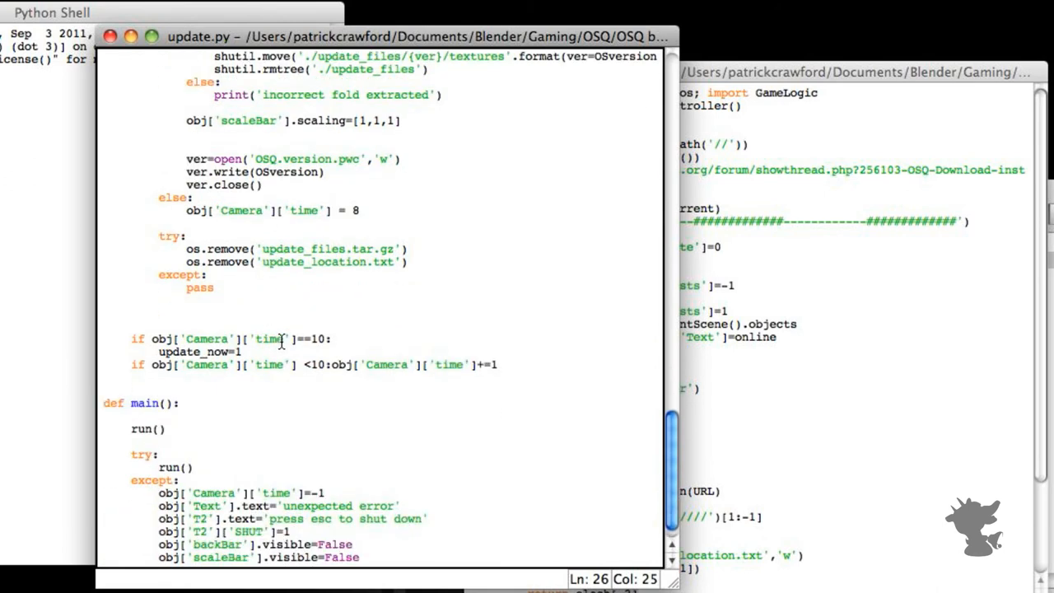
{"action": "scroll", "scroll_direction": "up", "scroll_amount": 3}
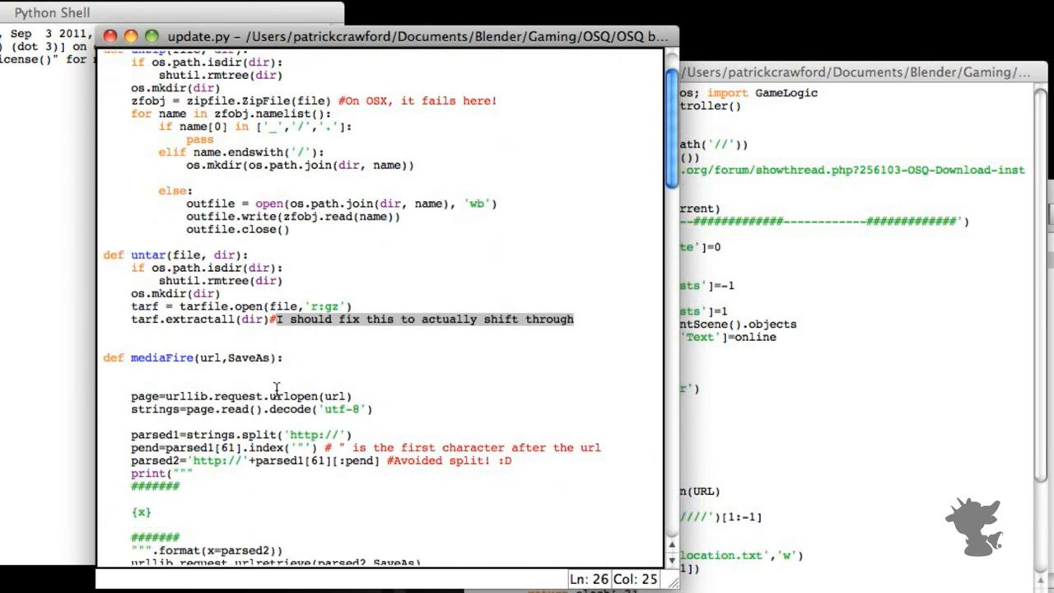
{"action": "scroll", "scroll_direction": "up", "scroll_amount": 3}
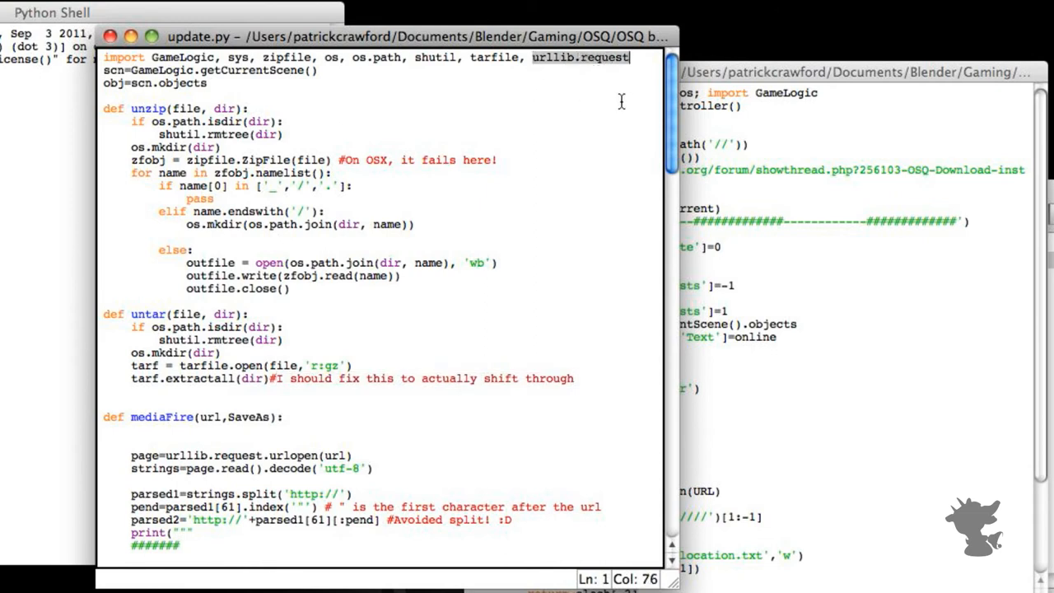
{"action": "mouse_move", "coordinate": [571, 64]}
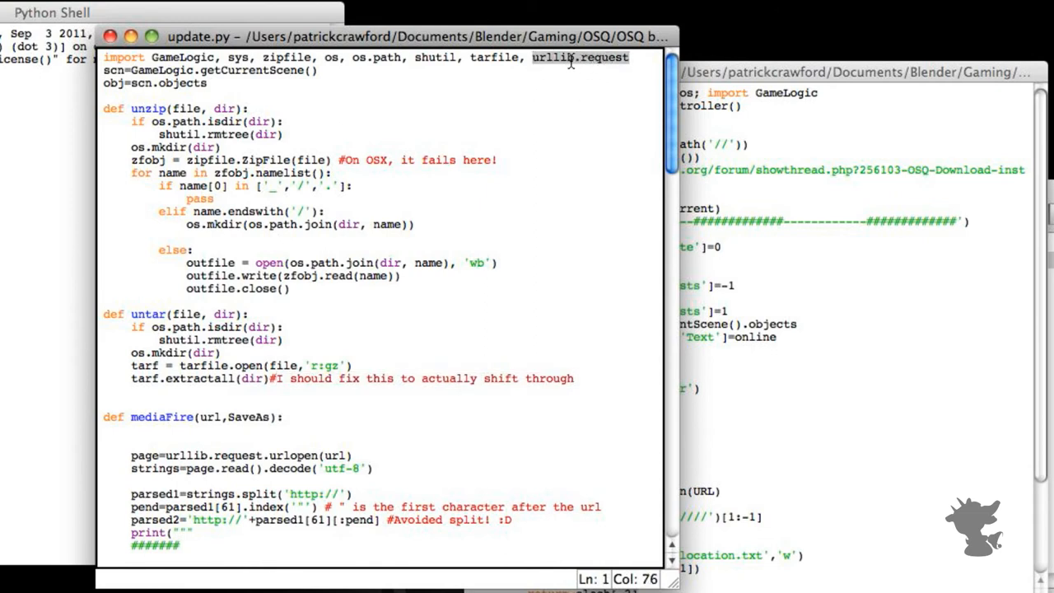
{"action": "left_click", "coordinate": [580, 64]}
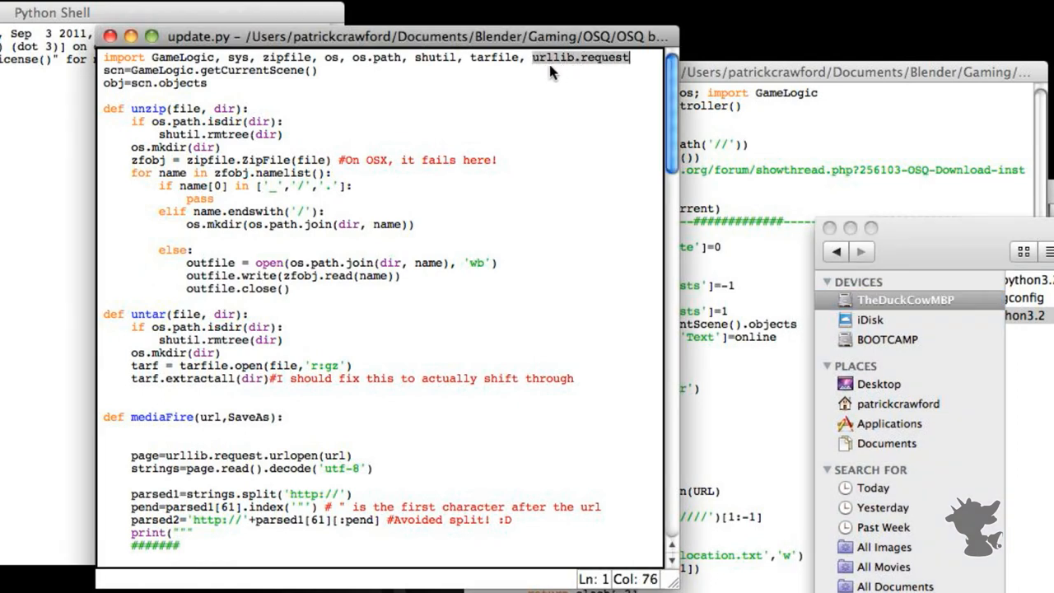
{"action": "mouse_move", "coordinate": [463, 189]}
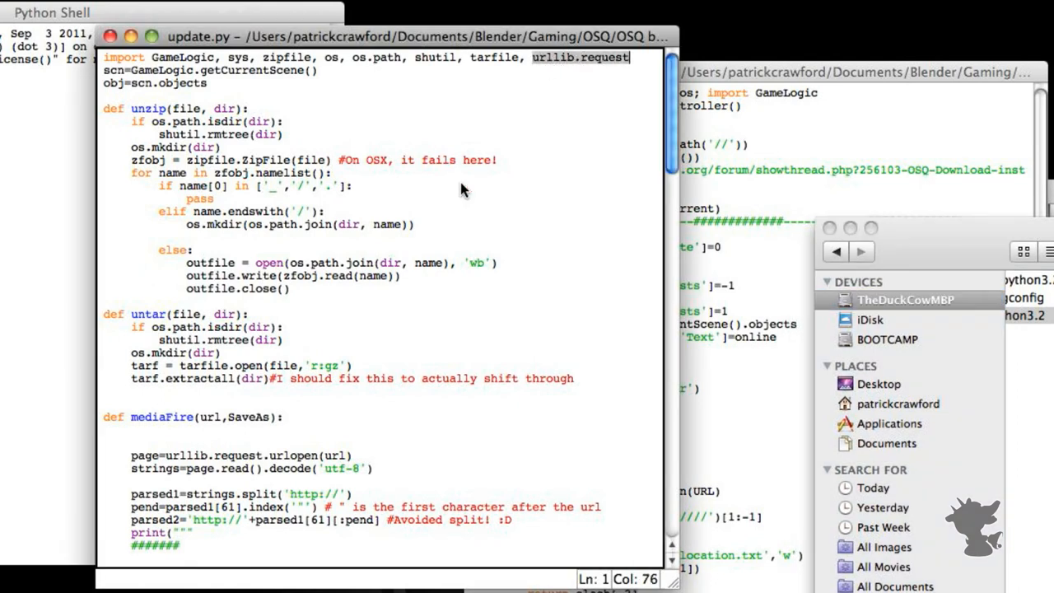
{"action": "scroll", "scroll_direction": "down", "scroll_amount": 3}
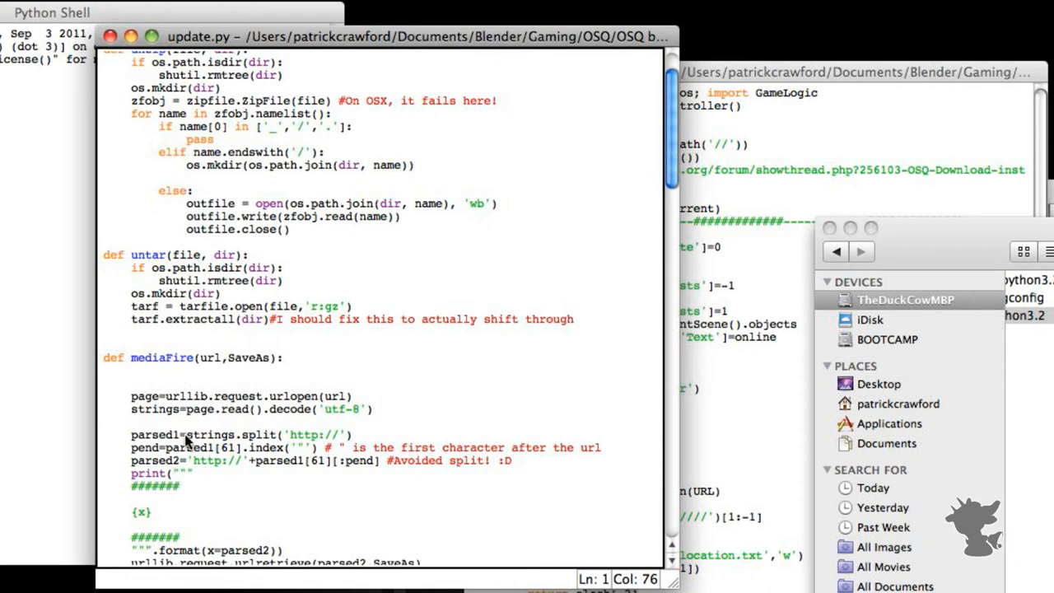
{"action": "scroll", "scroll_direction": "down", "scroll_amount": 3}
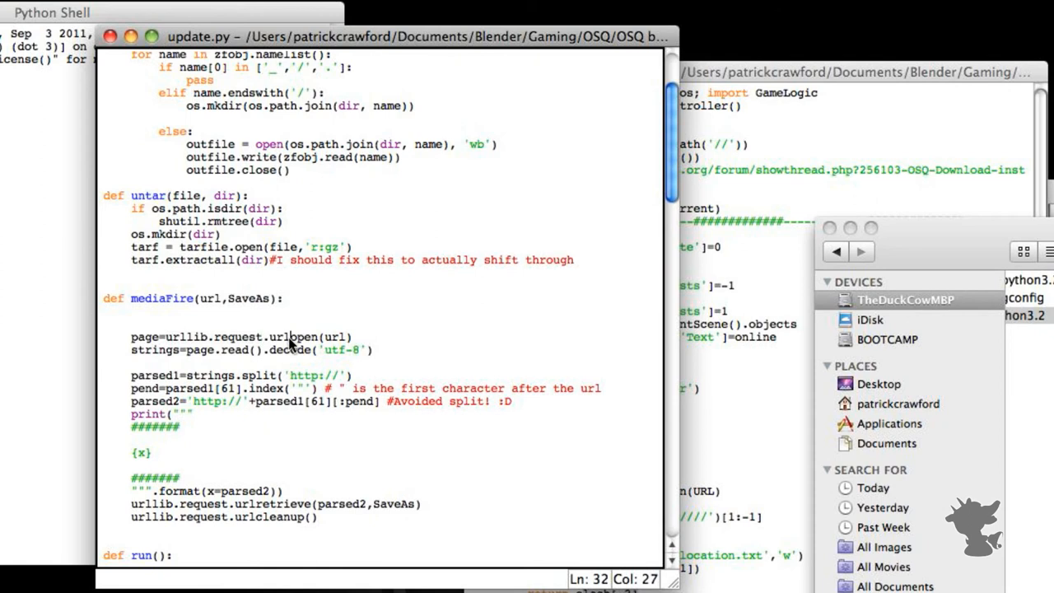
{"action": "scroll", "scroll_direction": "up", "scroll_amount": 3}
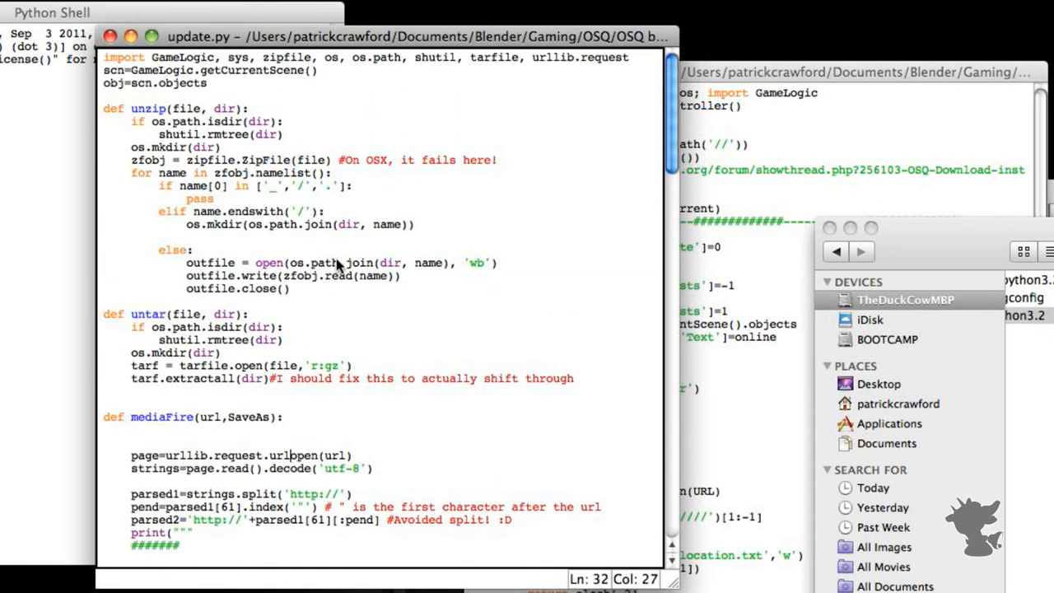
{"action": "mouse_move", "coordinate": [336, 238]}
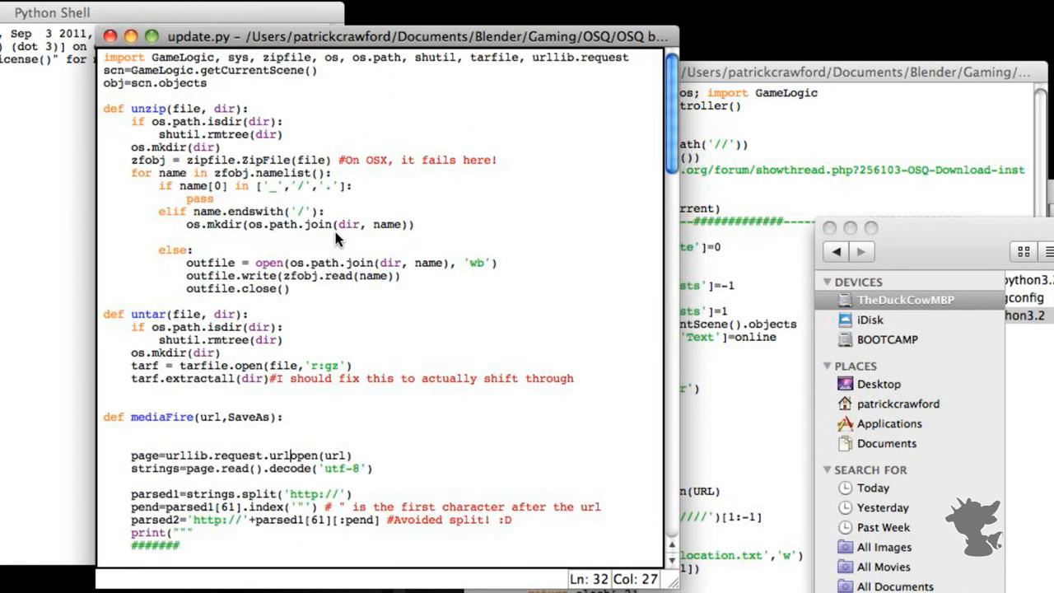
{"action": "mouse_move", "coordinate": [790, 70]}
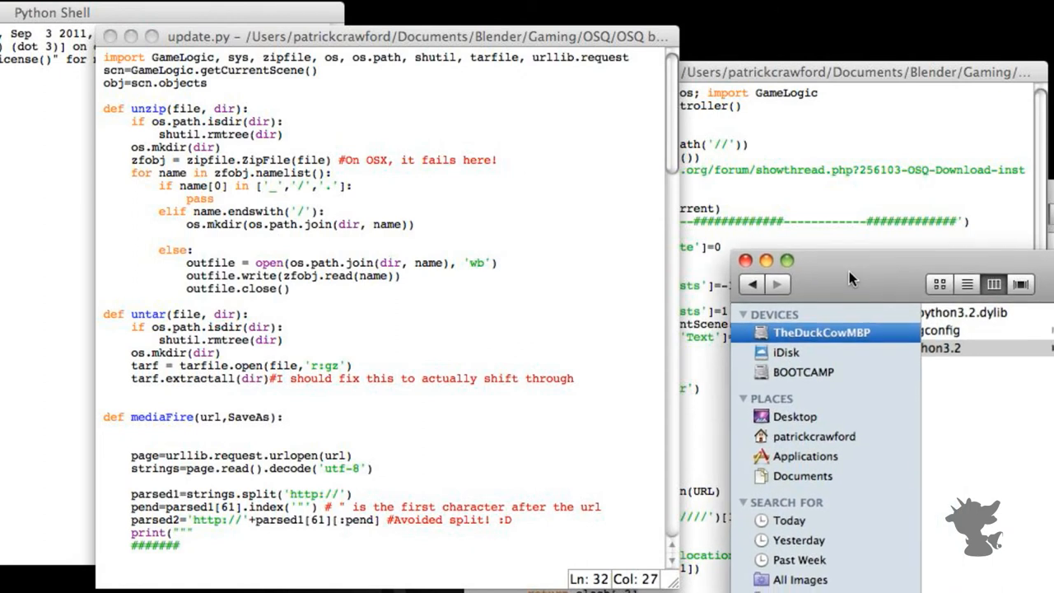
- Browse Finder to Python 3.2's urllib folder and open request.py in IDLE
{"action": "left_click", "coordinate": [280, 422]}
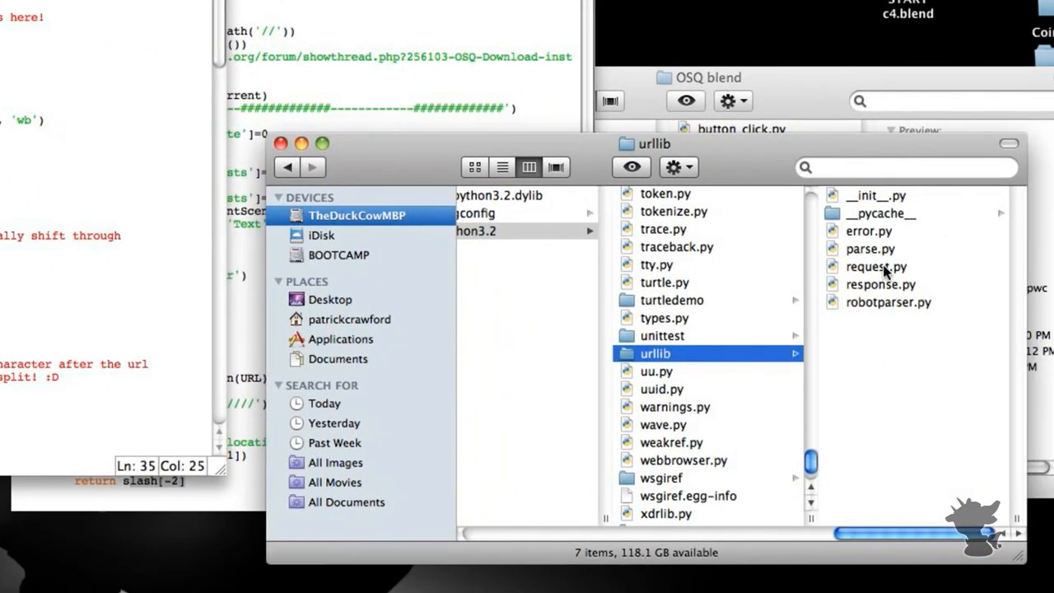
{"action": "left_click", "coordinate": [876, 266]}
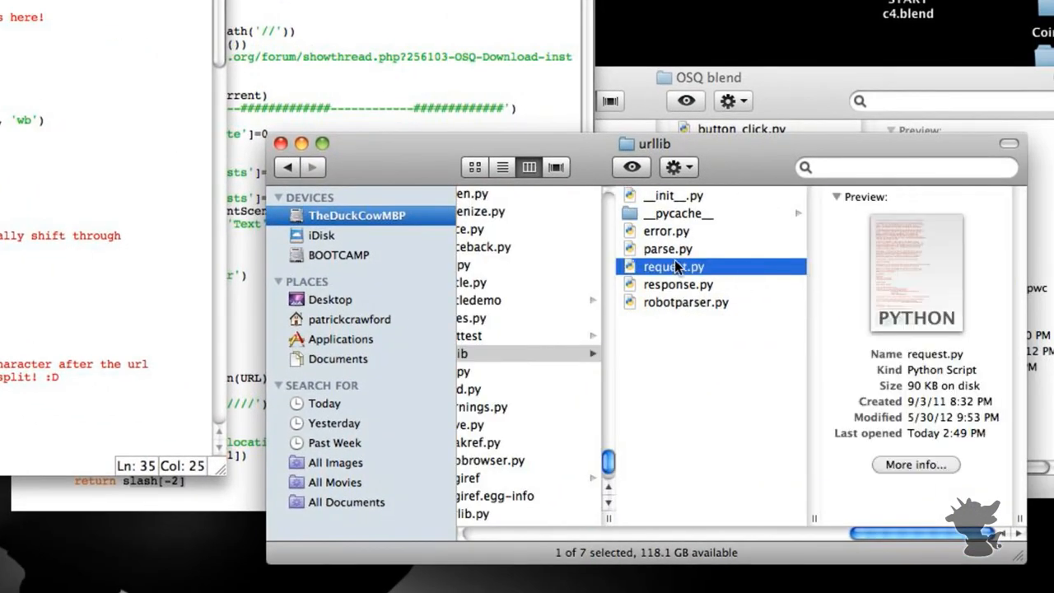
{"action": "right_click", "coordinate": [672, 266]}
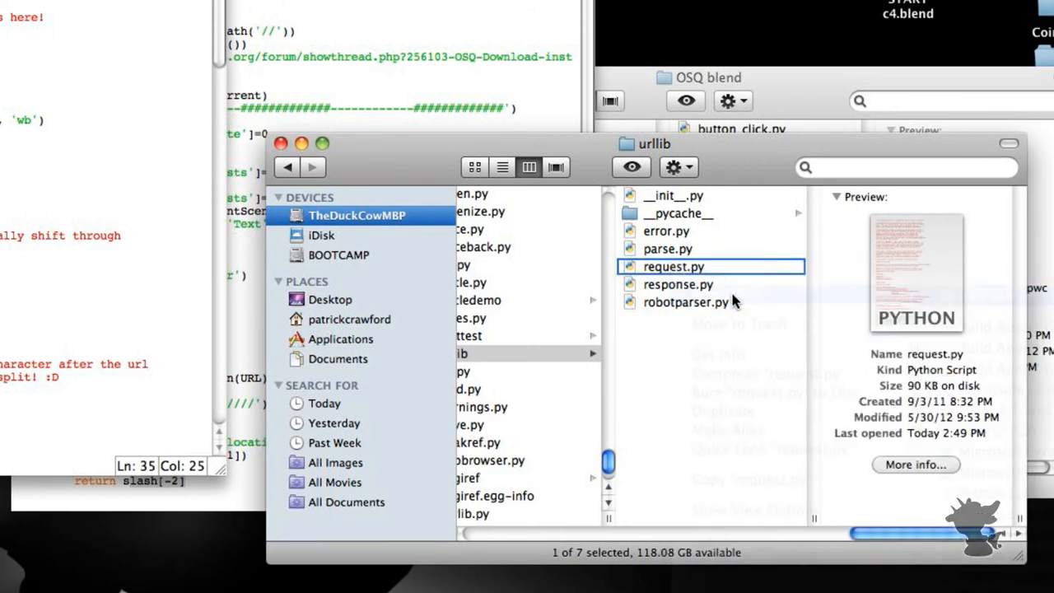
{"action": "double_click", "coordinate": [672, 266]}
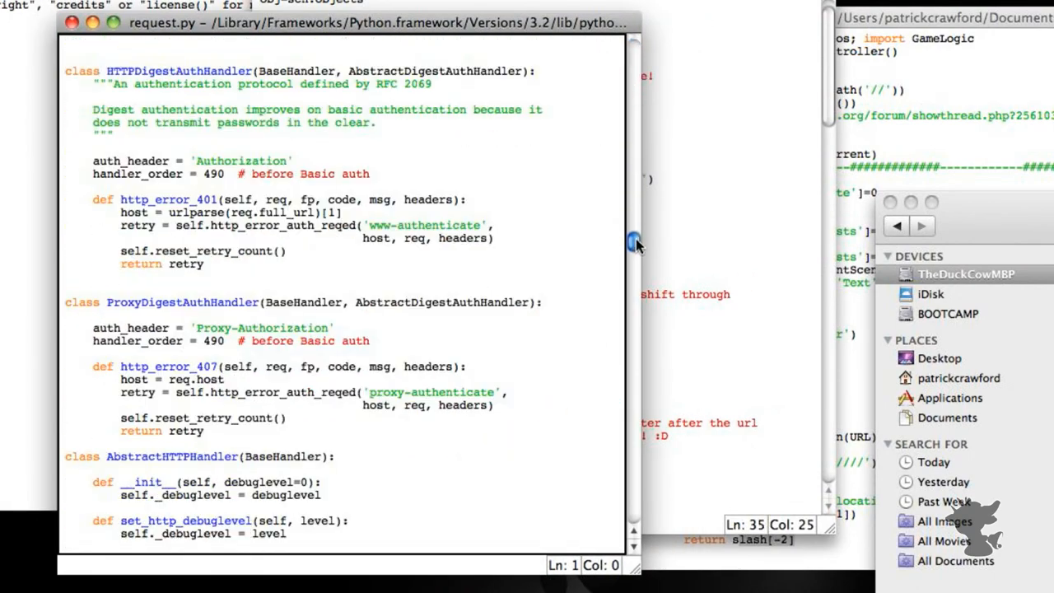
- Search request.py for "while" until the urlretrieve while 1 download loop is highlighted
{"action": "scroll", "scroll_direction": "up", "scroll_amount": 3}
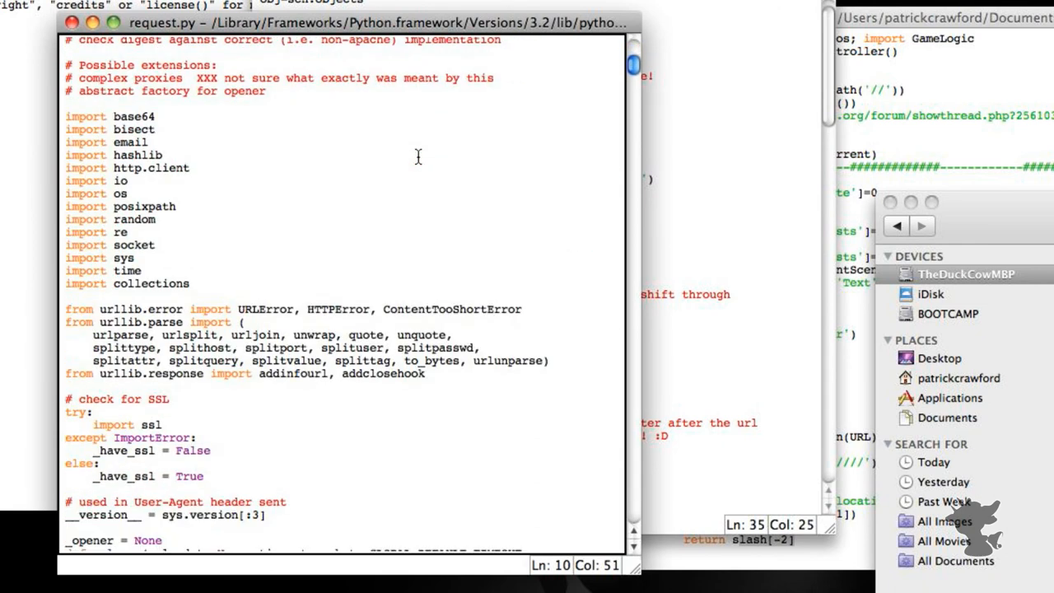
{"action": "scroll", "scroll_direction": "down", "scroll_amount": 3}
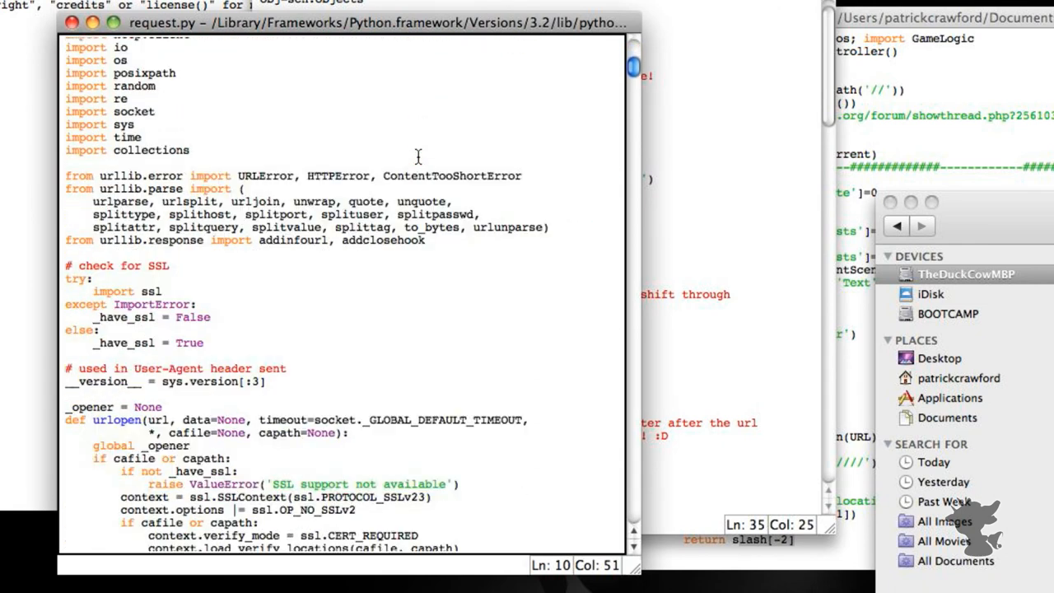
{"action": "scroll", "scroll_direction": "down", "scroll_amount": 3}
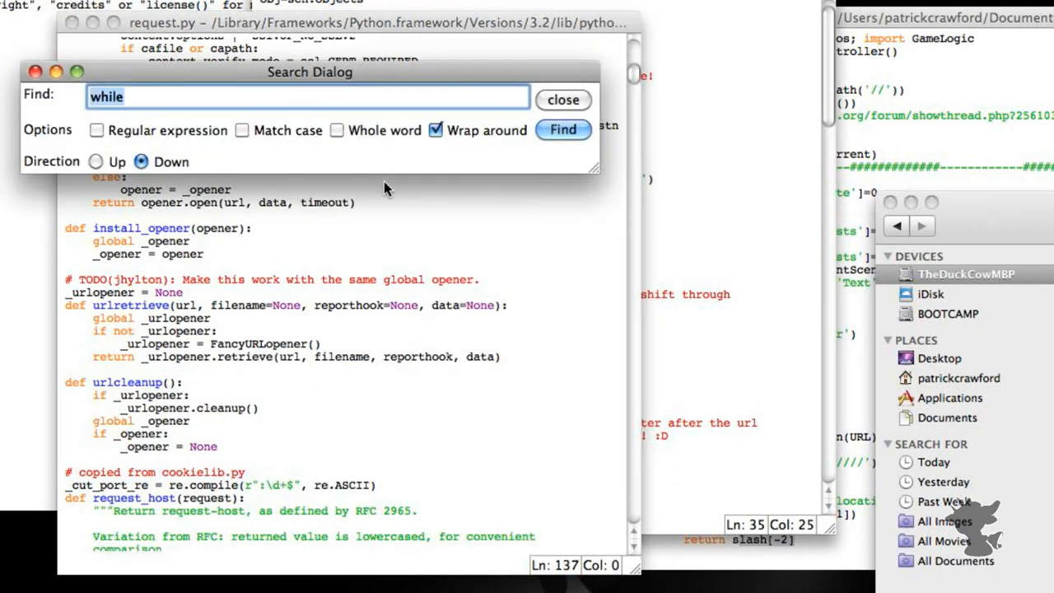
{"action": "mouse_move", "coordinate": [505, 186]}
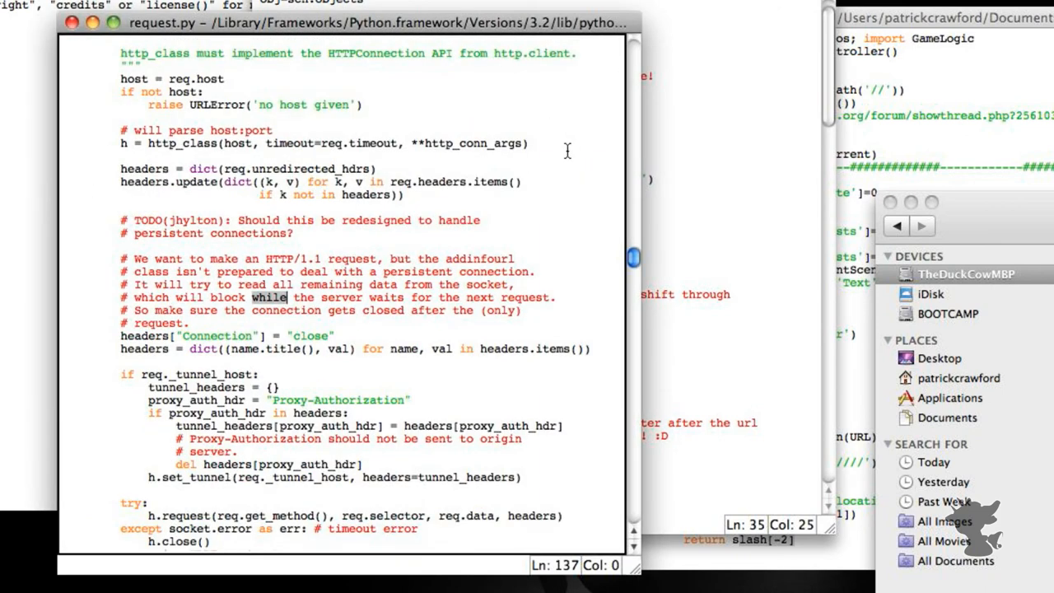
{"action": "left_click", "coordinate": [563, 129]}
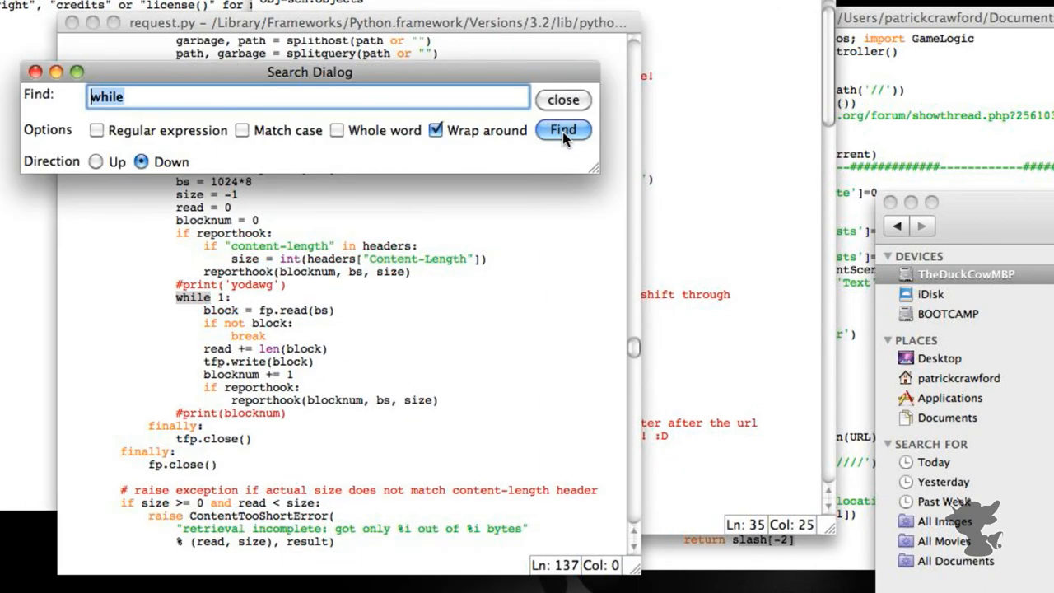
{"action": "left_click", "coordinate": [564, 129]}
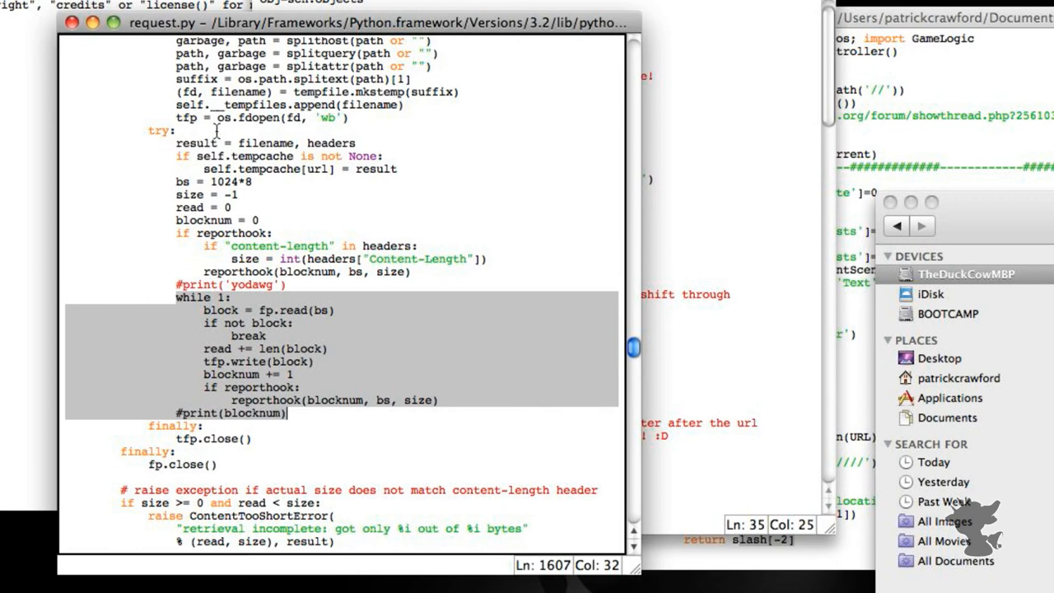
{"action": "left_click", "coordinate": [250, 297]}
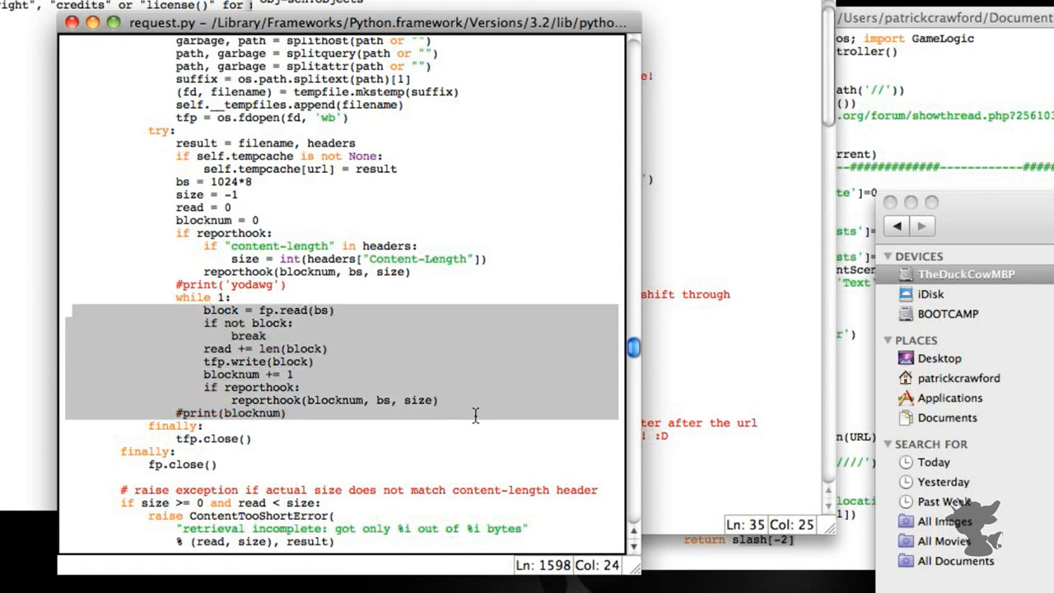
{"action": "left_click", "coordinate": [495, 400]}
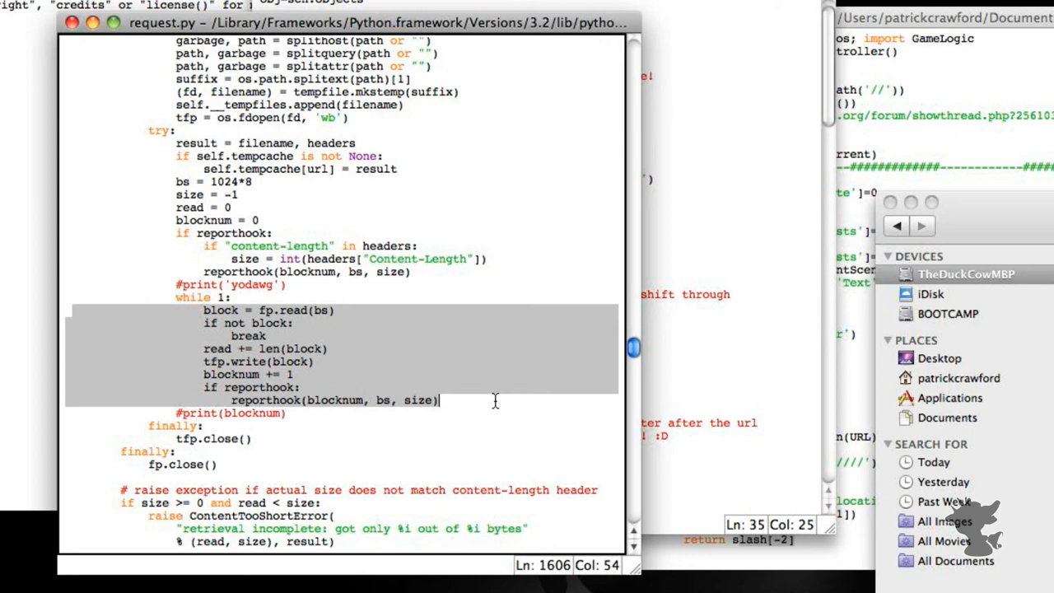
{"action": "mouse_move", "coordinate": [494, 401]}
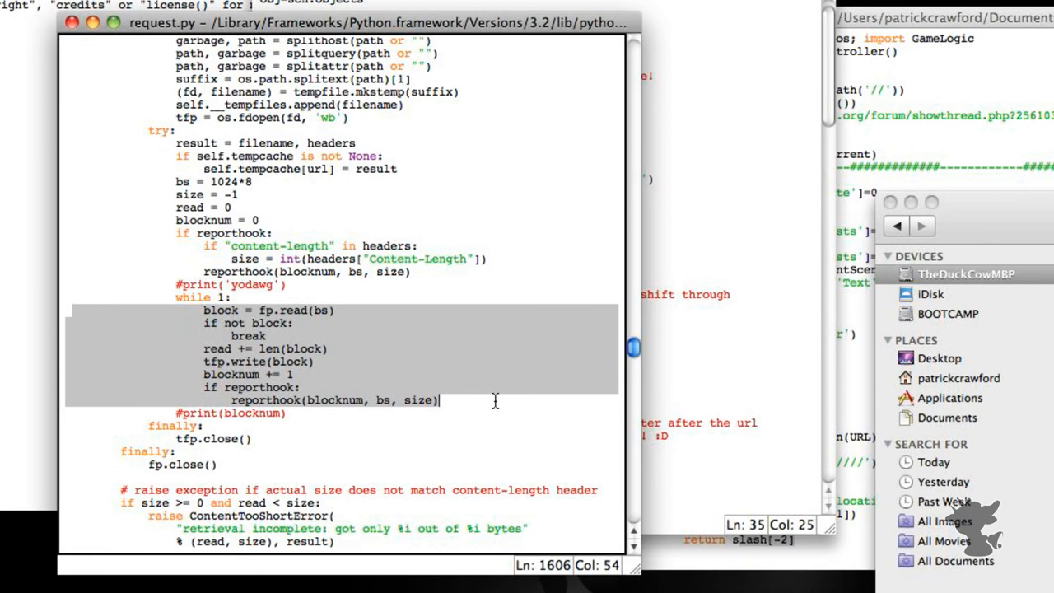
{"action": "left_click", "coordinate": [203, 311]}
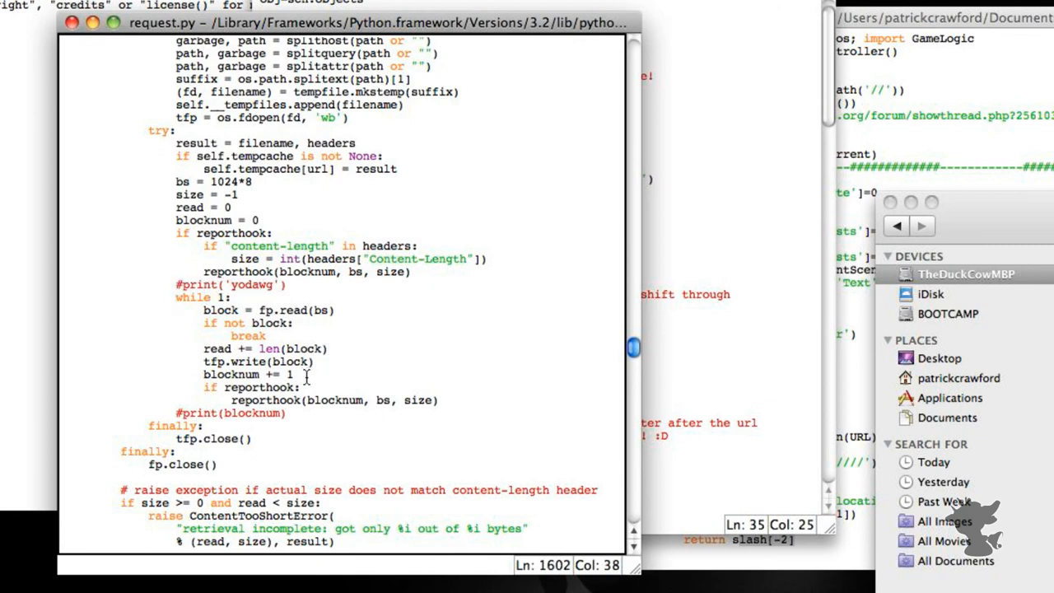
- Insert a new line after blocknum += 1, typing and deleting a print( call
{"action": "key", "text": "Return"}
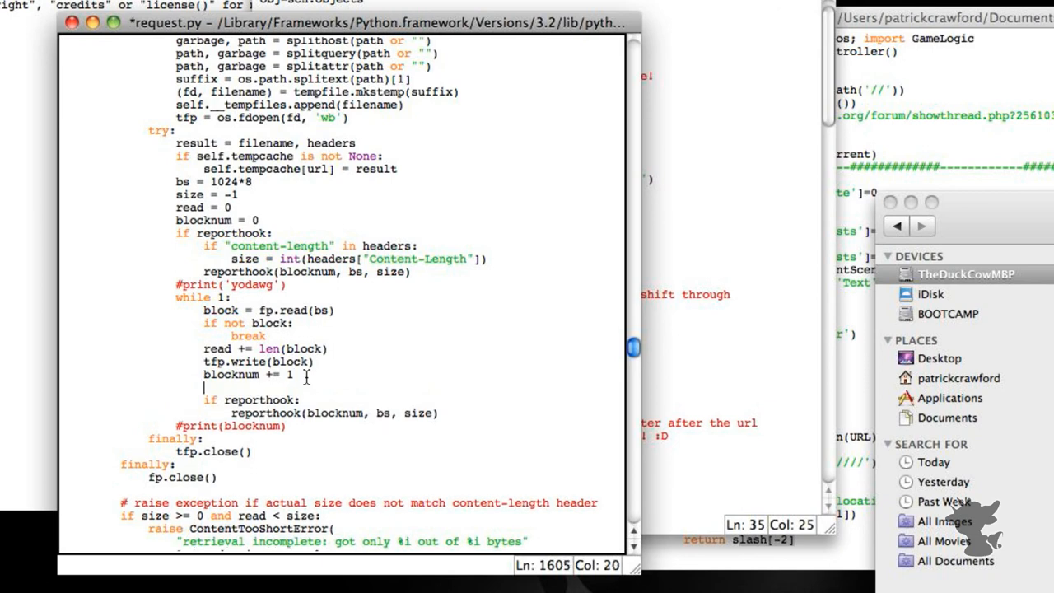
{"action": "type", "text": "print("}
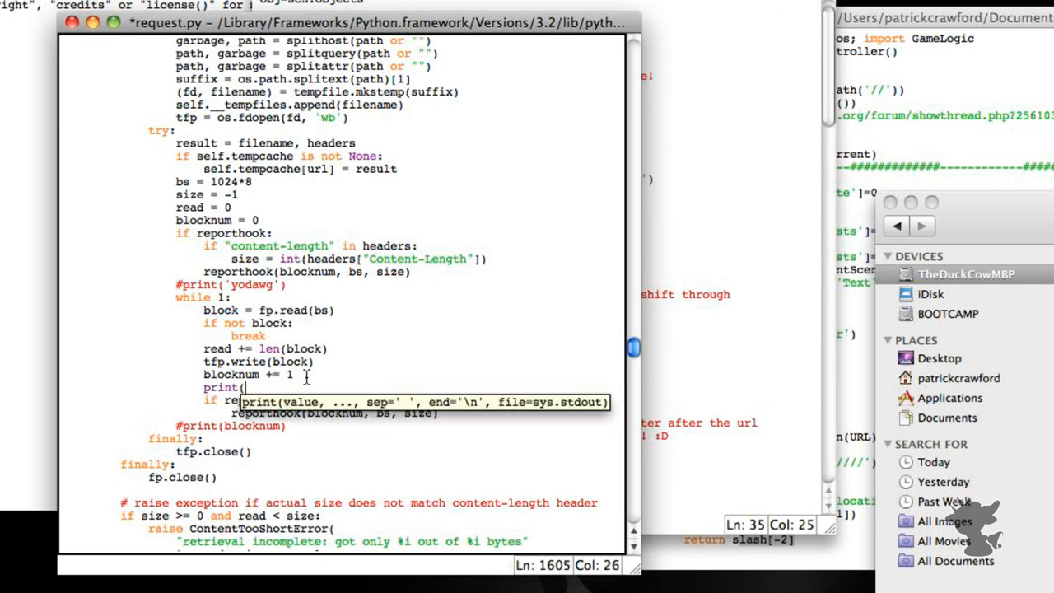
{"action": "type", "text": "wert"}
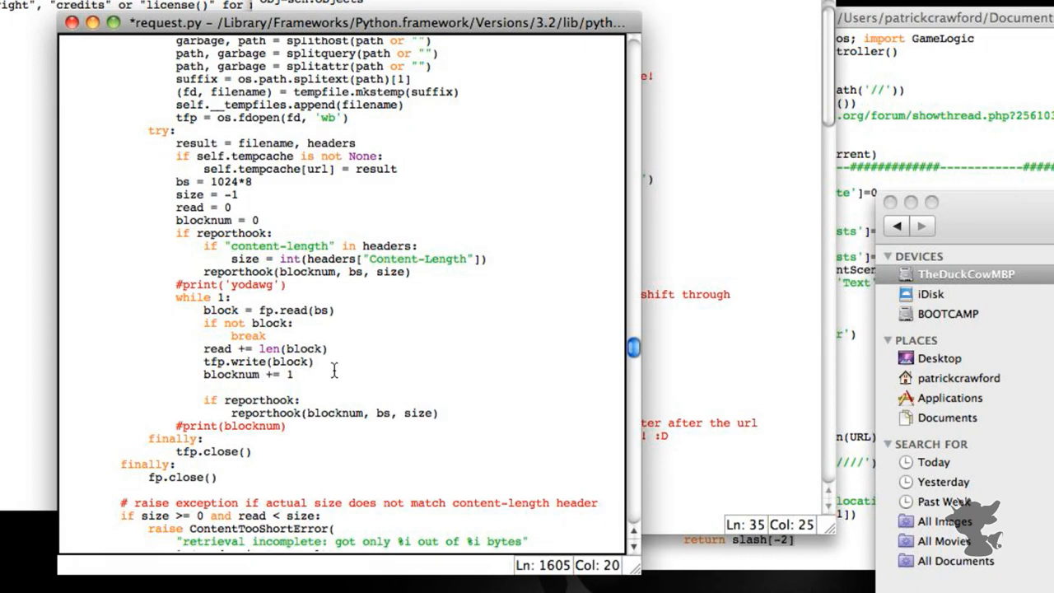
{"action": "mouse_move", "coordinate": [333, 377]}
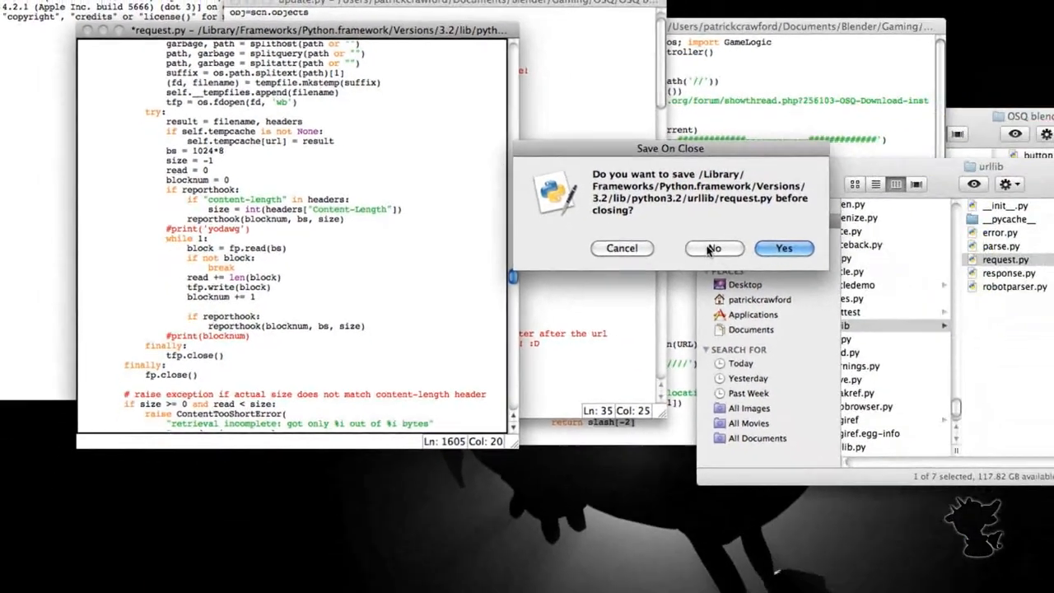
- Close request.py without saving, then scroll through update.py
{"action": "left_click", "coordinate": [712, 248]}
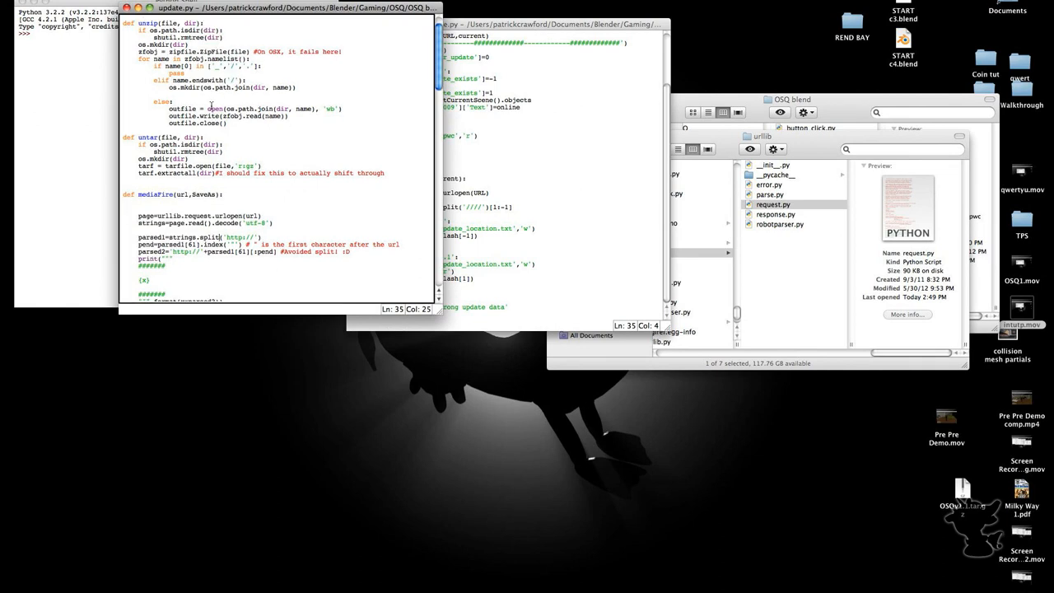
{"action": "scroll", "scroll_direction": "down", "scroll_amount": 3}
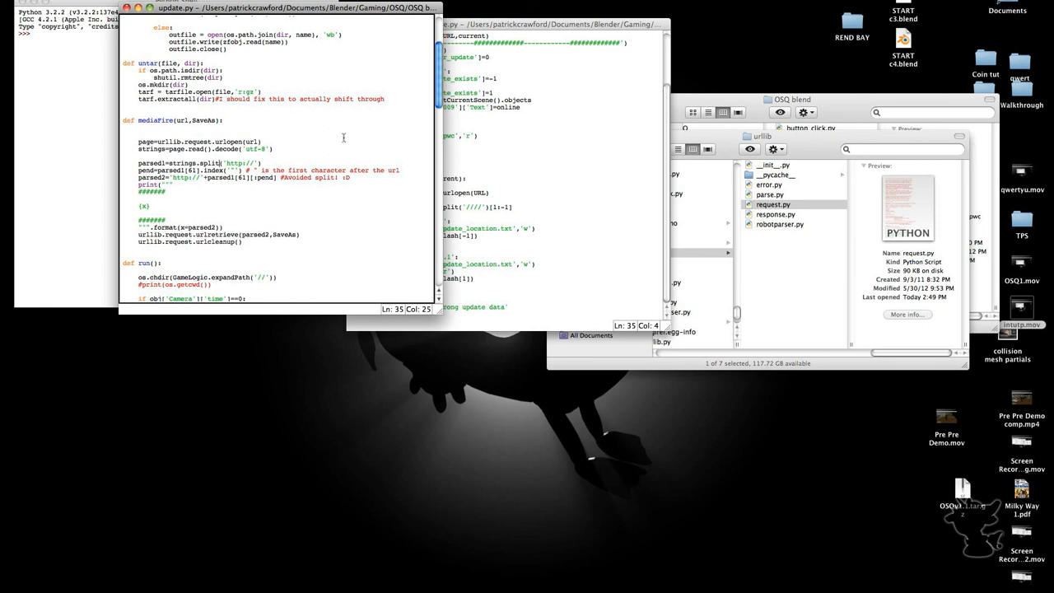
{"action": "scroll", "scroll_direction": "up", "scroll_amount": 3}
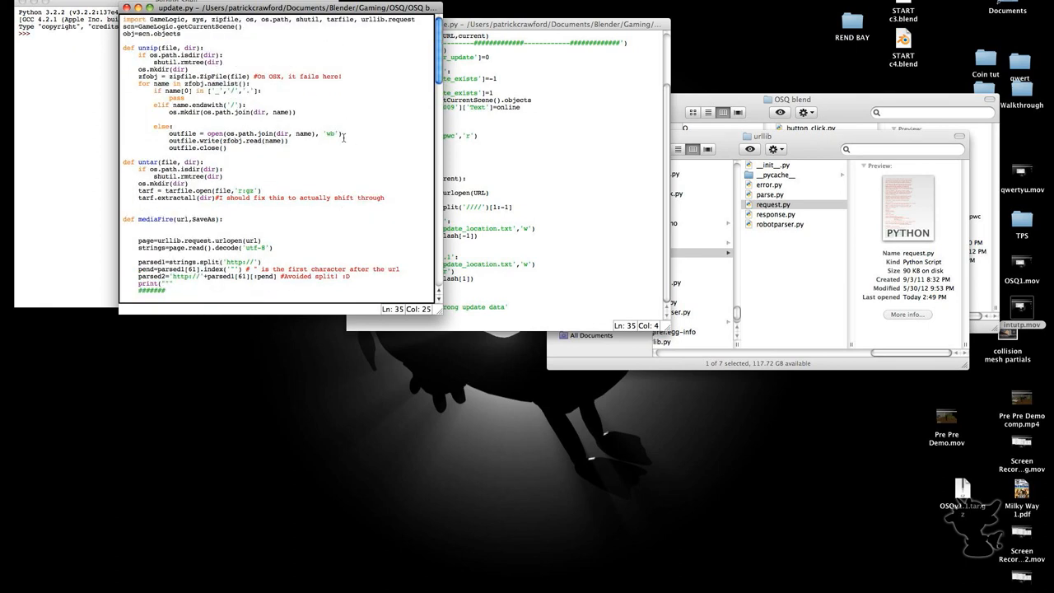